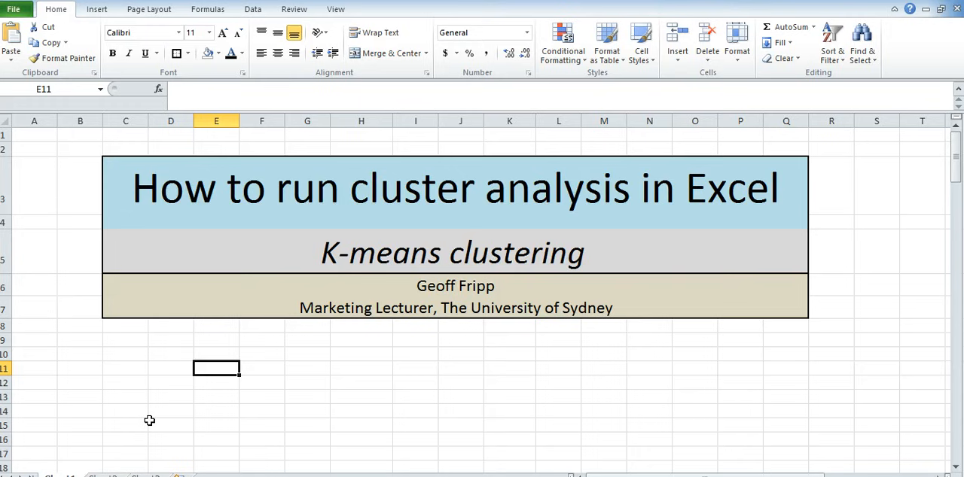
Scroll past the K-means title block toward the STEP ONE data set section
scroll(down, 3)
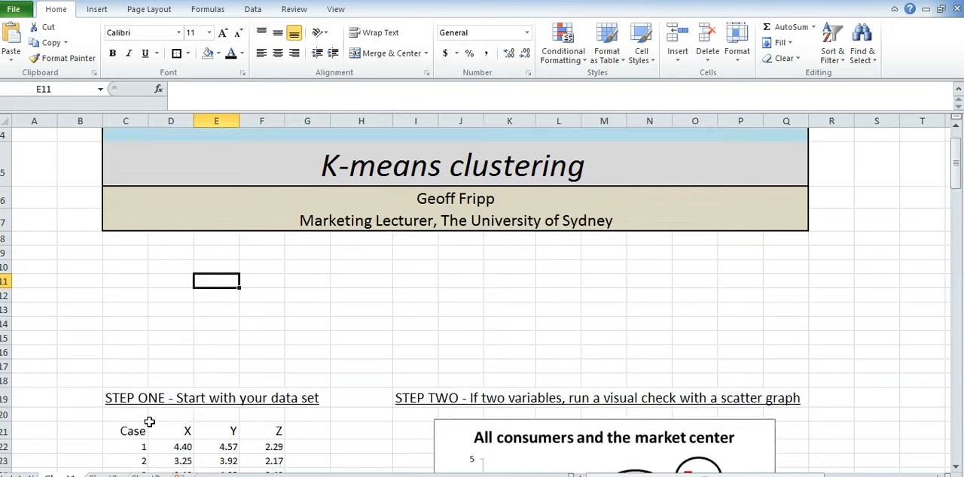
Bring rows 19-40 with the 15-case data set and consumers scatter graph into view
scroll(down, 3)
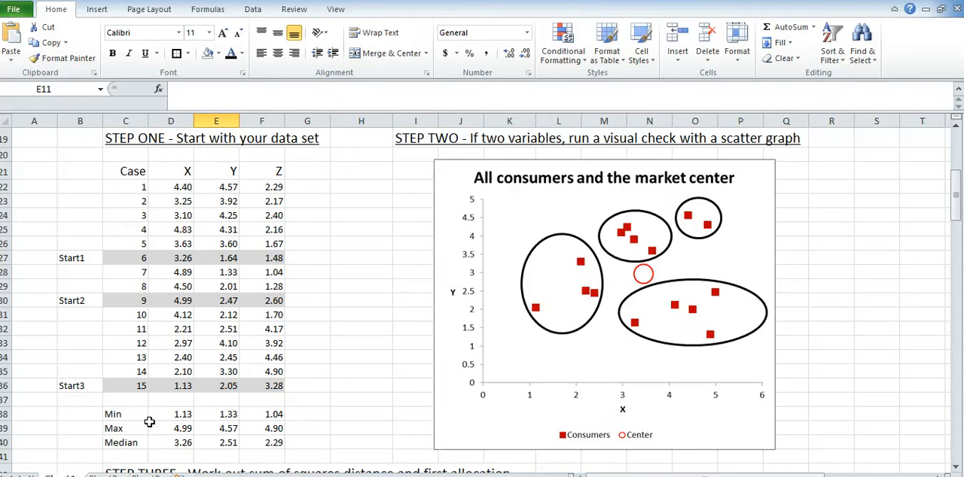
mouse_move(313, 172)
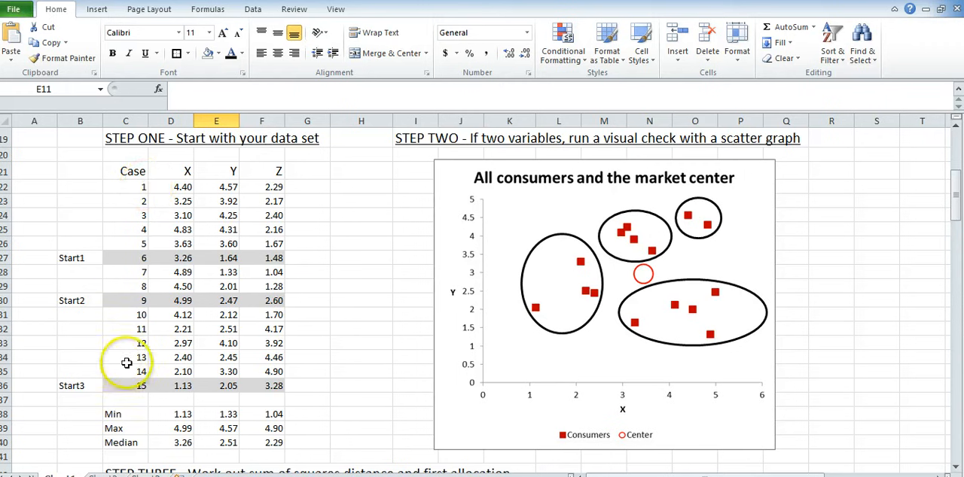
mouse_move(325, 182)
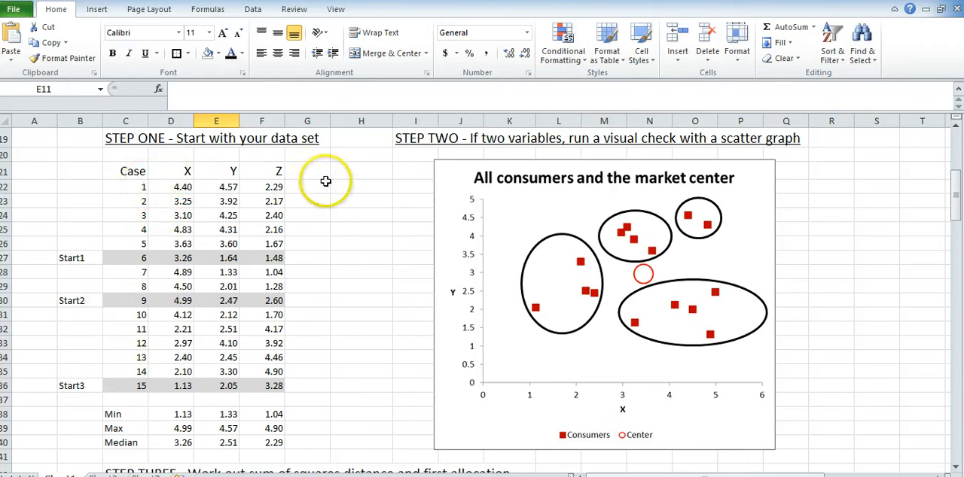
mouse_move(199, 226)
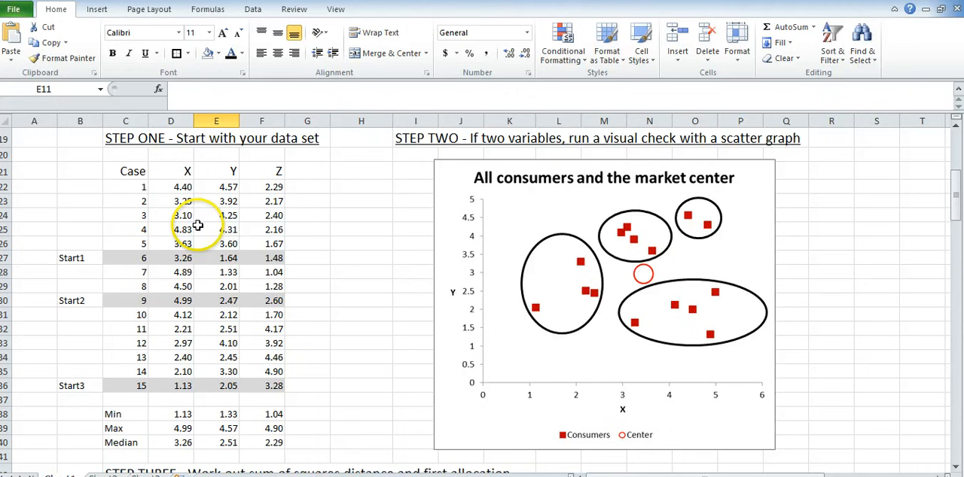
mouse_move(364, 250)
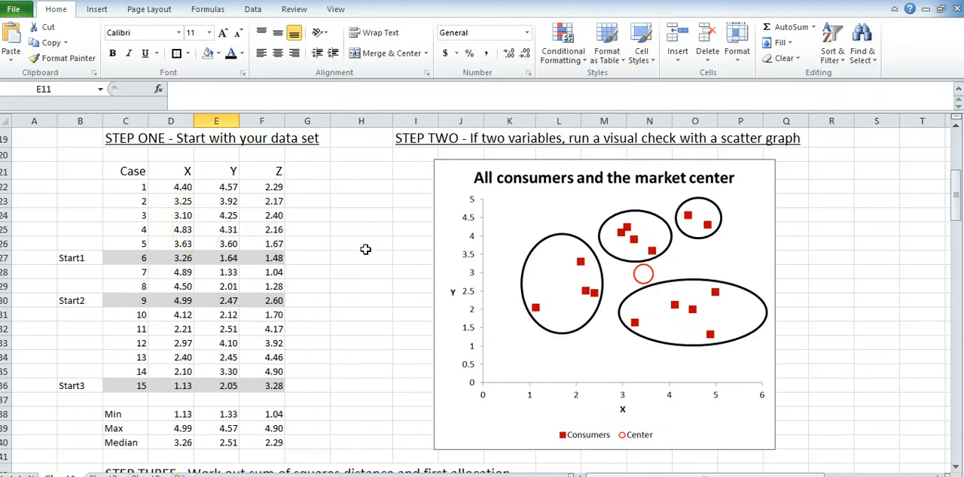
mouse_move(359, 359)
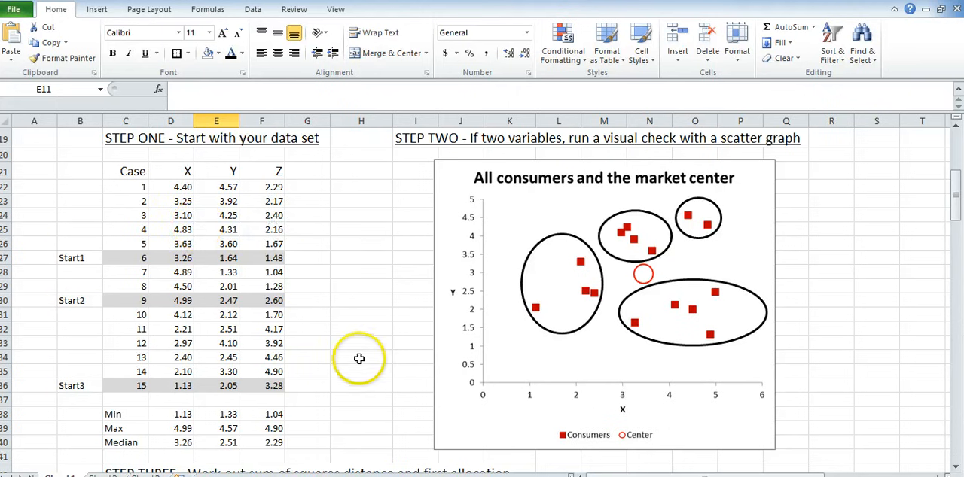
mouse_move(519, 171)
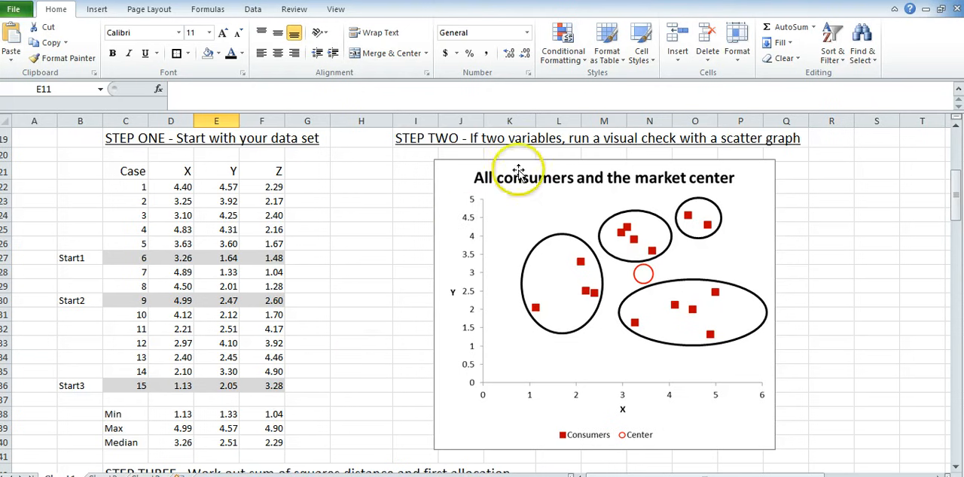
mouse_move(373, 227)
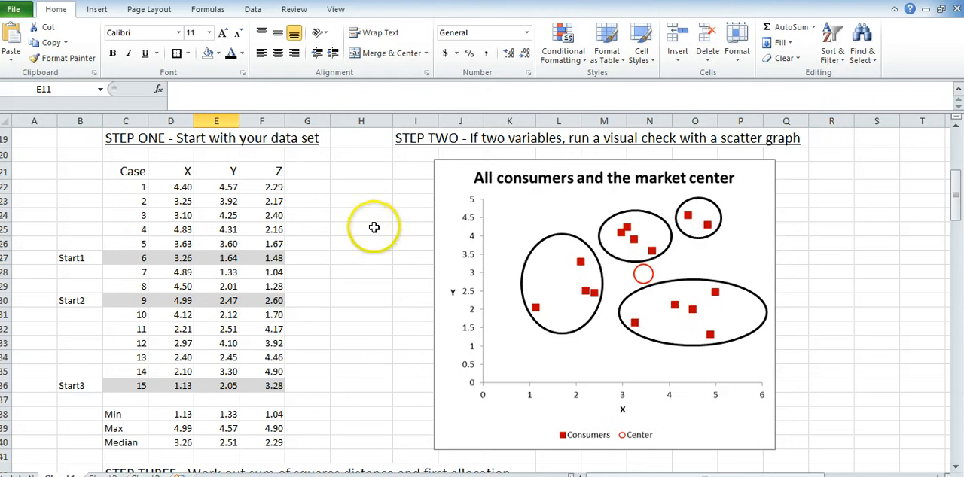
mouse_move(373, 227)
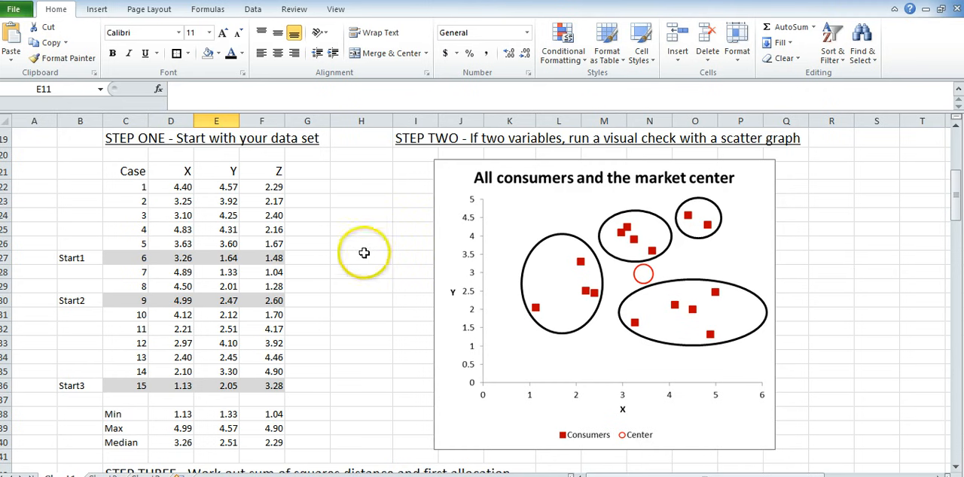
mouse_move(369, 279)
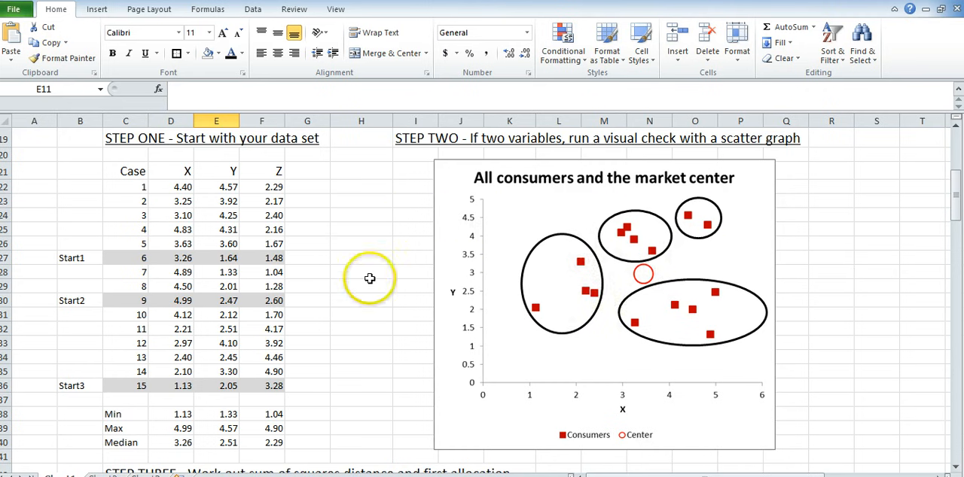
mouse_move(232, 237)
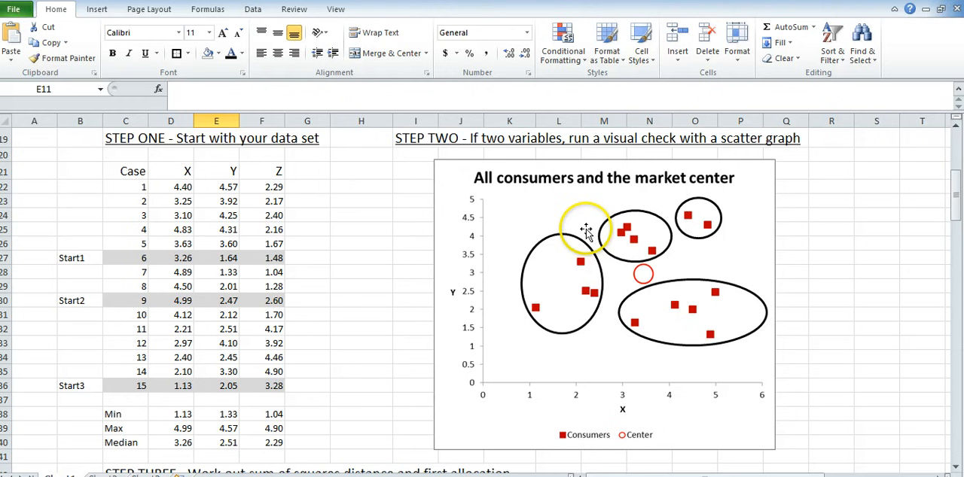
mouse_move(621, 217)
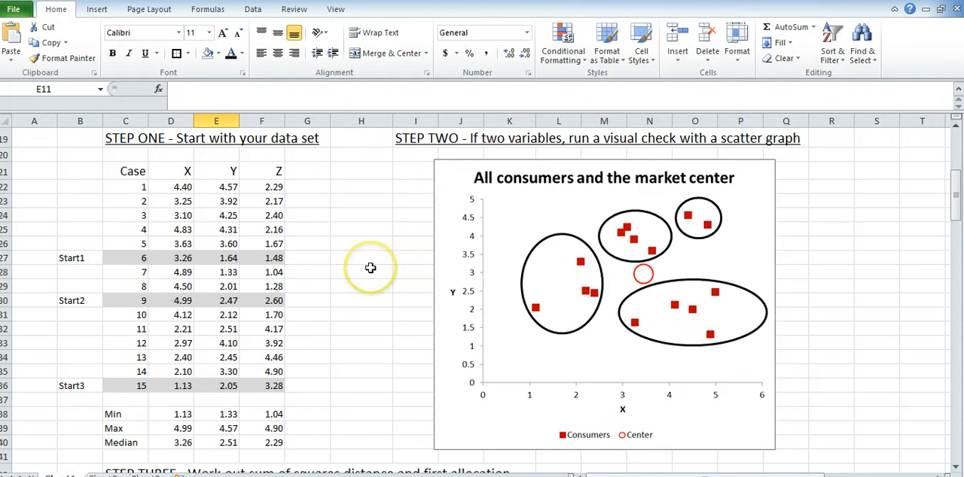
mouse_move(506, 139)
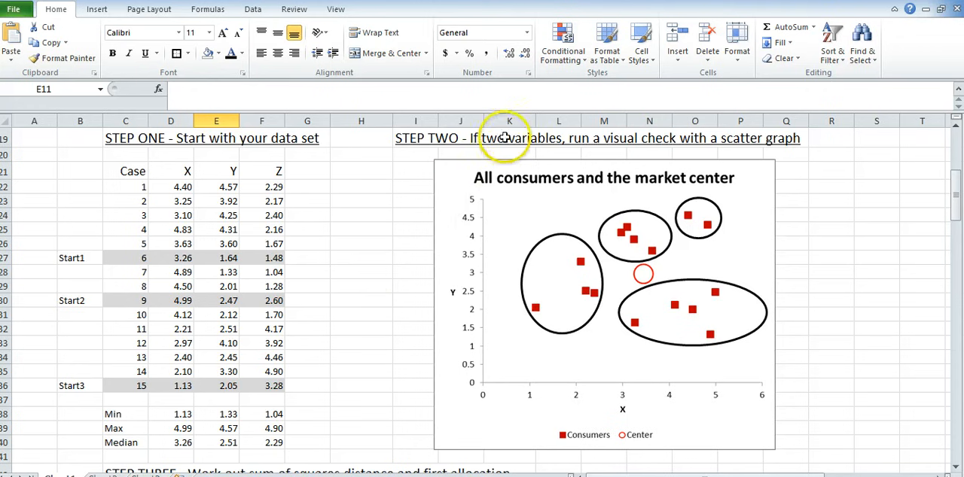
mouse_move(256, 187)
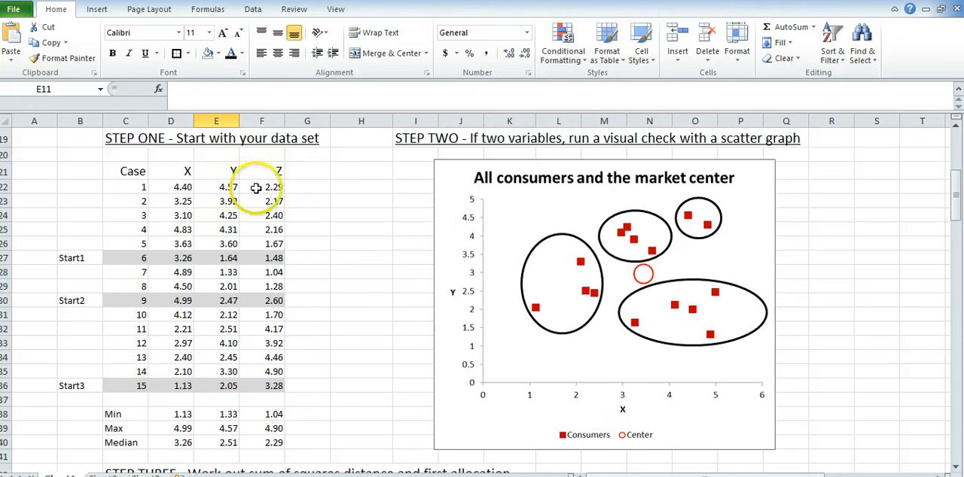
mouse_move(565, 208)
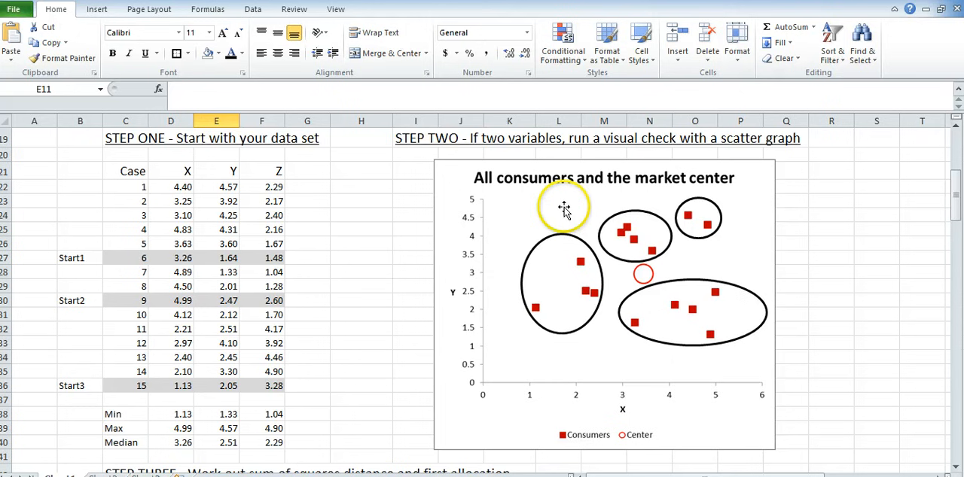
mouse_move(389, 265)
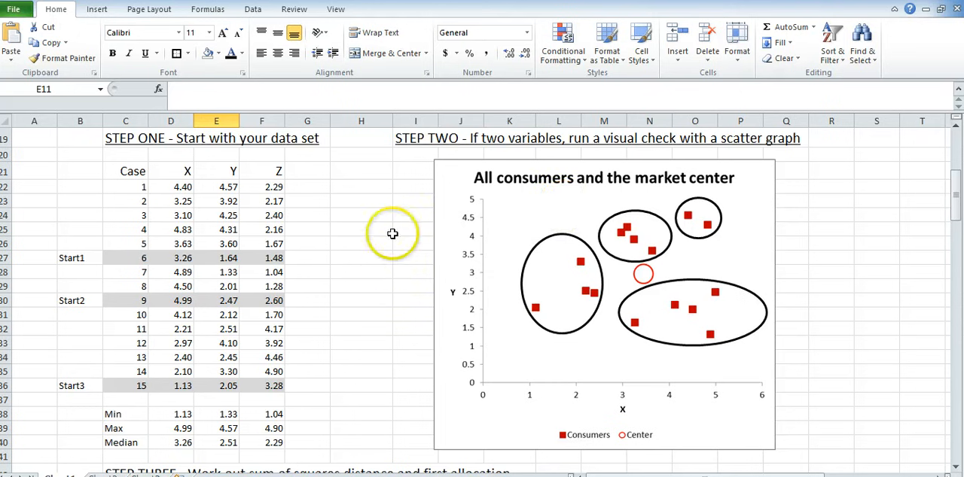
mouse_move(324, 304)
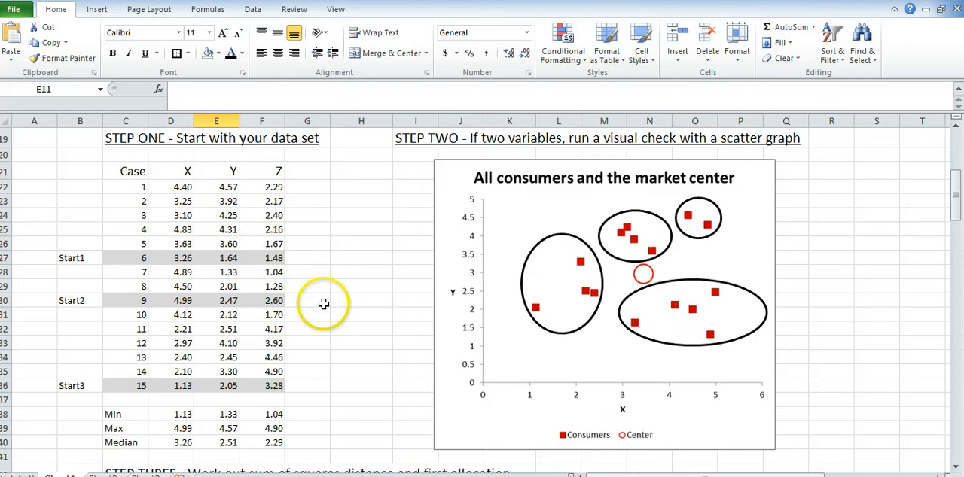
mouse_move(324, 304)
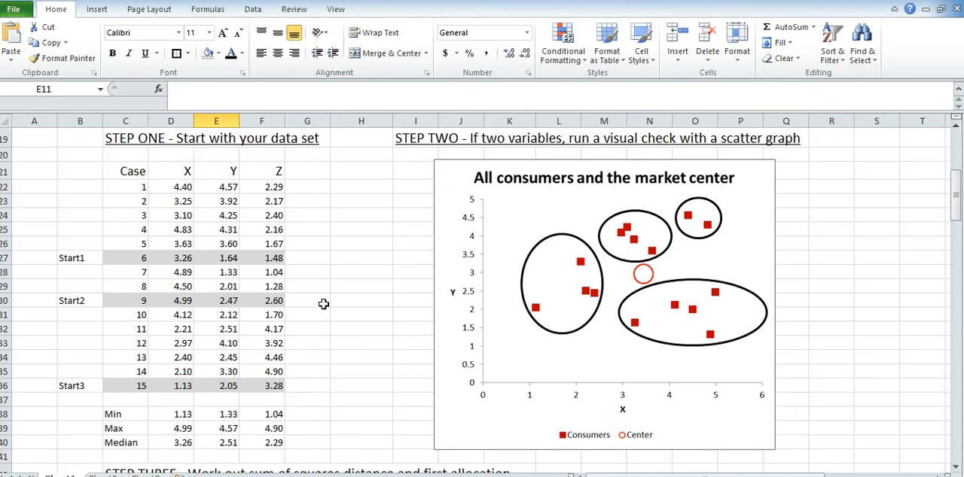
Scroll down to the STEP THREE sum-of-squares distance table with initial clusters and SSE
scroll(down, 3)
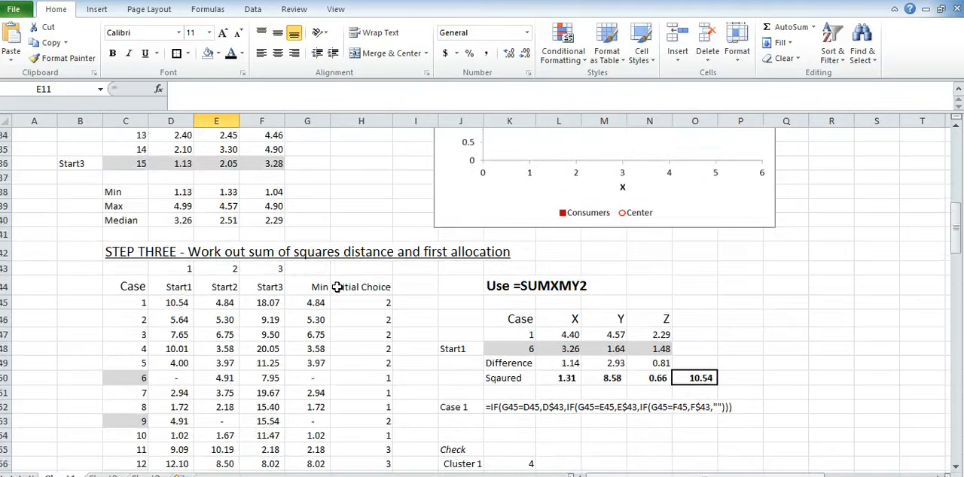
scroll(down, 3)
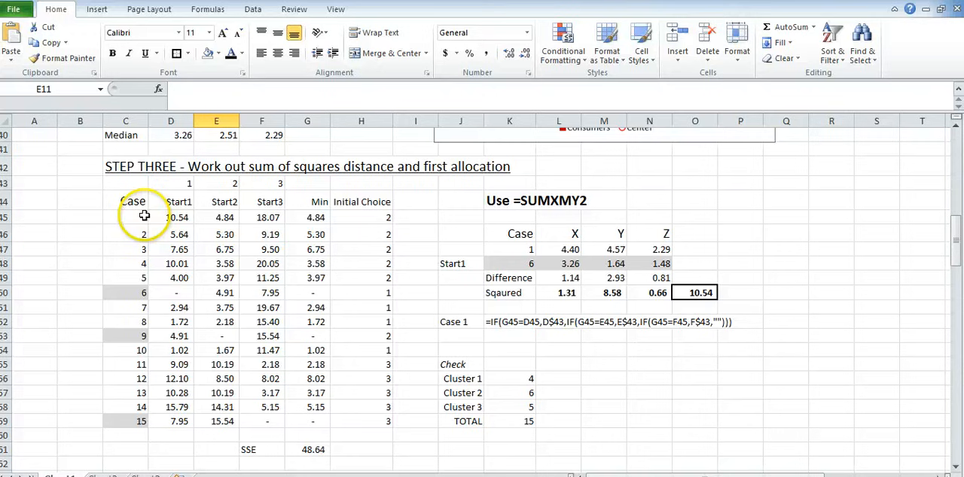
mouse_move(335, 250)
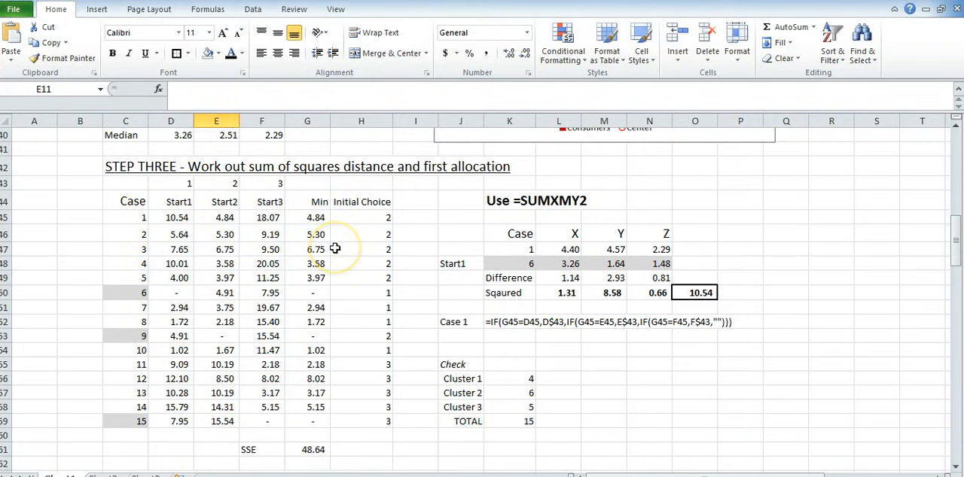
Scroll back up to the STEP ONE data set and STEP TWO scatter graph
scroll(up, 3)
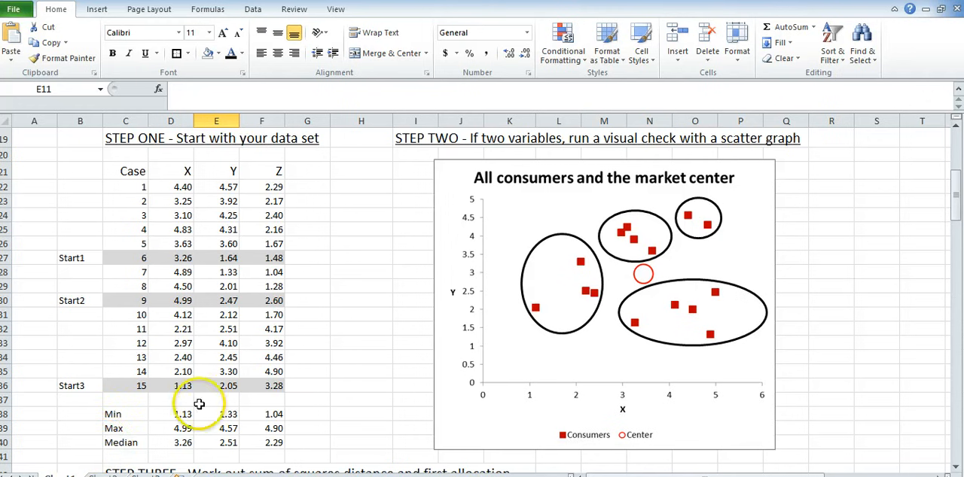
mouse_move(364, 367)
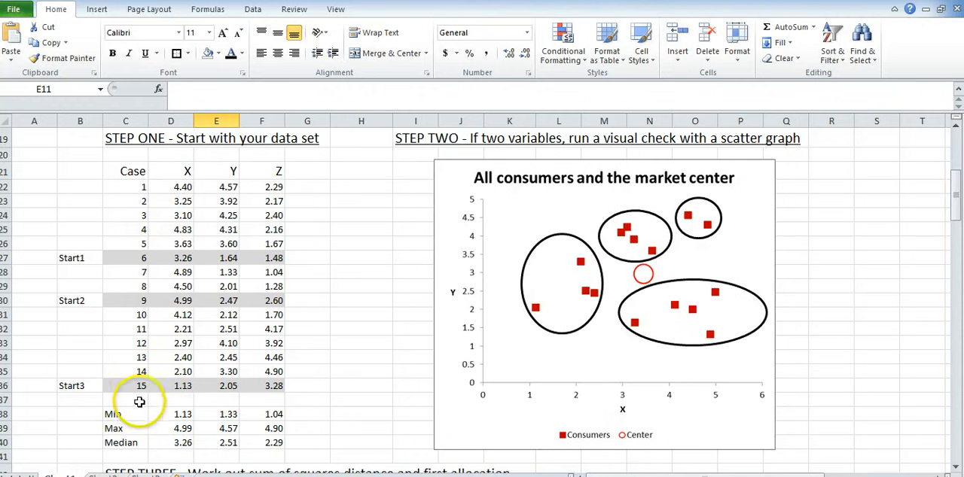
mouse_move(82, 410)
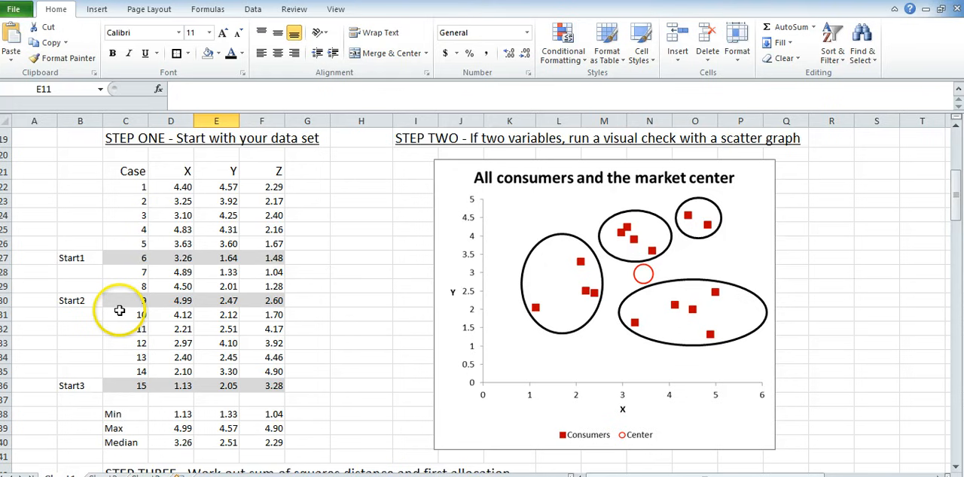
mouse_move(93, 269)
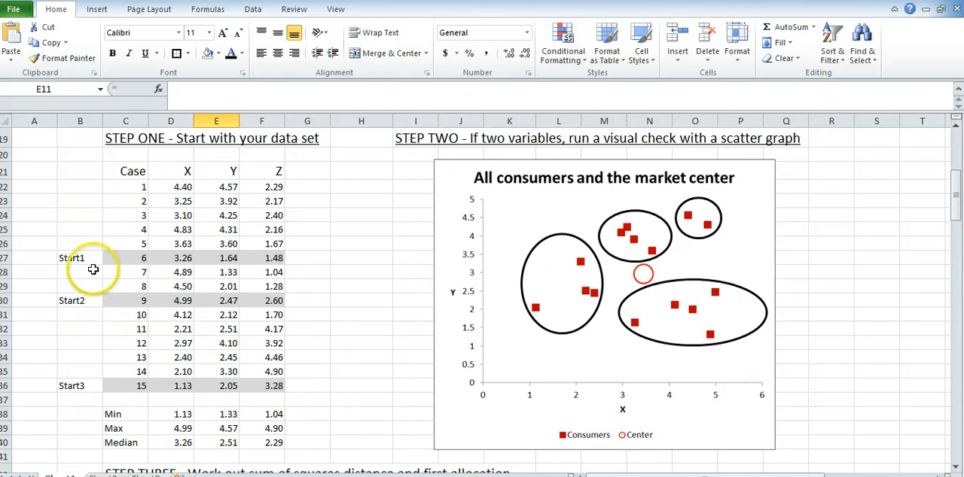
scroll(down, 3)
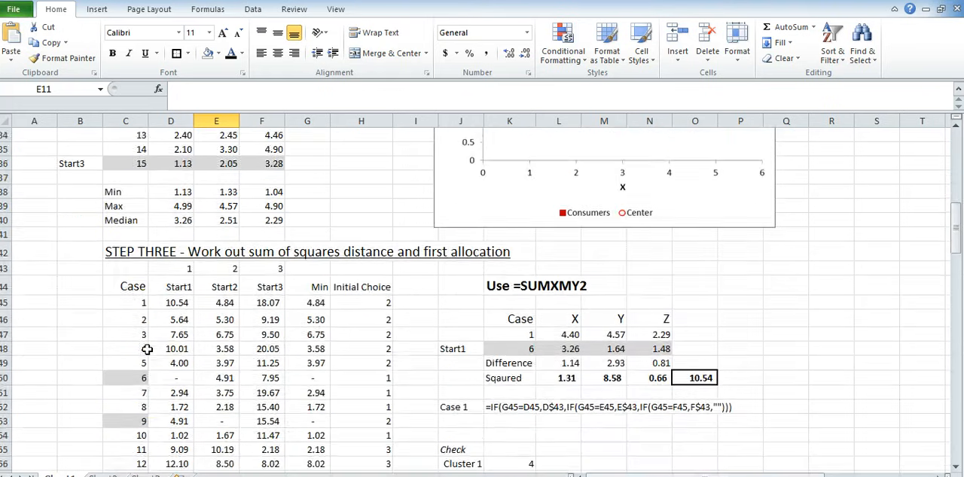
scroll(down, 3)
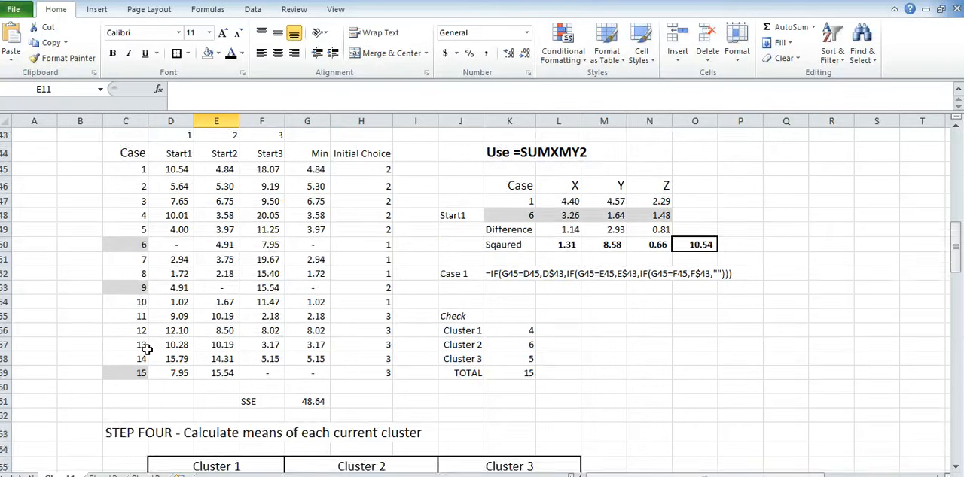
scroll(up, 3)
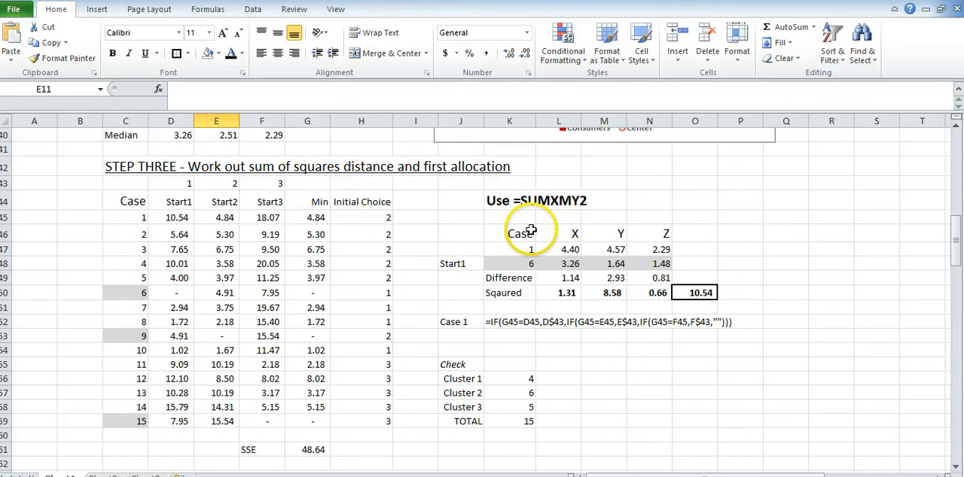
mouse_move(564, 340)
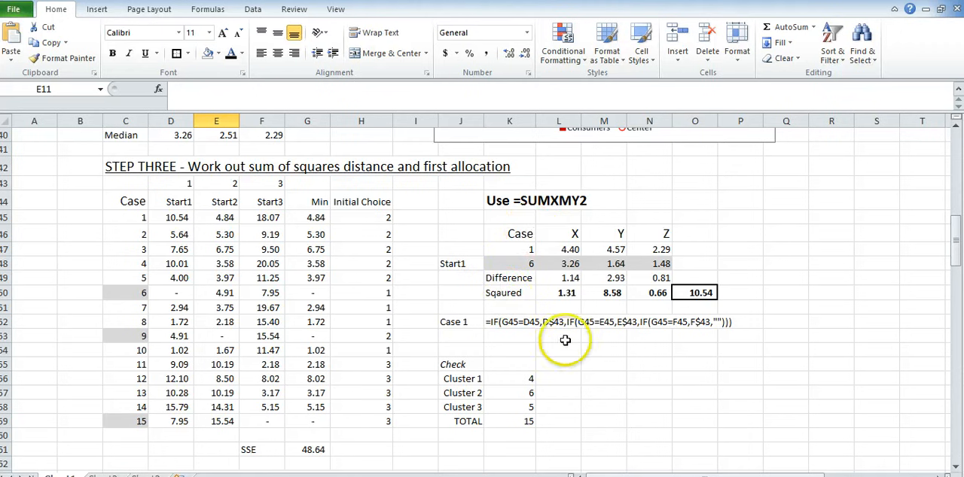
mouse_move(580, 321)
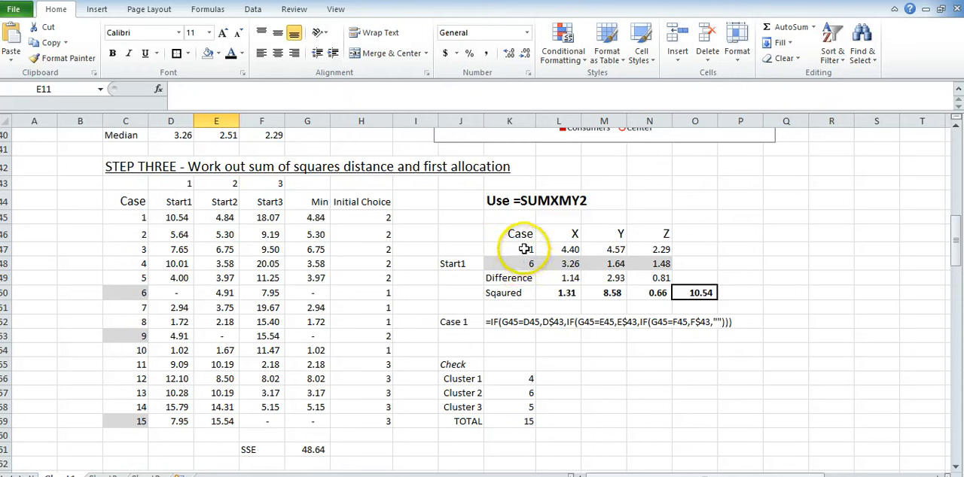
mouse_move(613, 401)
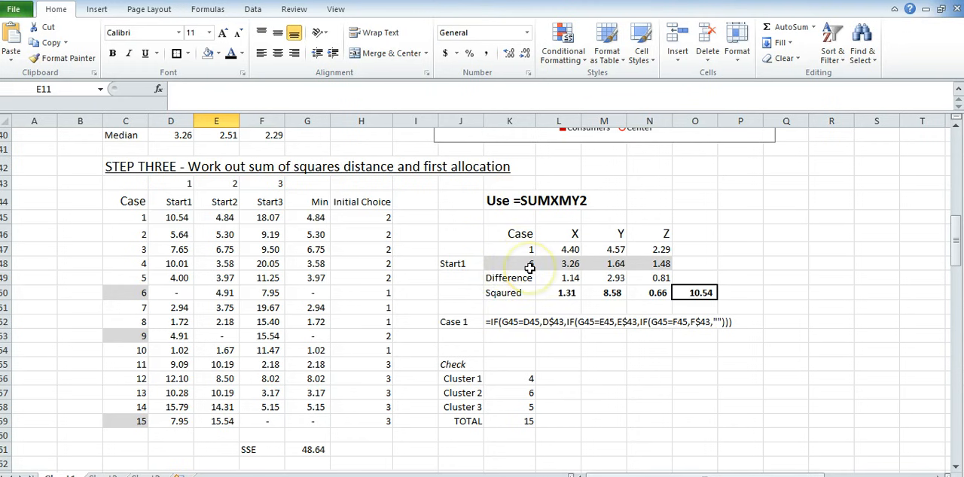
mouse_move(586, 316)
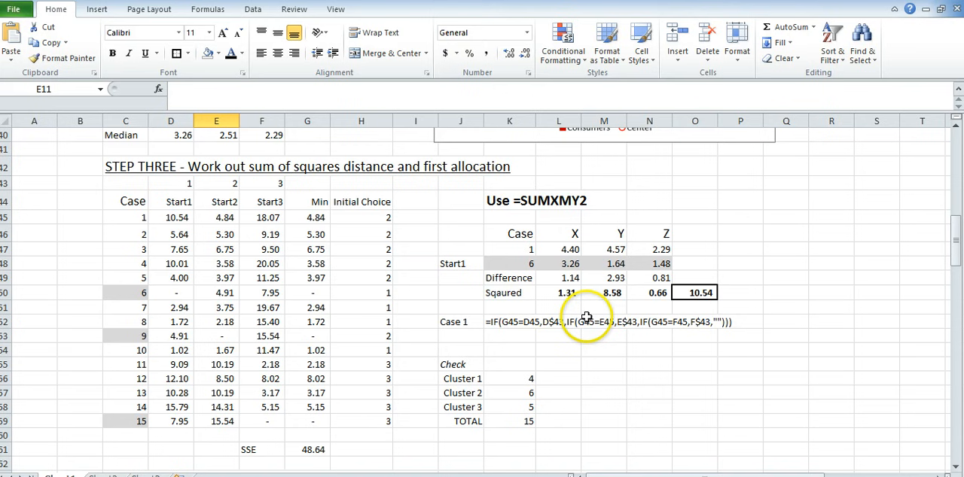
click(559, 279)
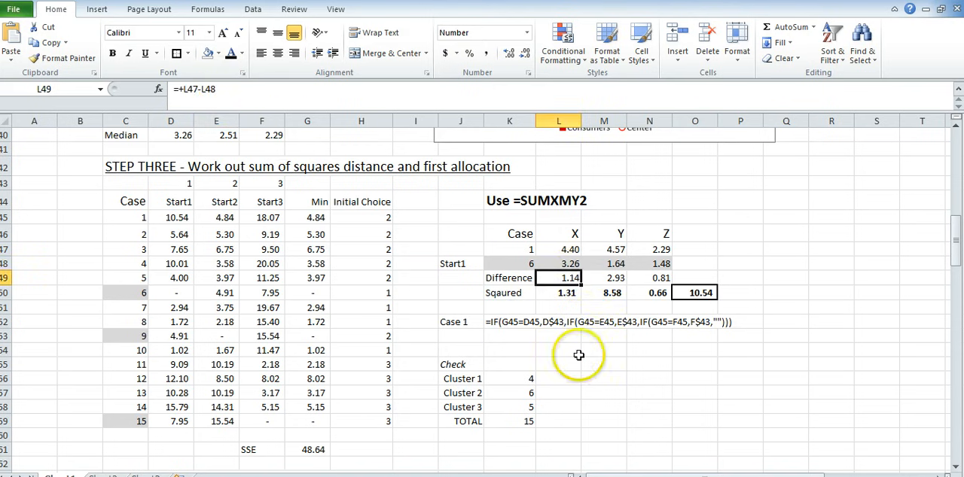
mouse_move(617, 256)
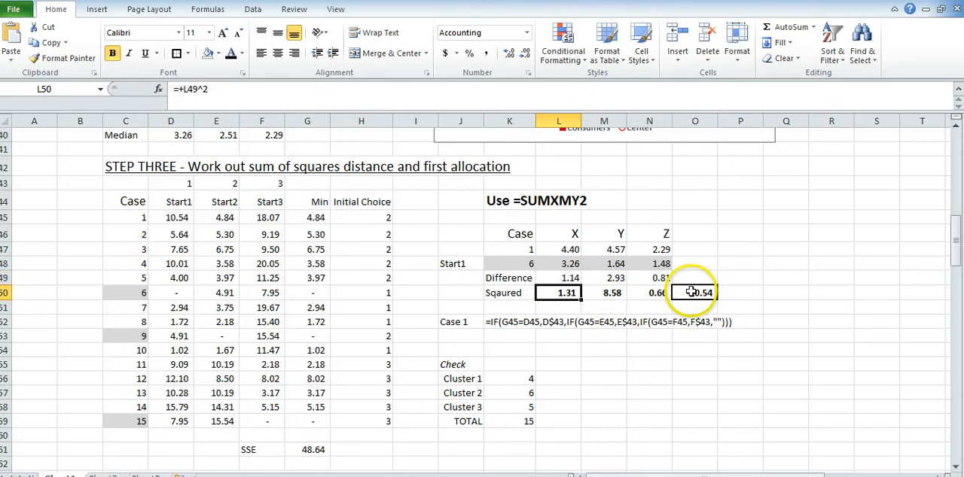
click(694, 292)
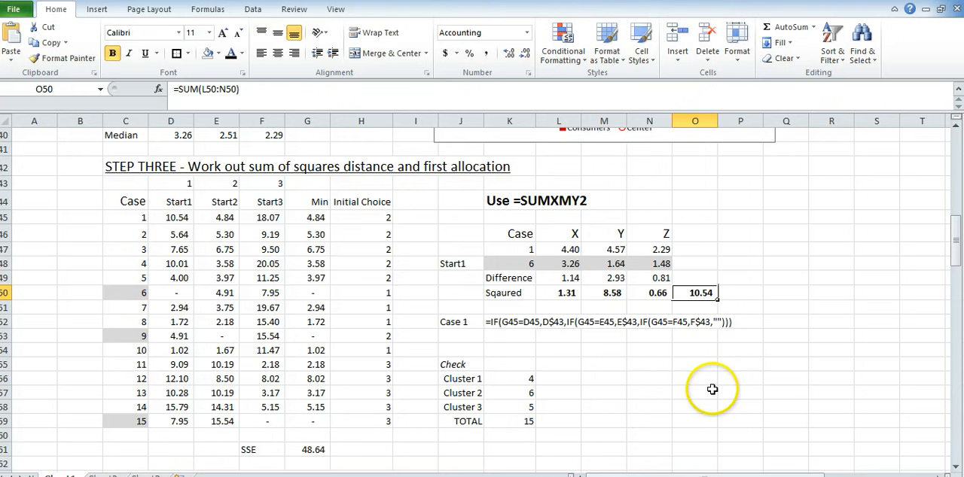
click(170, 217)
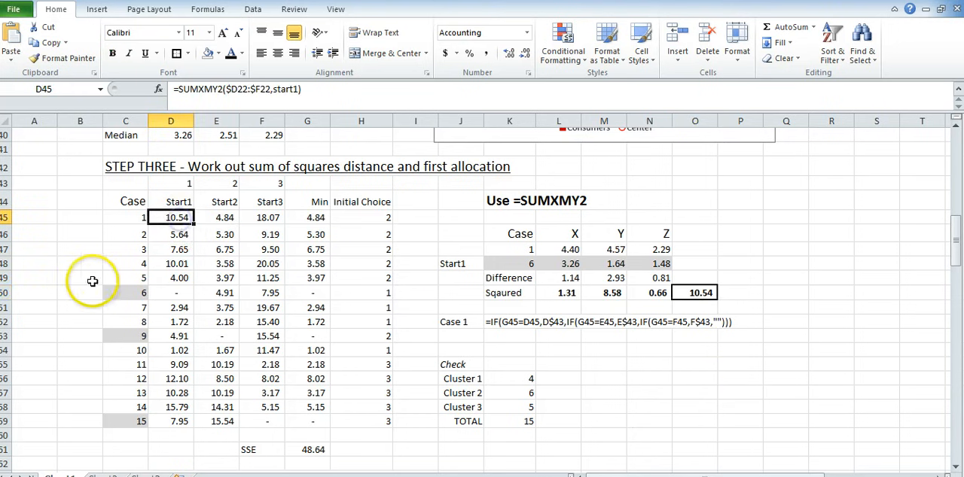
mouse_move(472, 358)
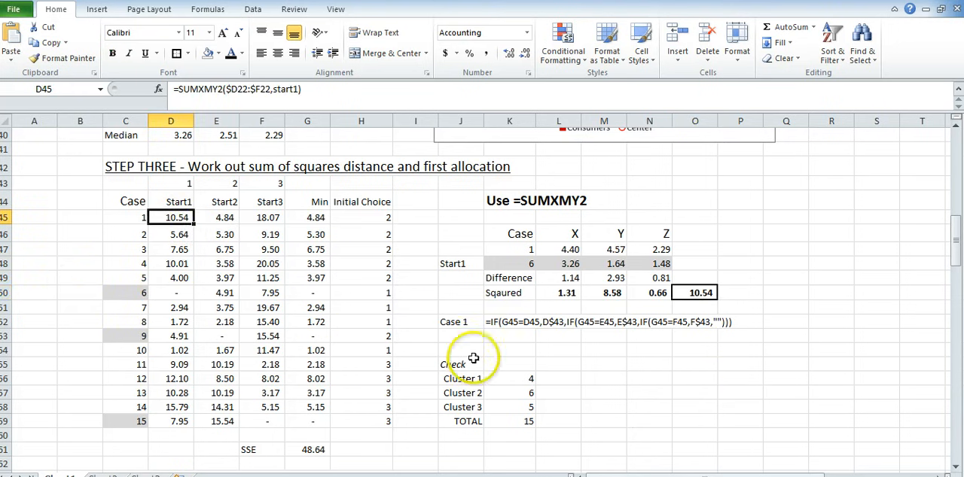
mouse_move(569, 239)
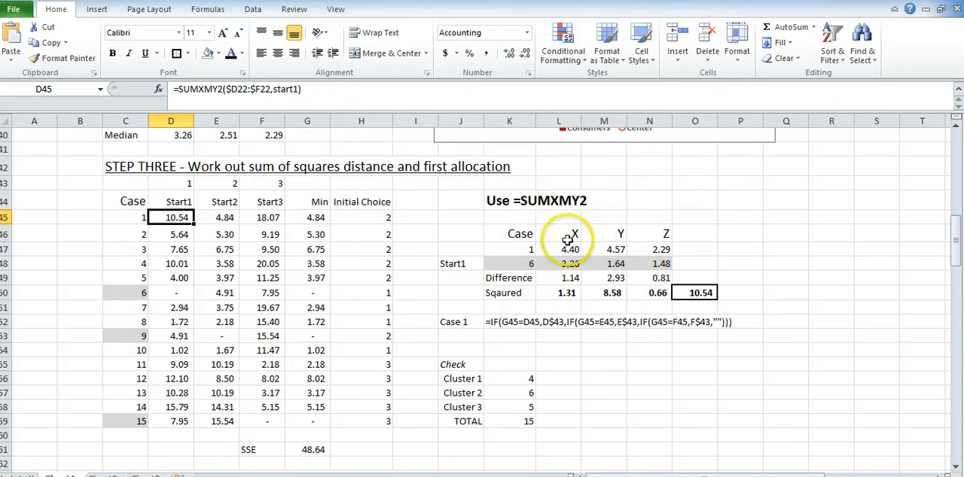
click(509, 201)
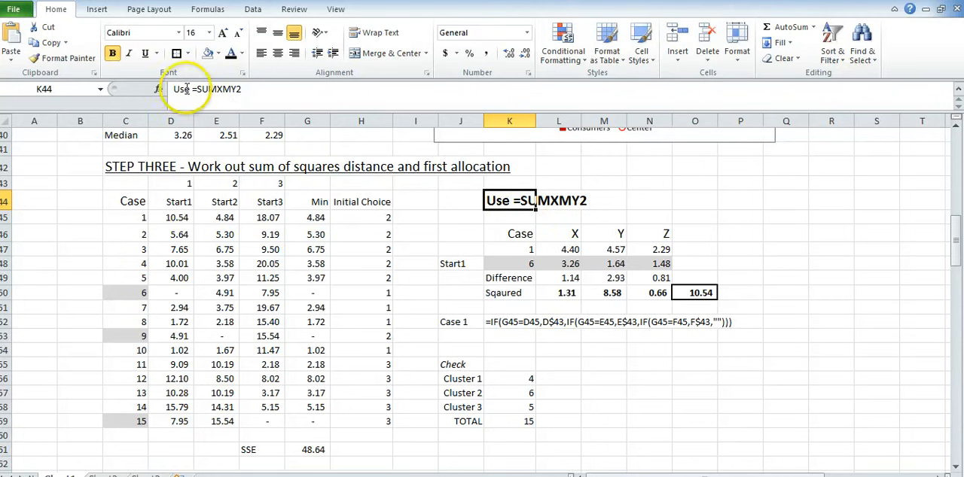
click(170, 216)
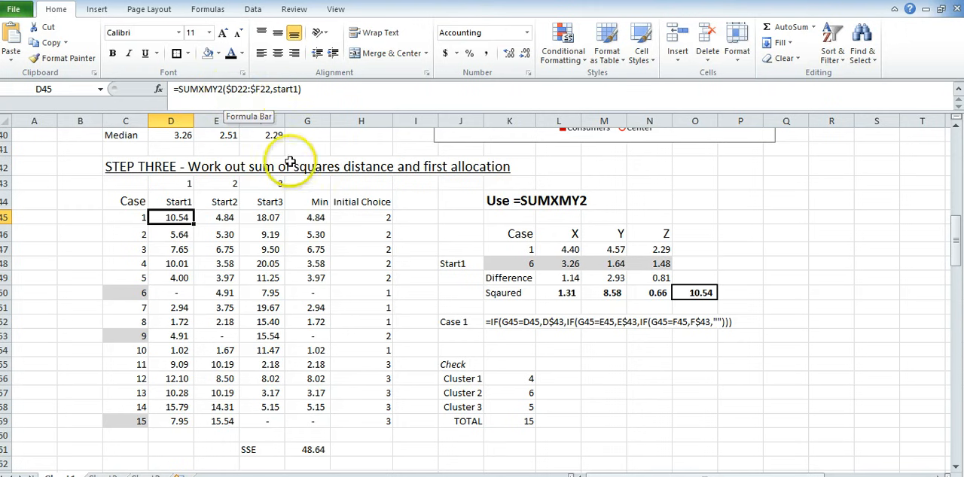
mouse_move(51, 211)
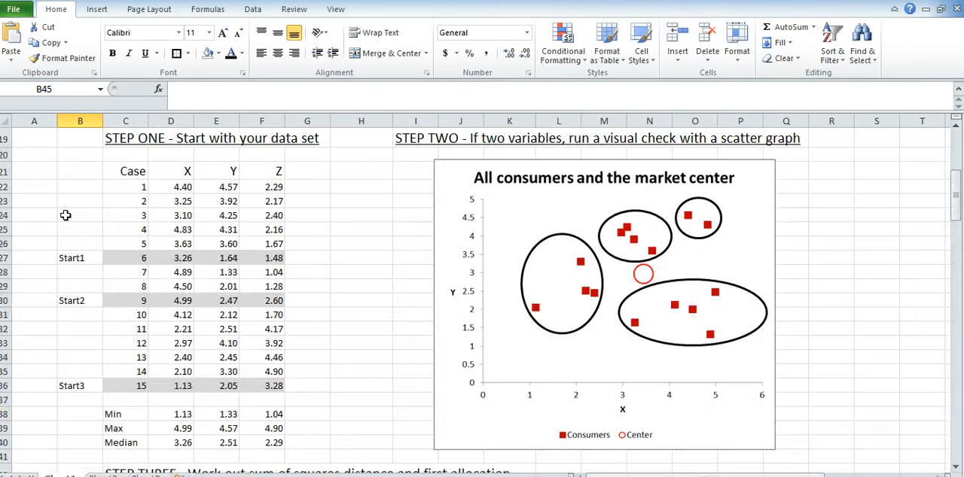
drag(170, 258, 262, 258)
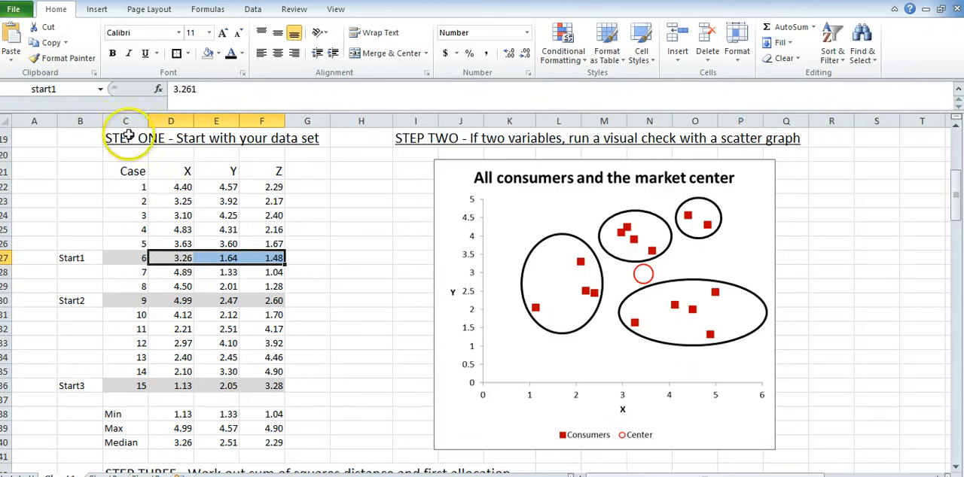
scroll(down, 3)
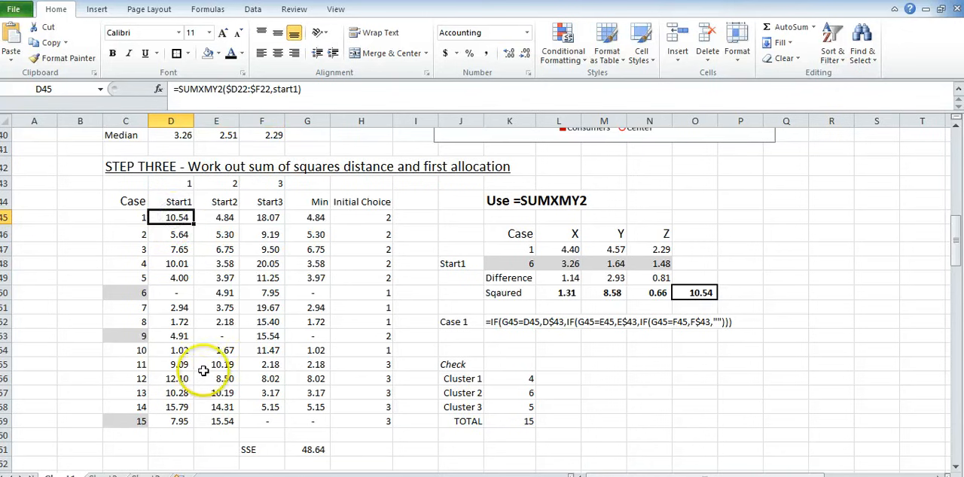
mouse_move(226, 89)
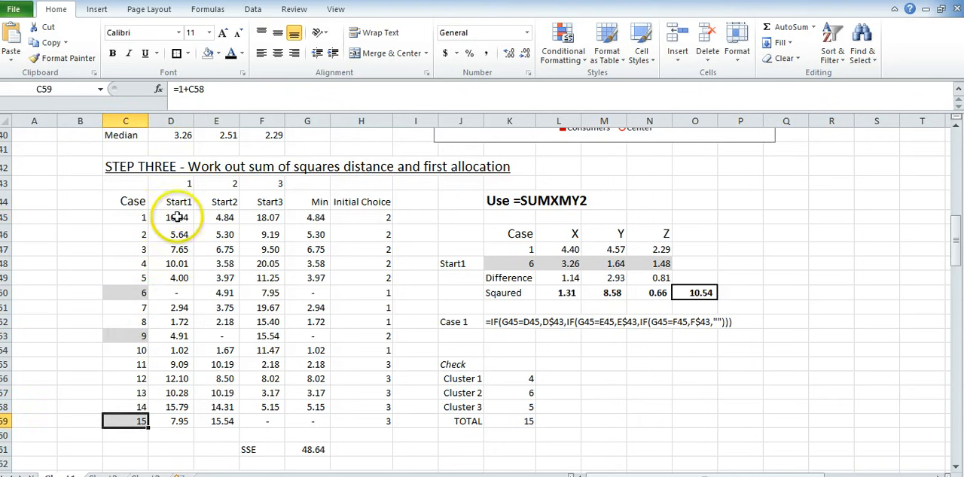
click(170, 292)
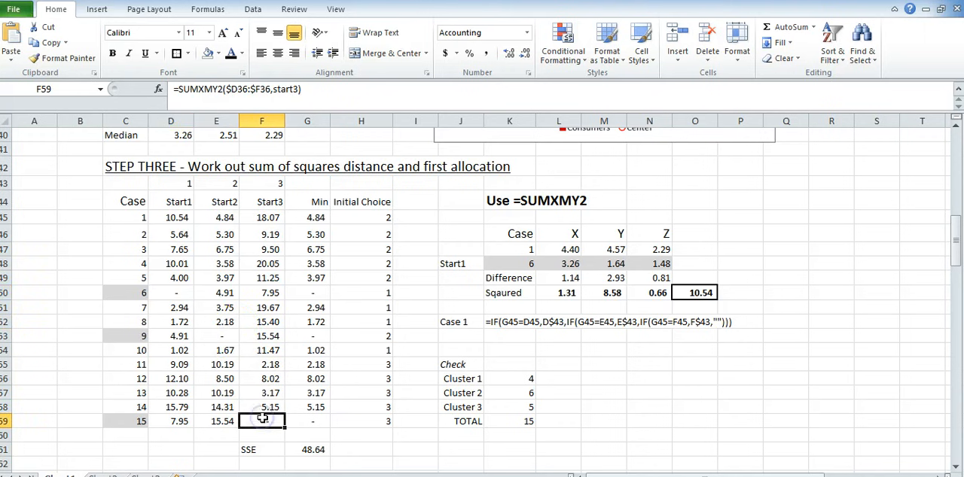
mouse_move(308, 216)
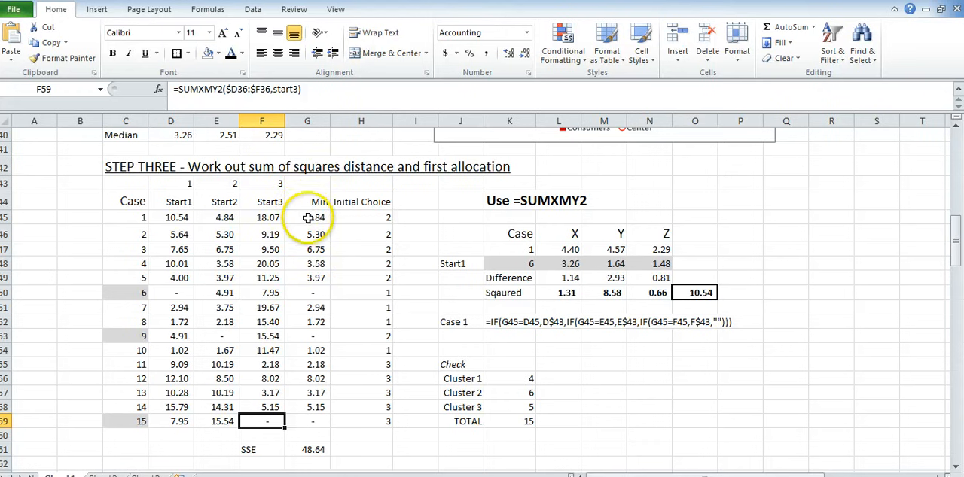
click(308, 216)
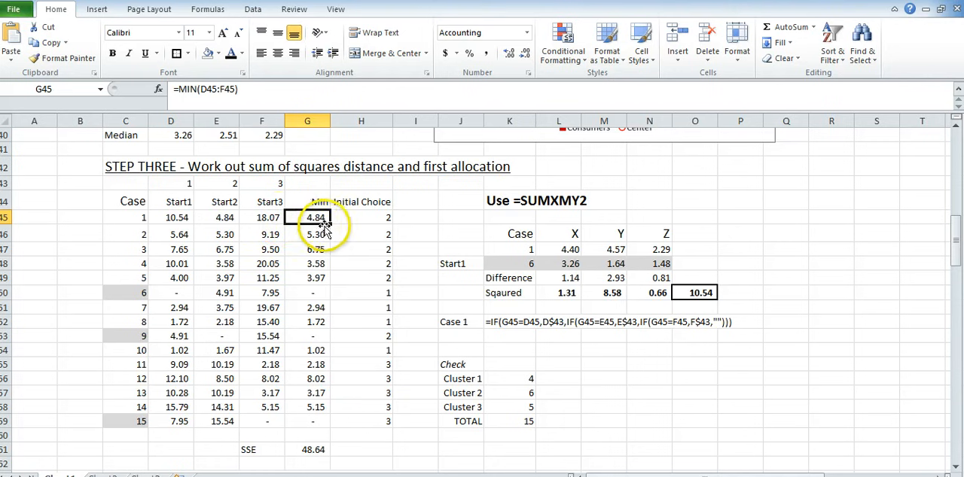
click(217, 216)
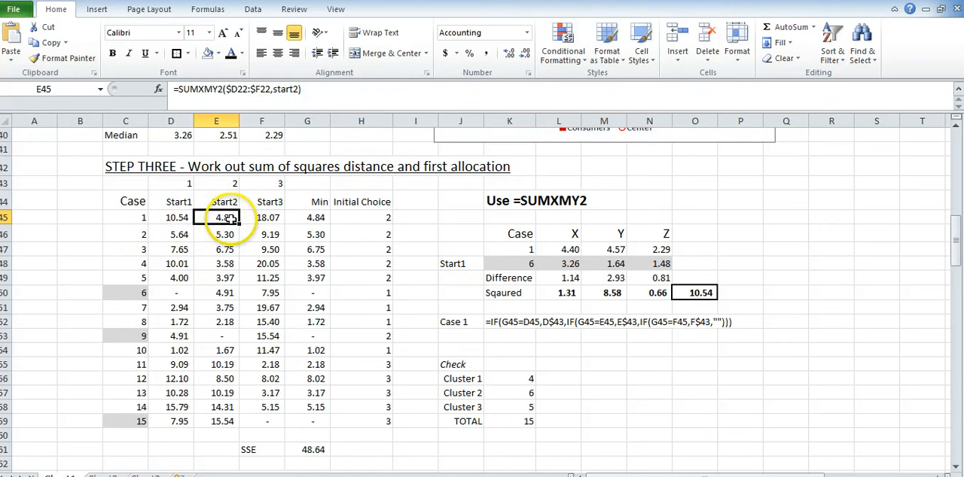
click(362, 202)
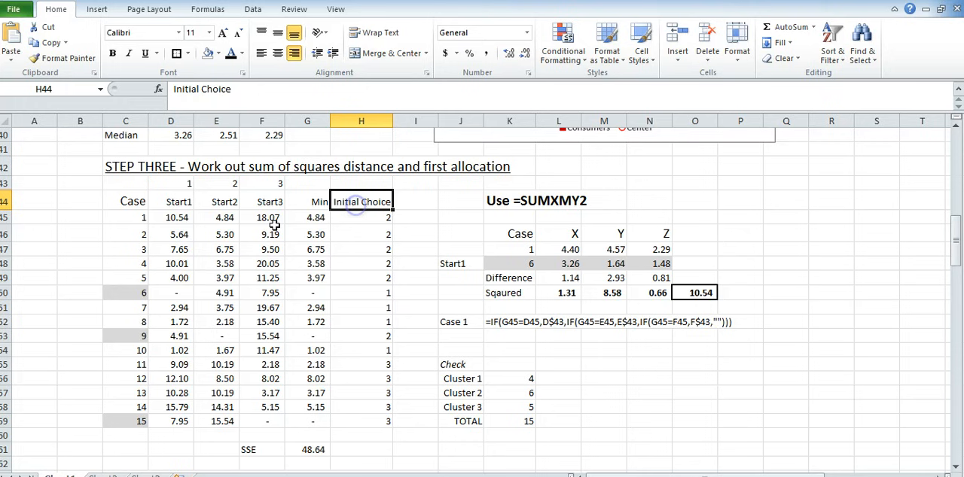
click(217, 217)
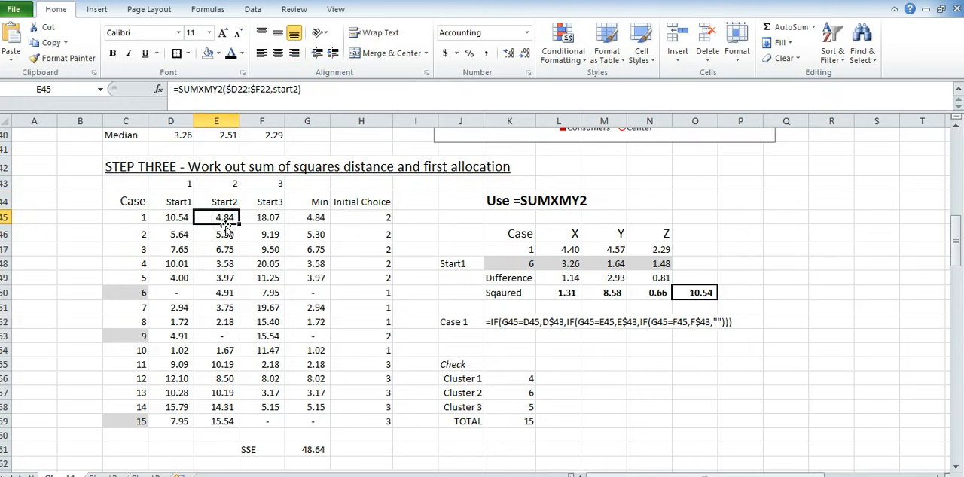
scroll(up, 3)
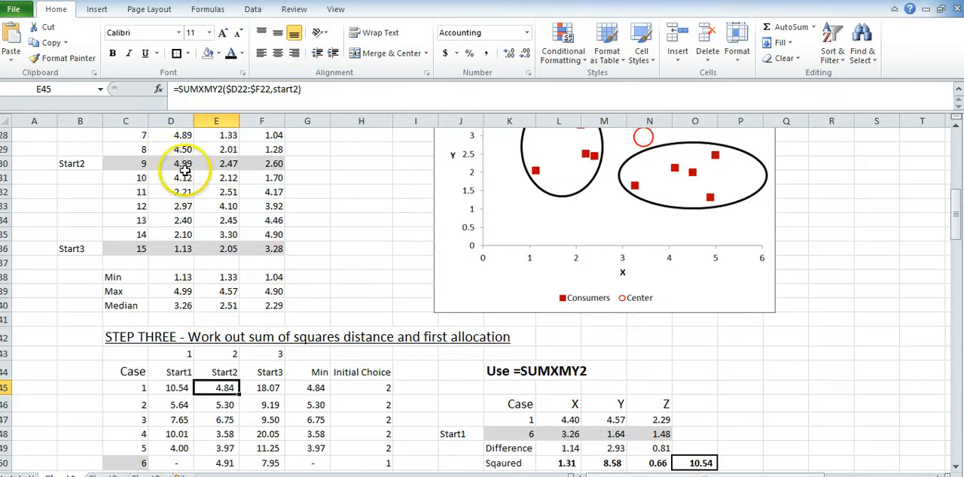
scroll(up, 3)
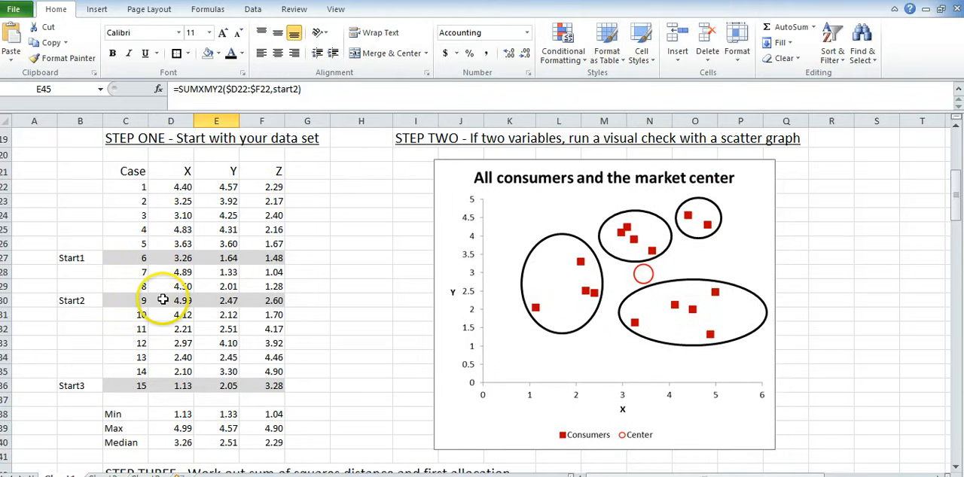
scroll(down, 3)
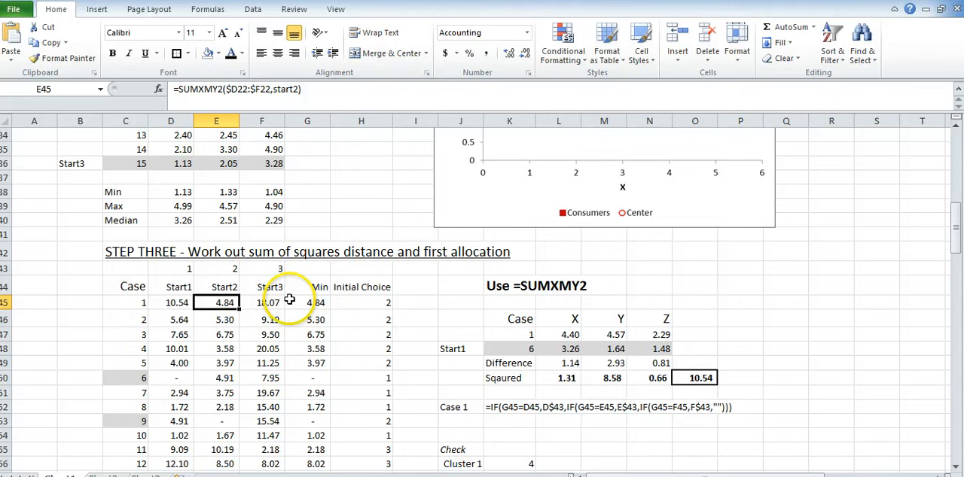
scroll(down, 3)
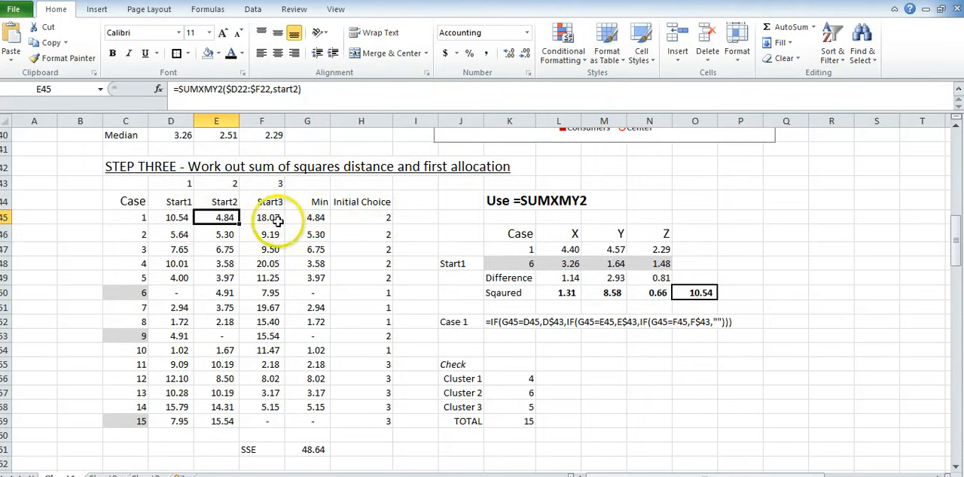
click(308, 216)
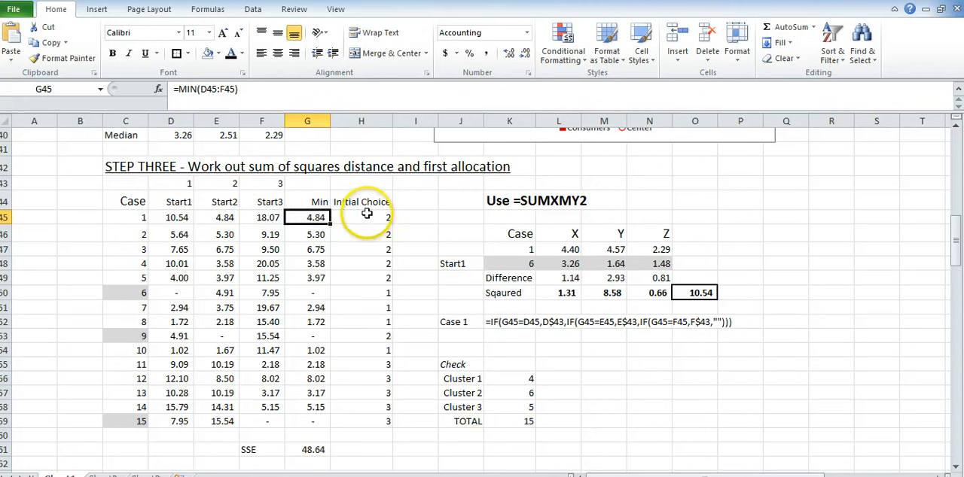
click(362, 217)
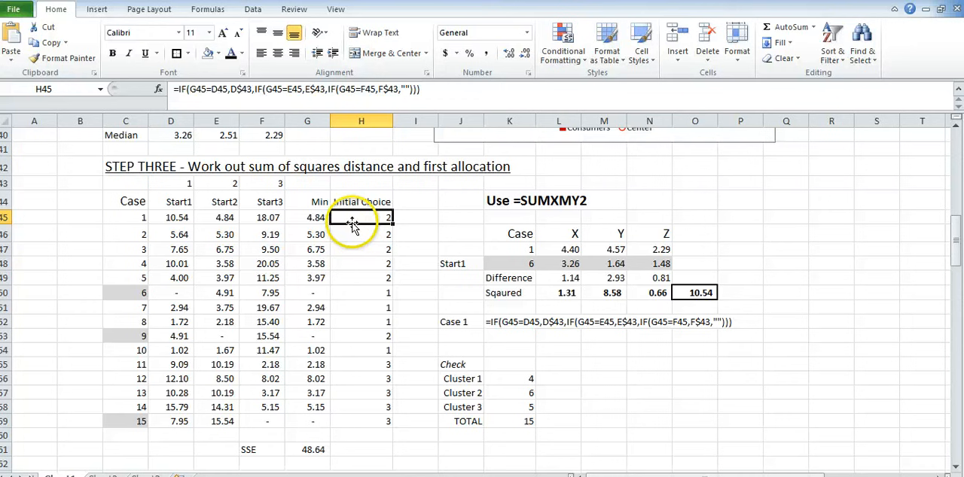
mouse_move(443, 322)
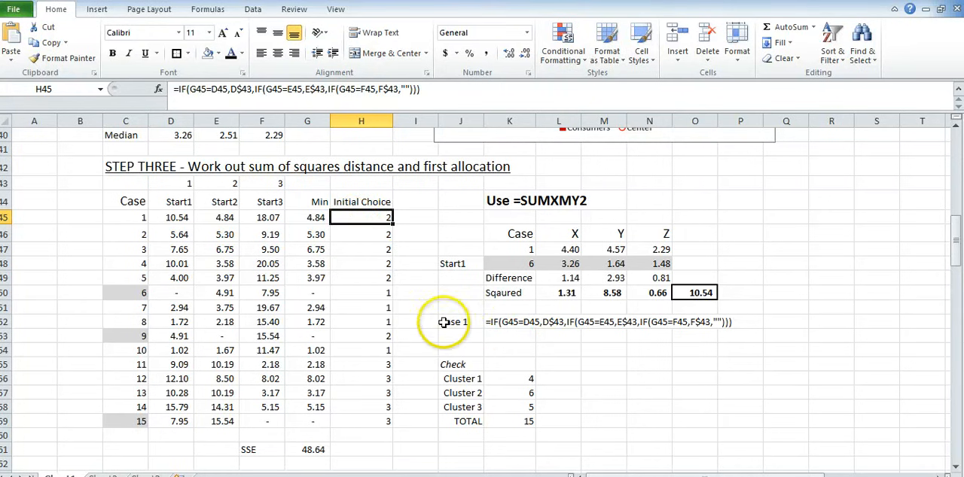
mouse_move(302, 147)
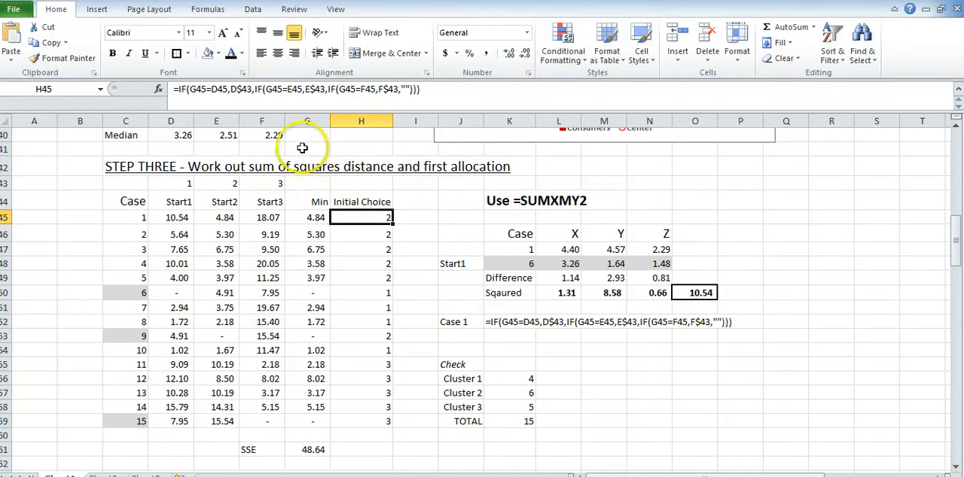
click(461, 323)
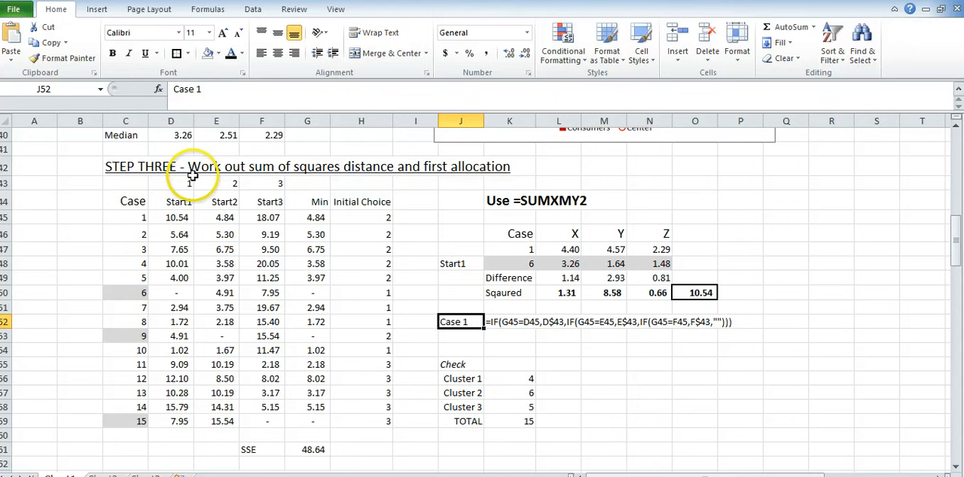
mouse_move(339, 226)
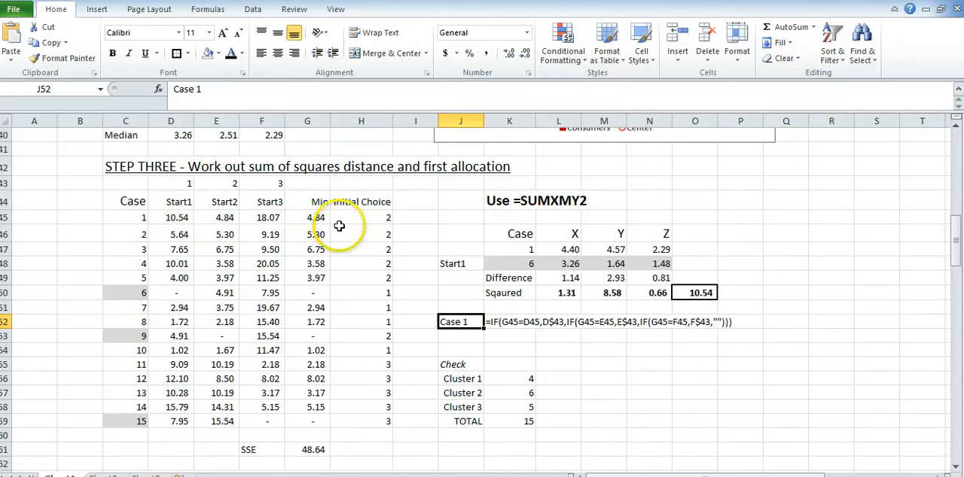
click(217, 217)
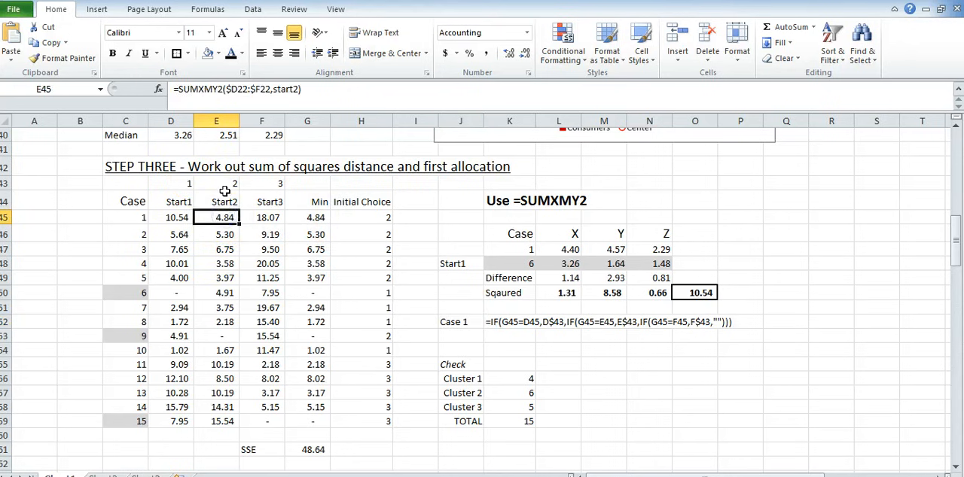
click(307, 217)
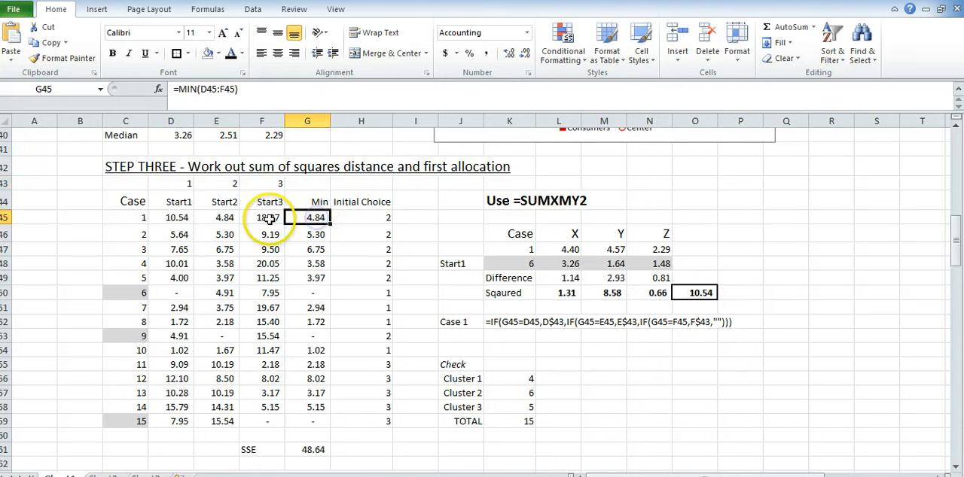
click(262, 184)
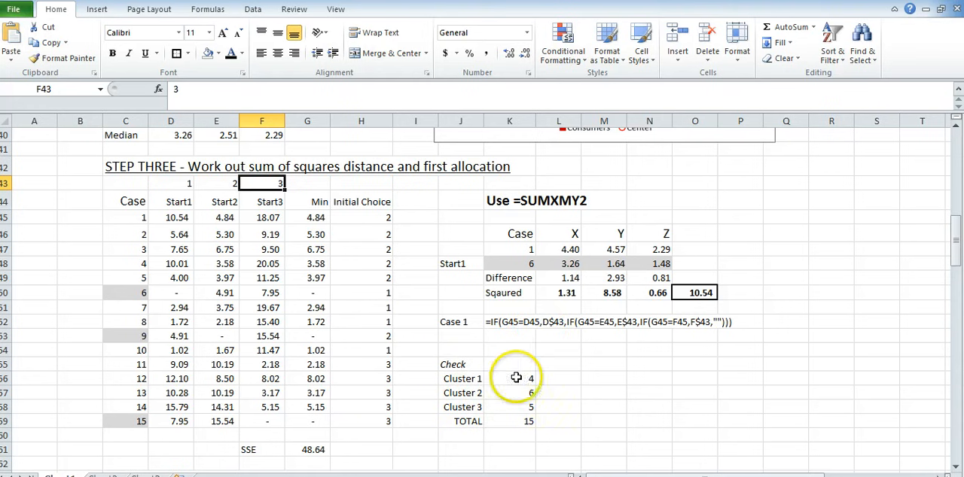
click(509, 378)
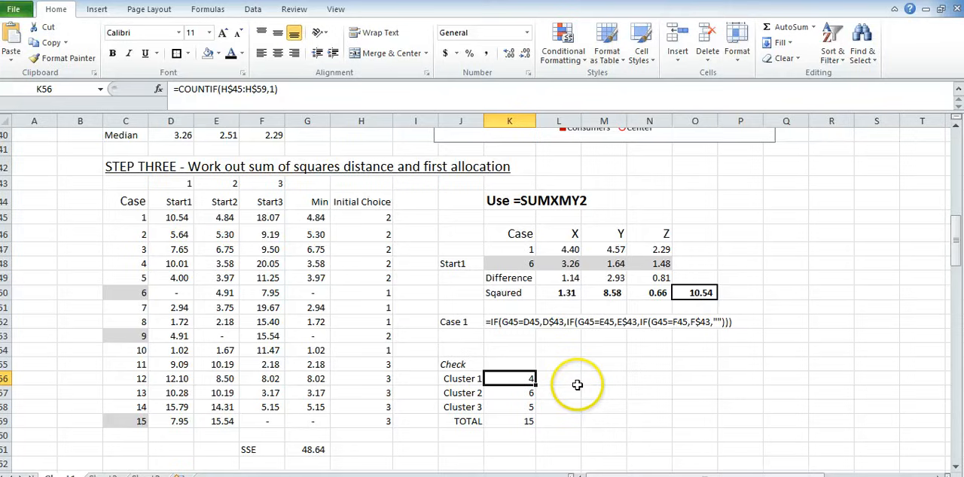
mouse_move(587, 365)
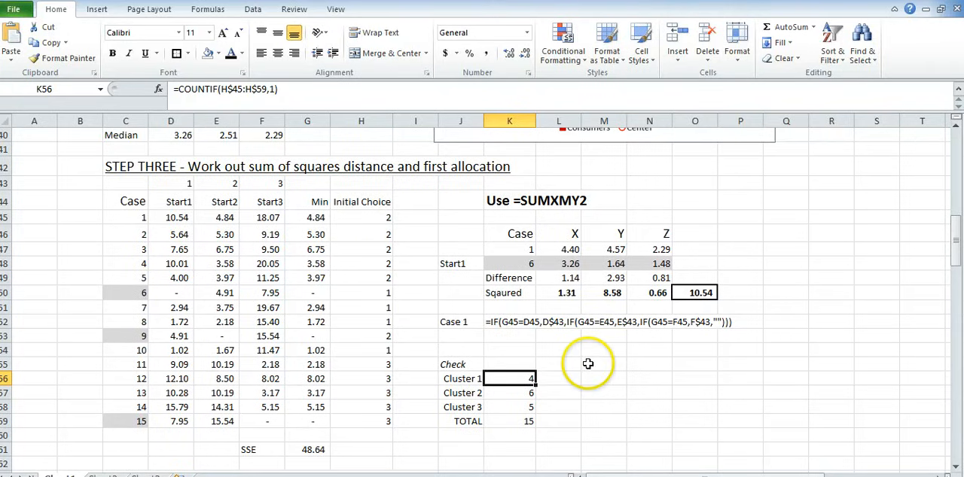
scroll(down, 3)
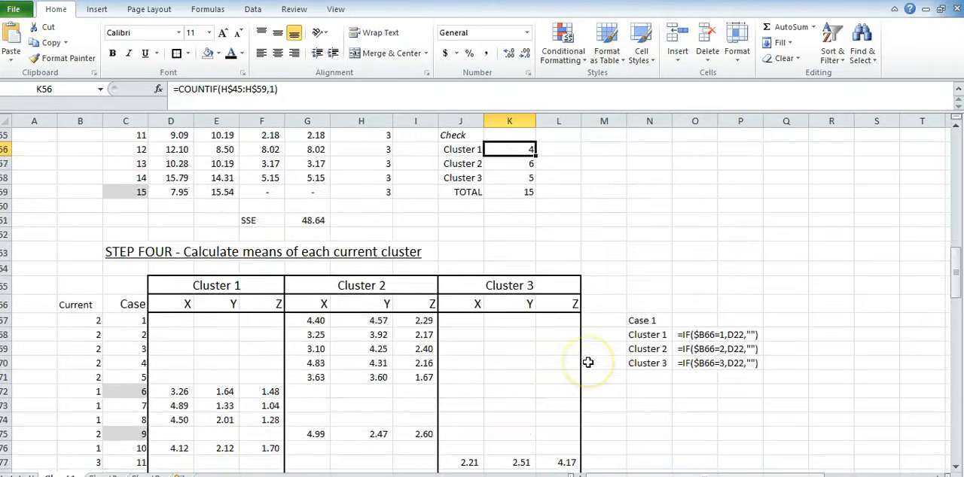
scroll(down, 3)
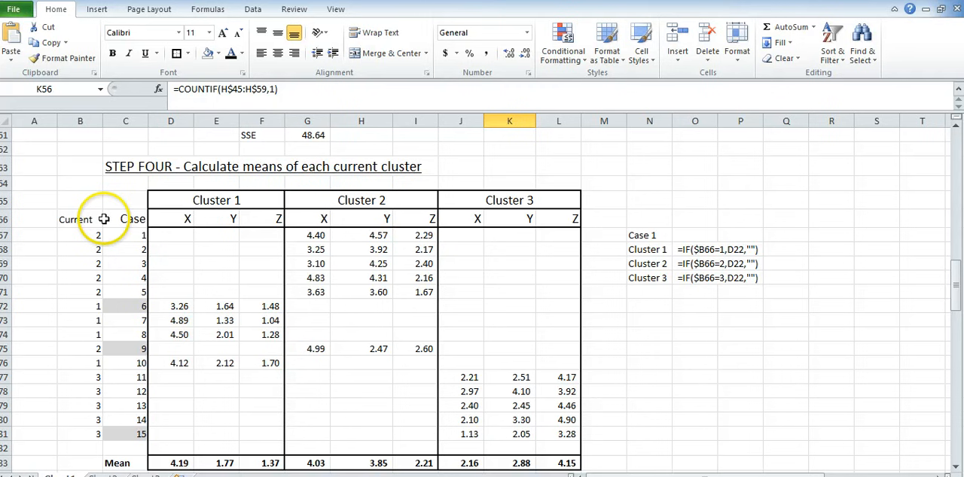
click(170, 235)
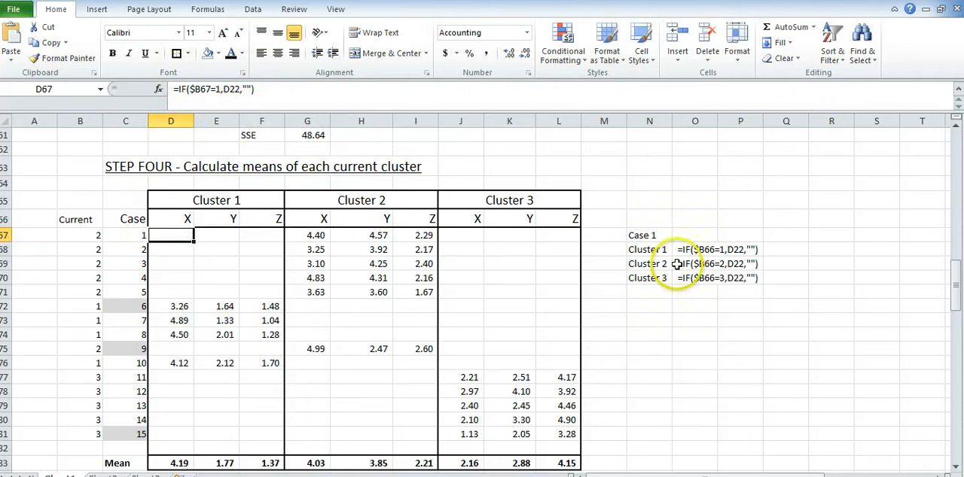
mouse_move(36, 238)
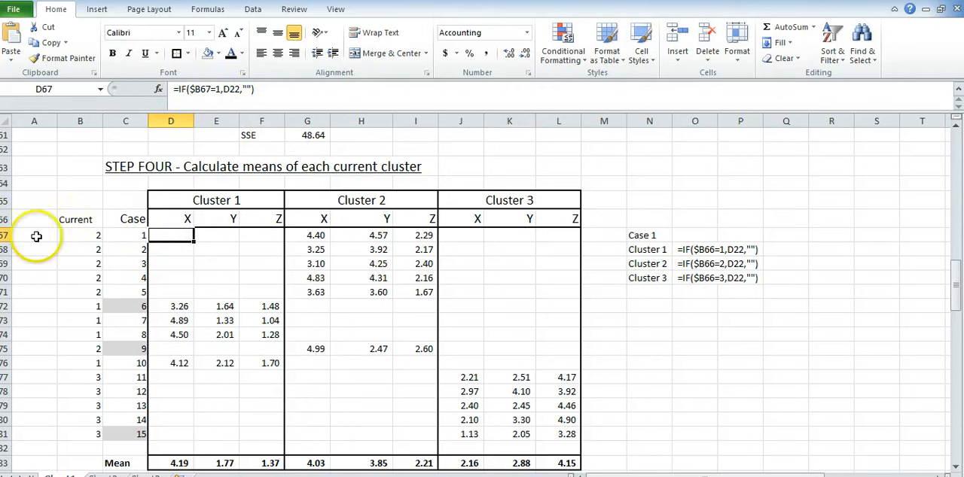
click(79, 235)
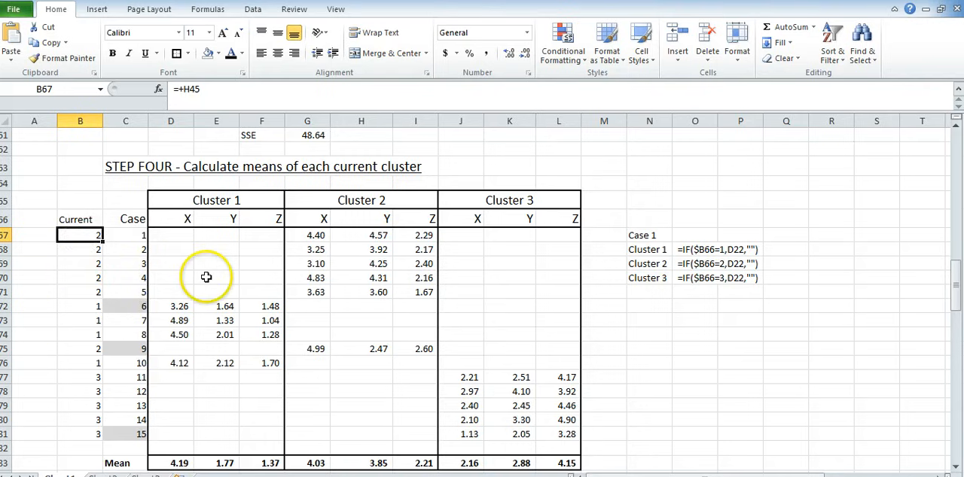
scroll(up, 3)
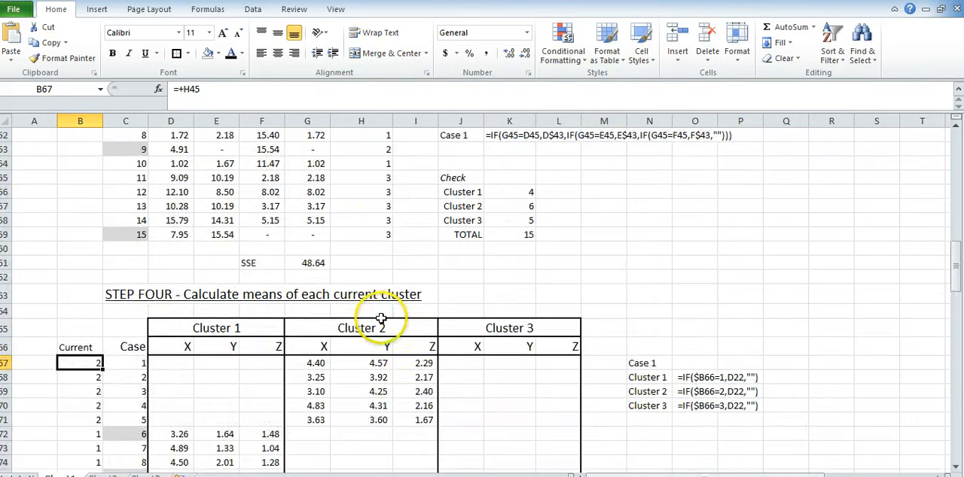
scroll(down, 3)
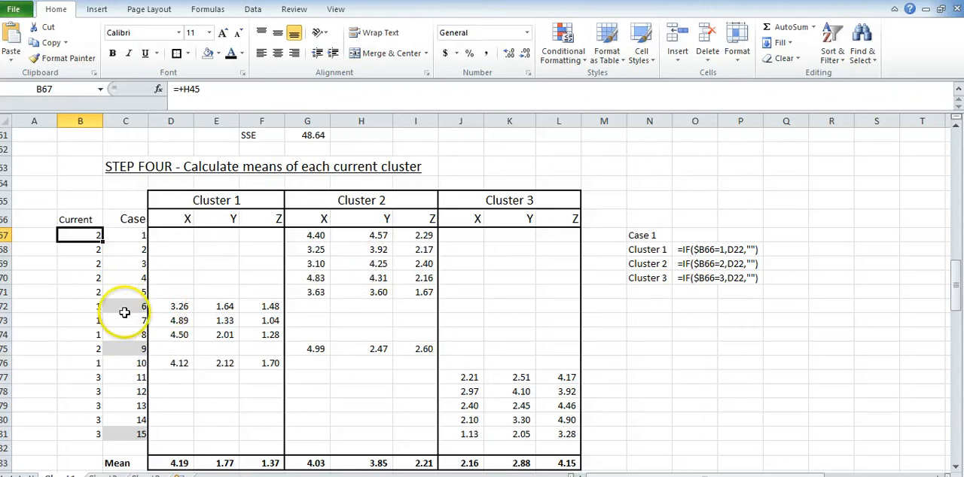
click(125, 307)
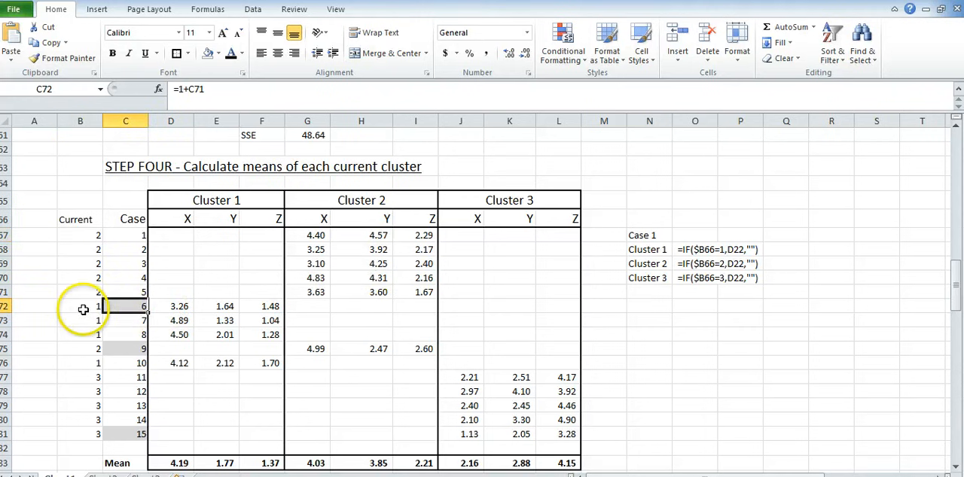
mouse_move(329, 348)
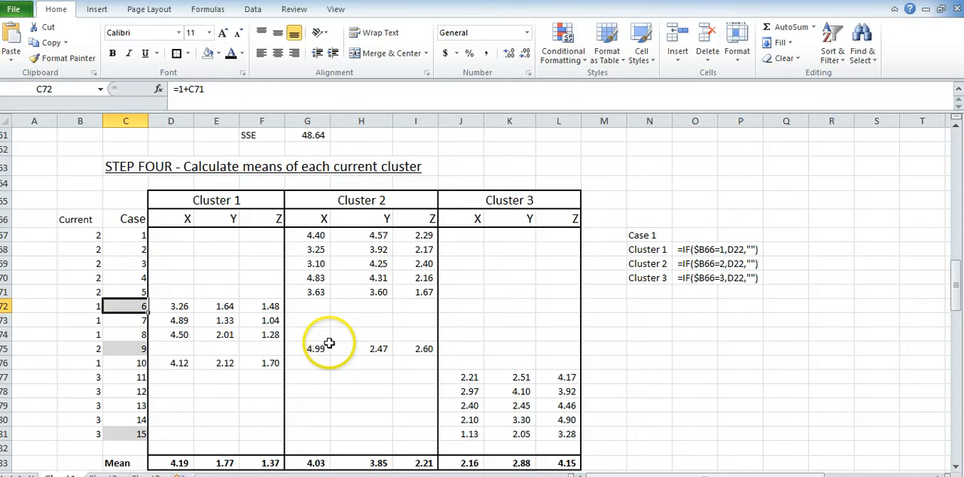
mouse_move(479, 341)
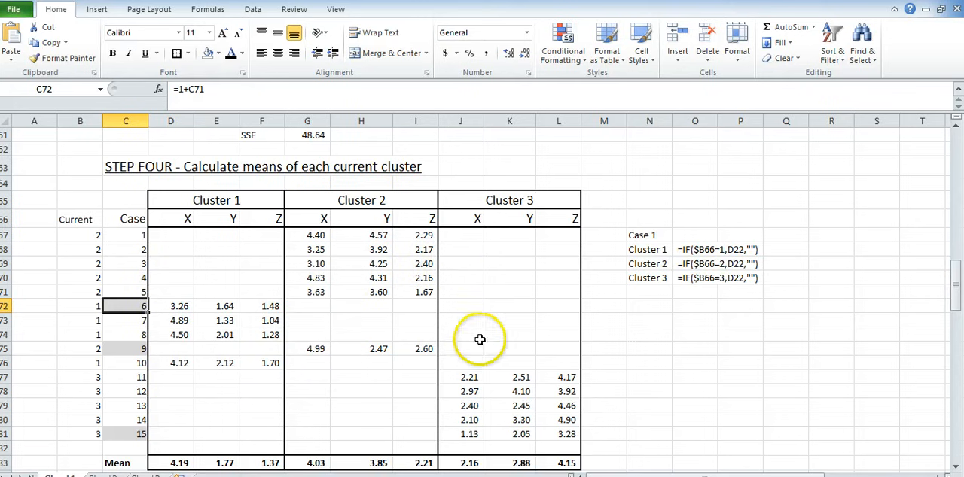
scroll(down, 3)
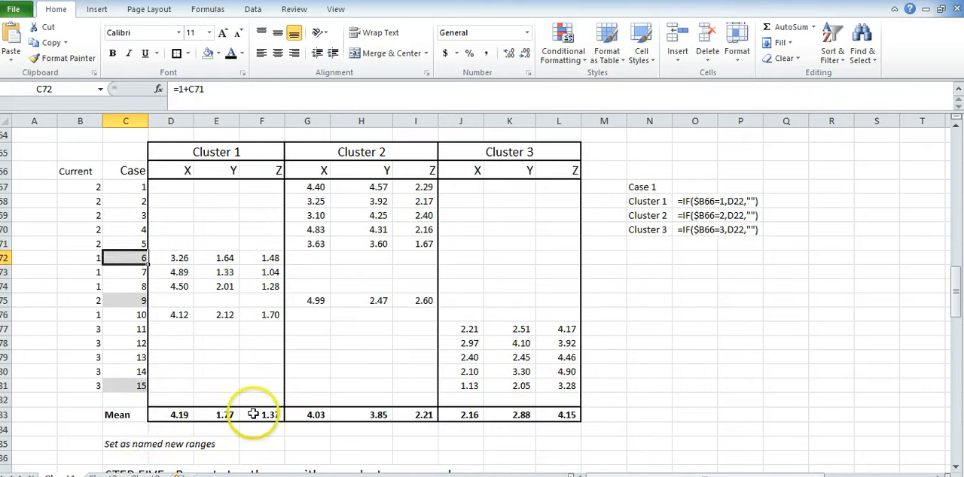
click(172, 416)
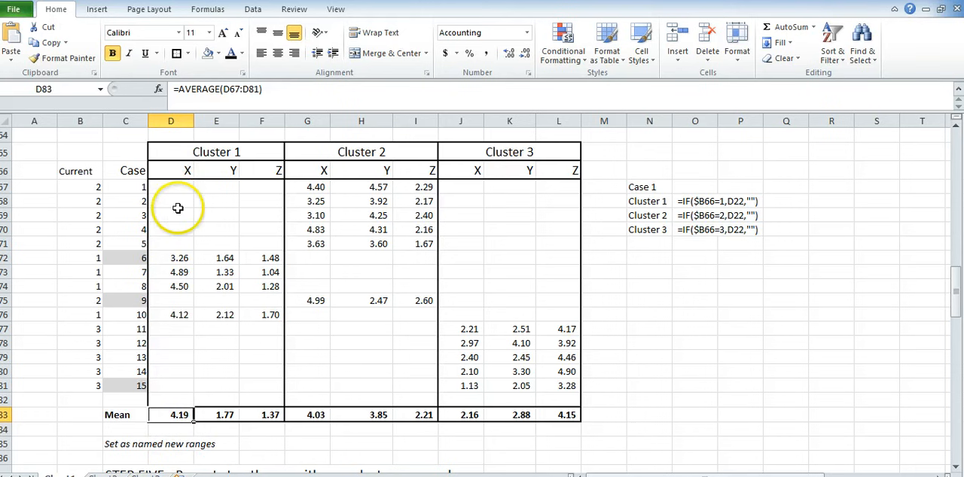
mouse_move(167, 363)
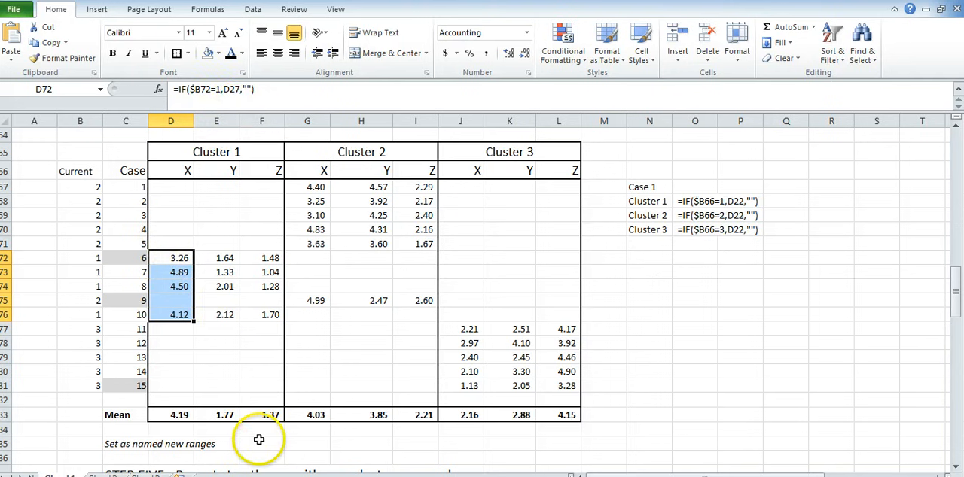
mouse_move(595, 400)
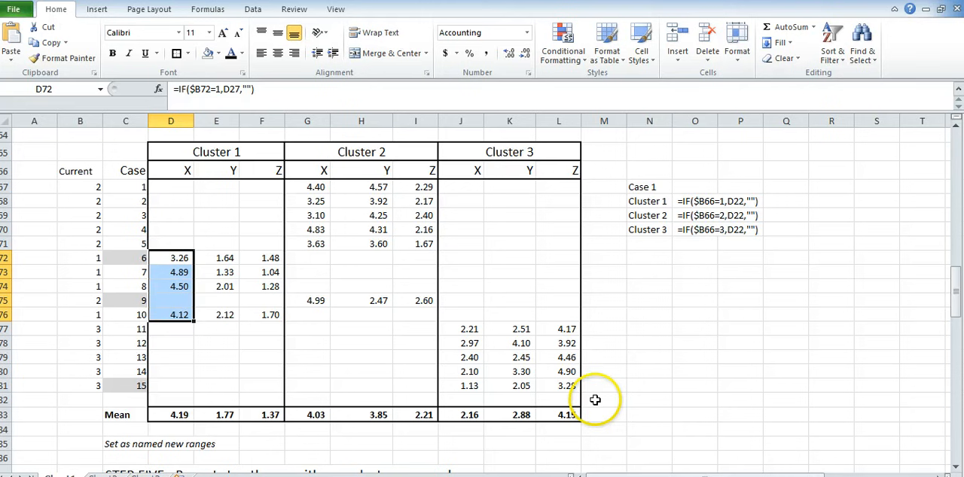
click(307, 442)
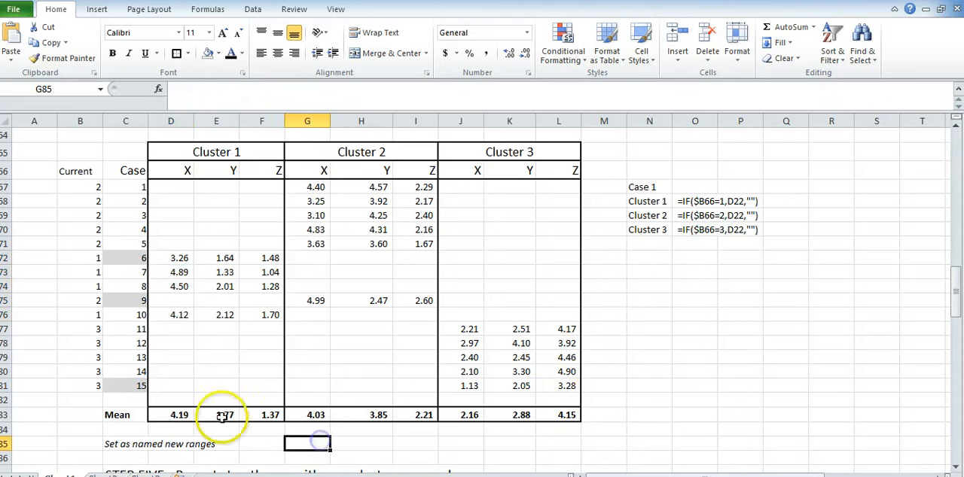
drag(179, 416, 270, 416)
text(cluster1_1)
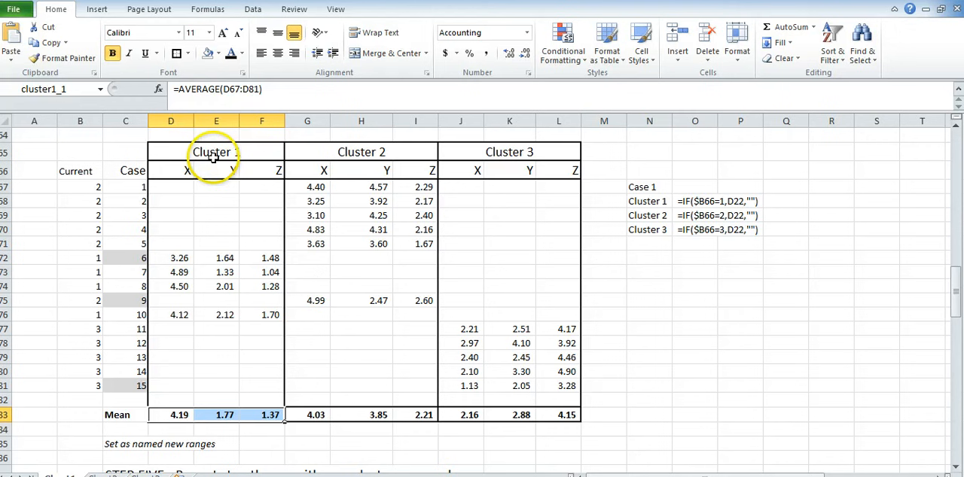
mouse_move(138, 265)
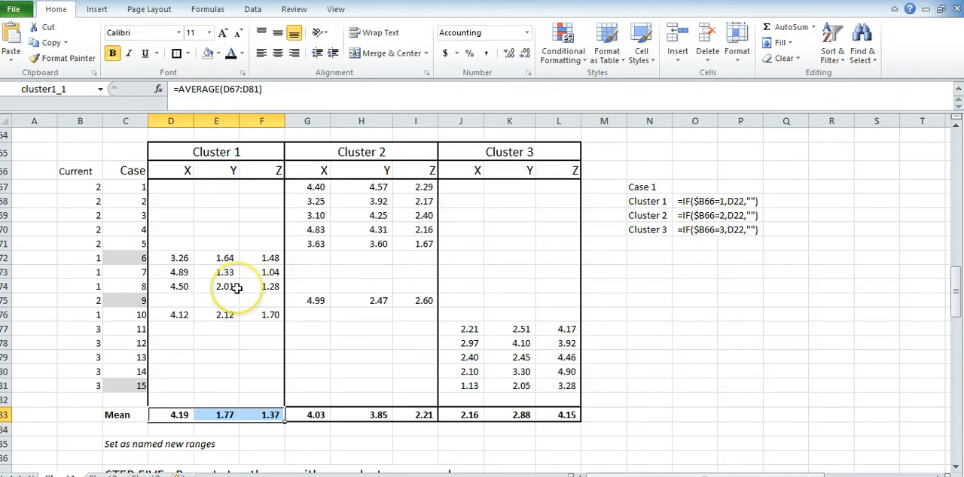
mouse_move(205, 278)
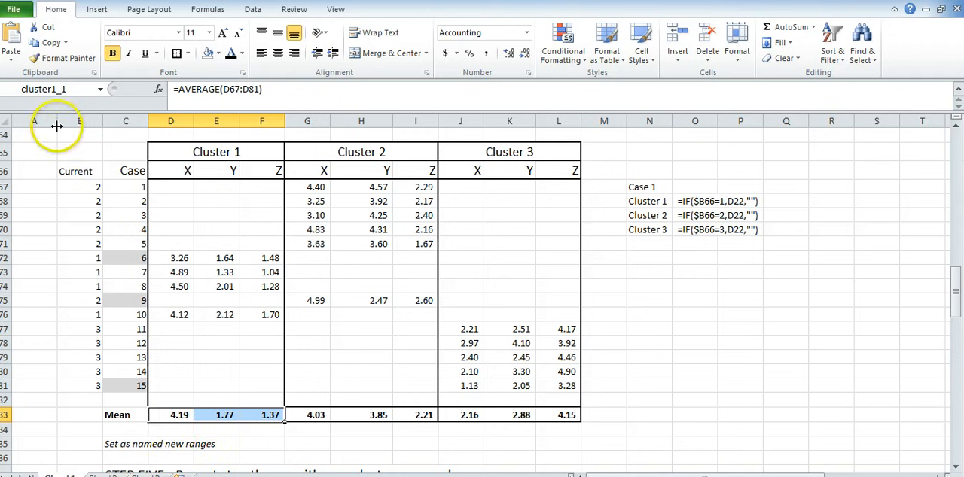
mouse_move(289, 409)
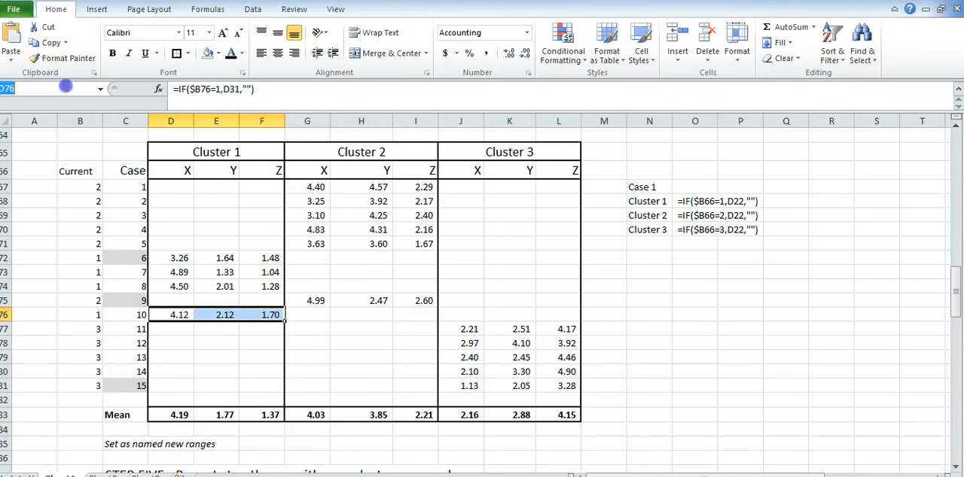
mouse_move(54, 149)
text(cluster2_1)
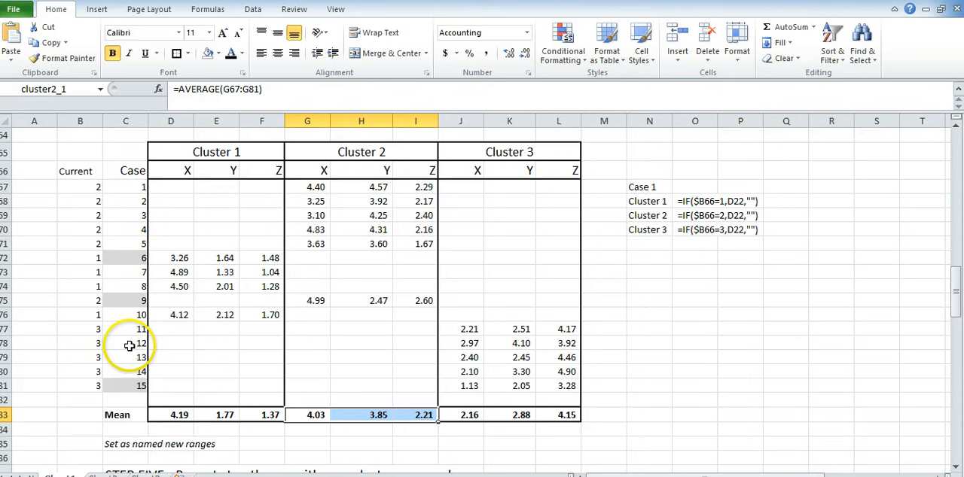
mouse_move(182, 455)
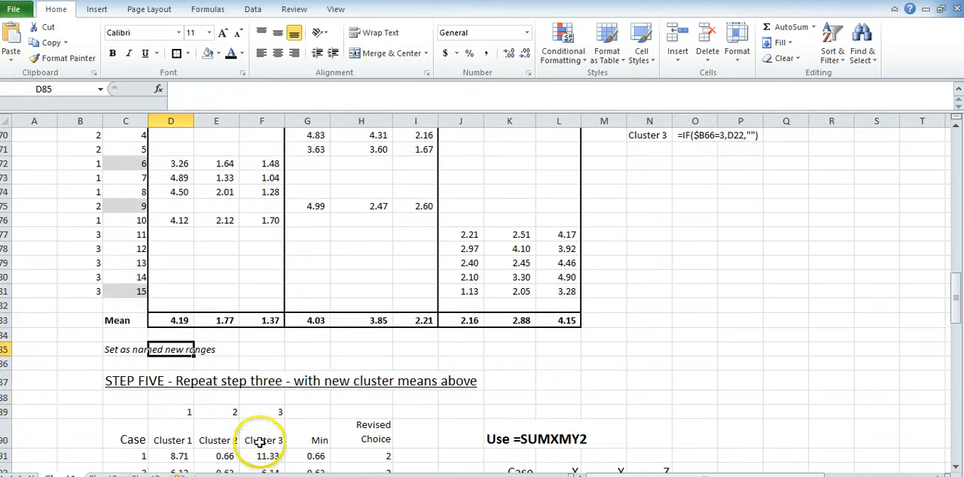
scroll(down, 3)
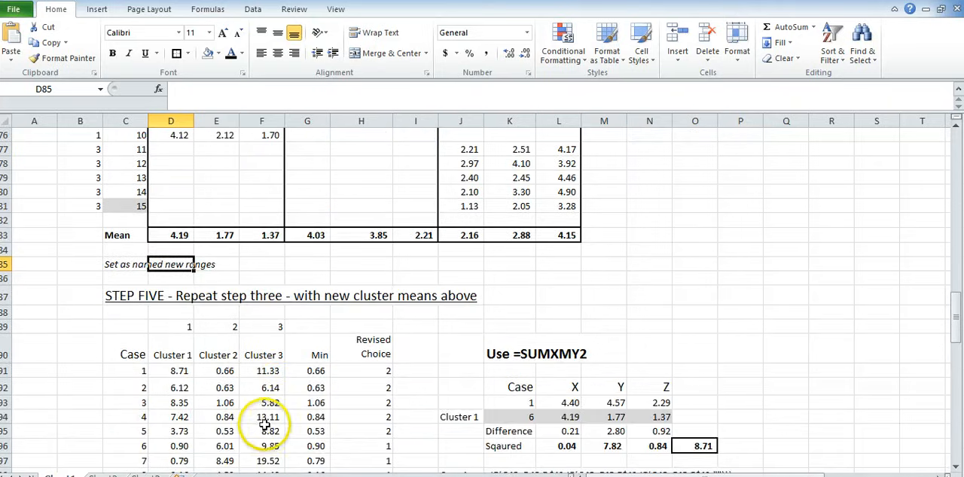
scroll(up, 3)
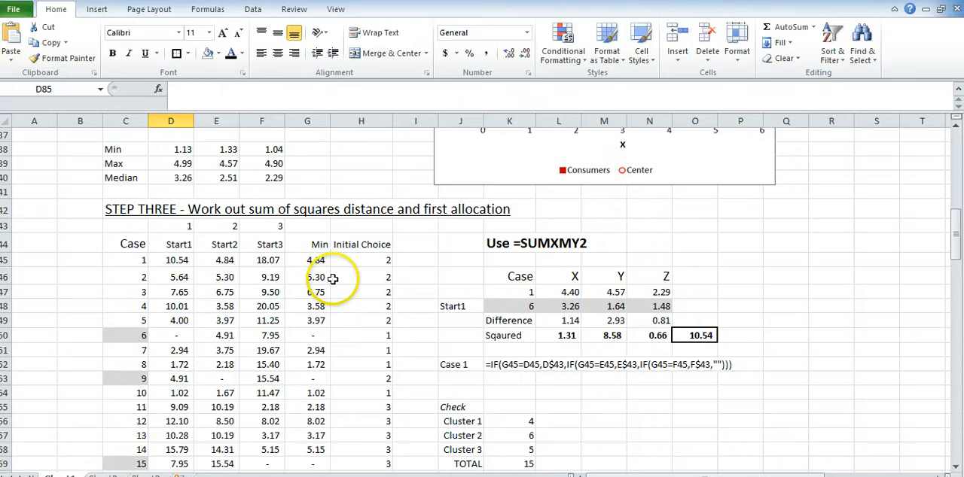
scroll(down, 3)
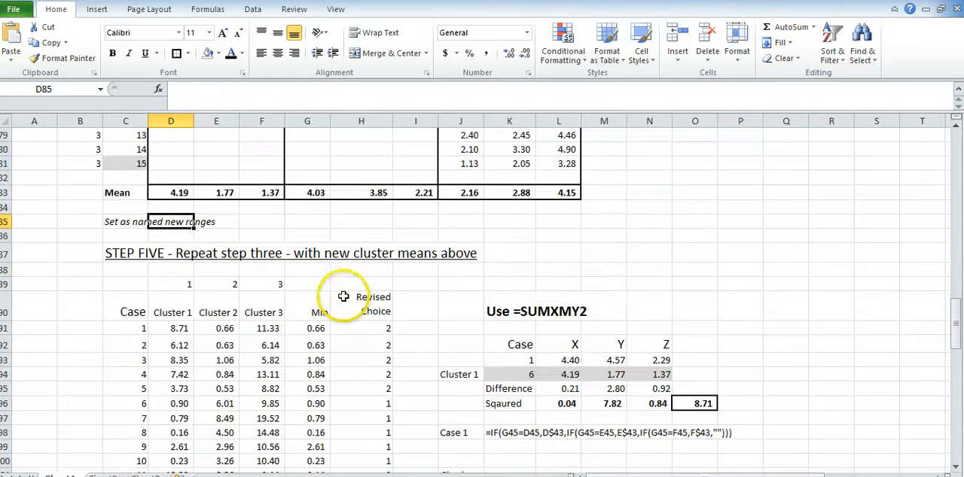
scroll(down, 3)
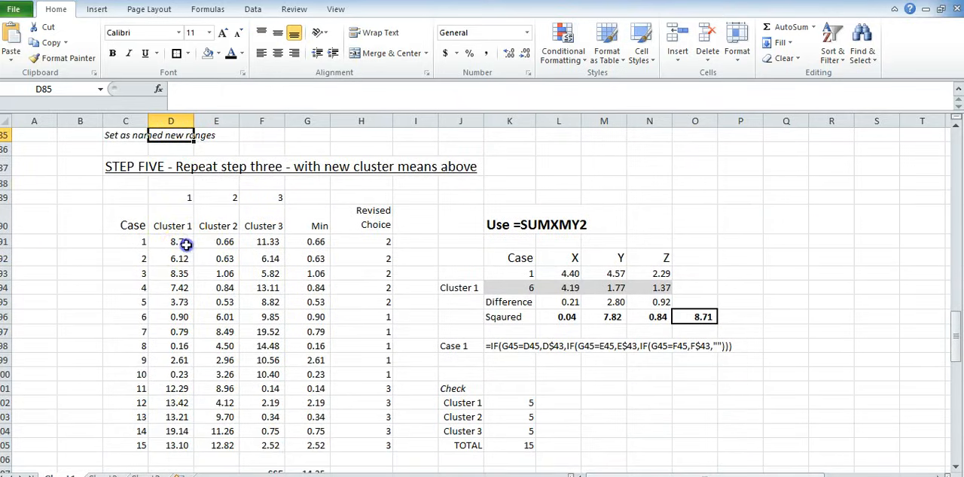
click(170, 241)
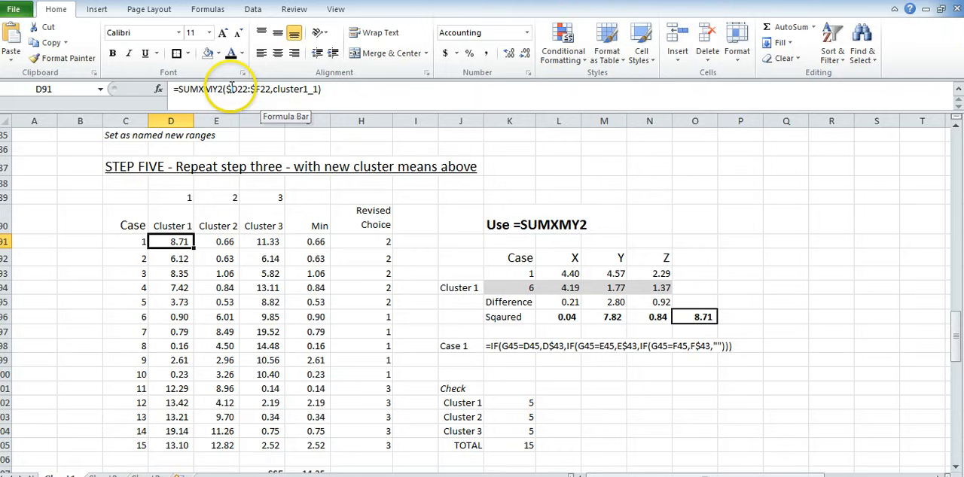
scroll(down, 3)
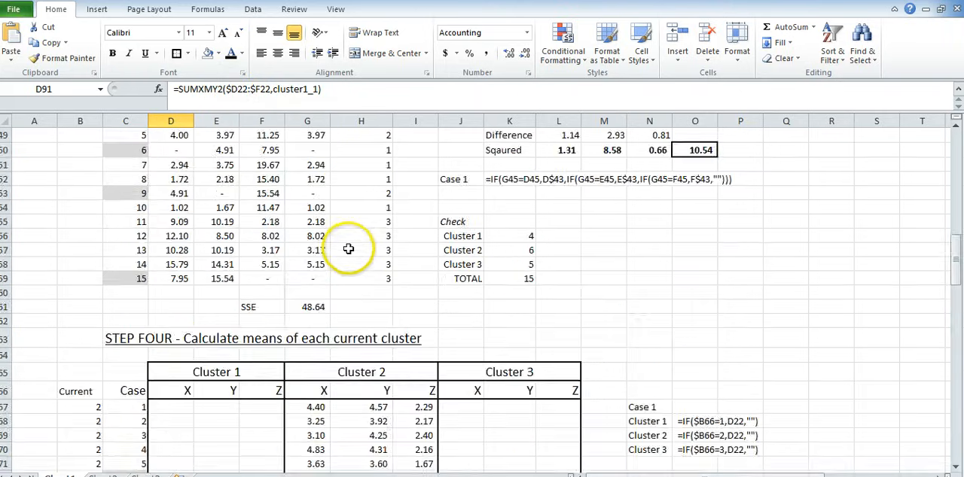
scroll(up, 3)
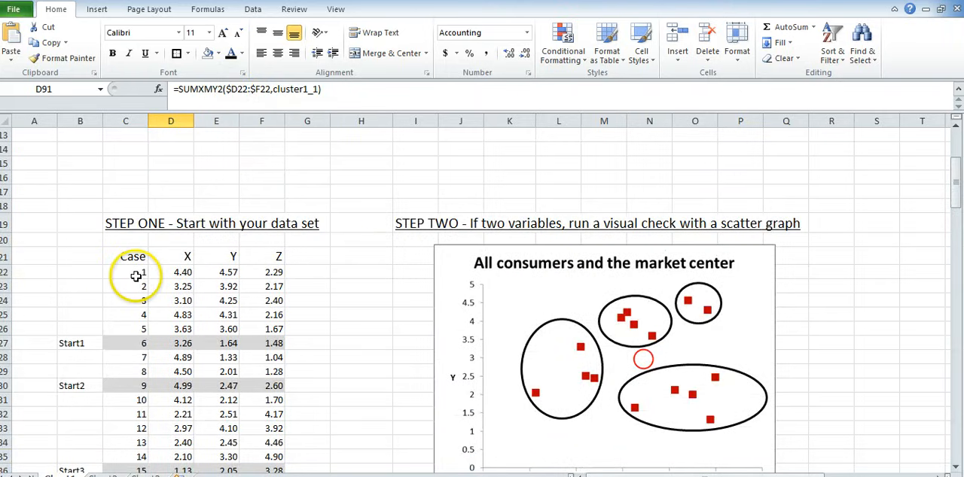
drag(172, 271, 262, 286)
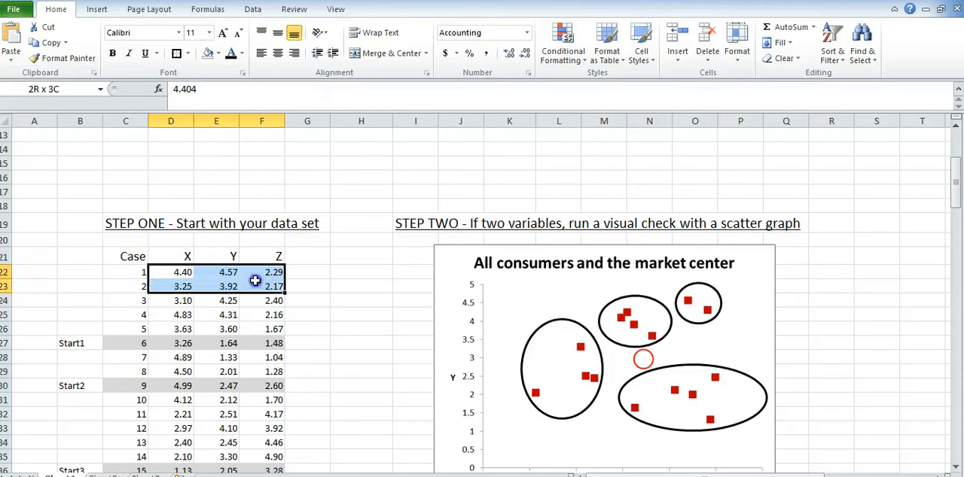
click(182, 271)
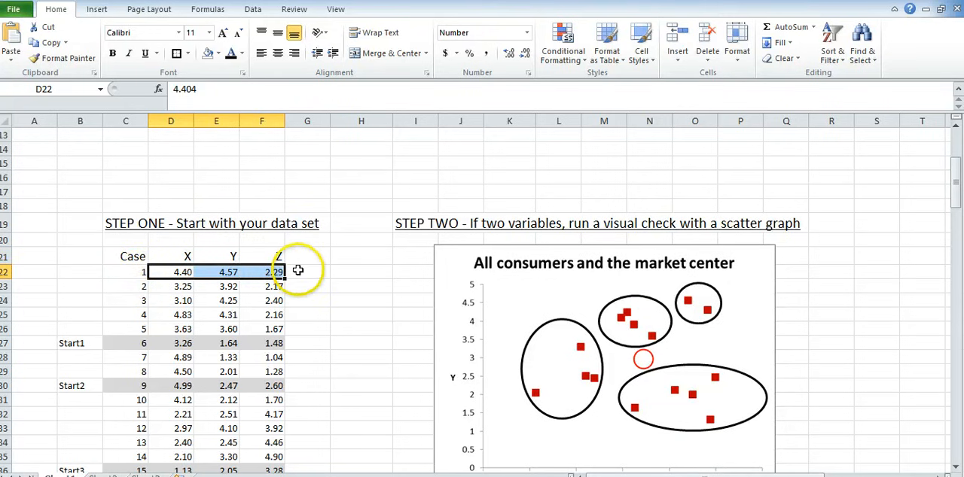
scroll(down, 3)
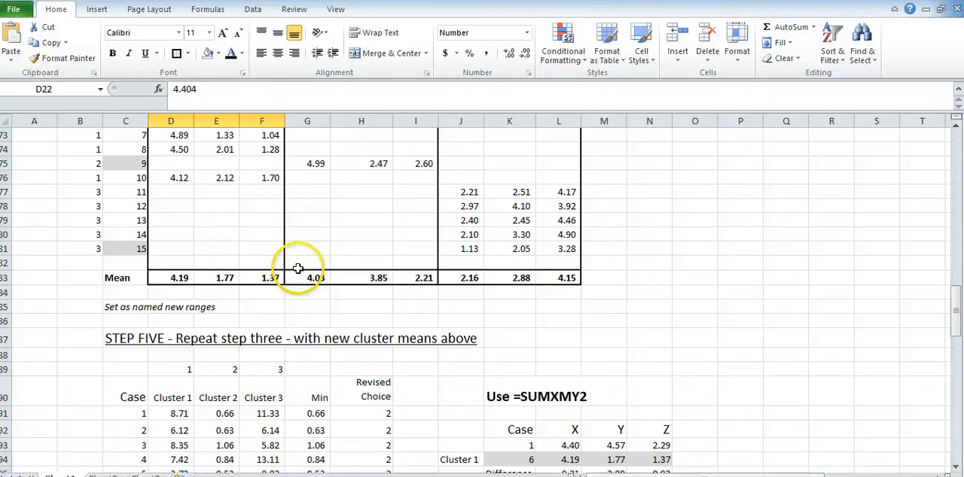
scroll(down, 3)
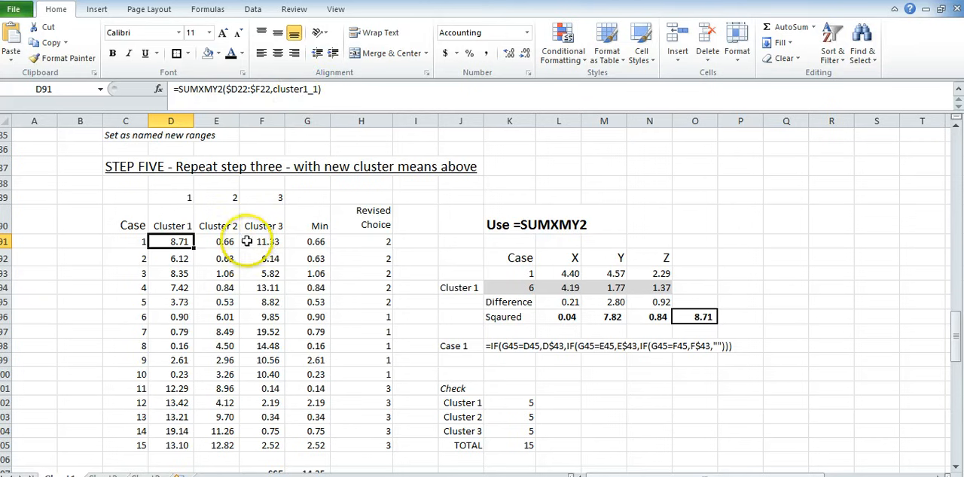
click(262, 241)
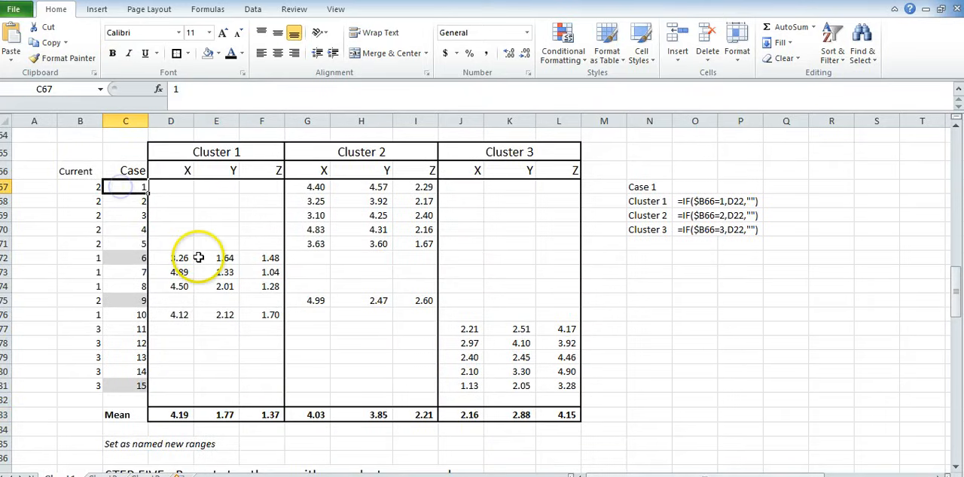
mouse_move(247, 306)
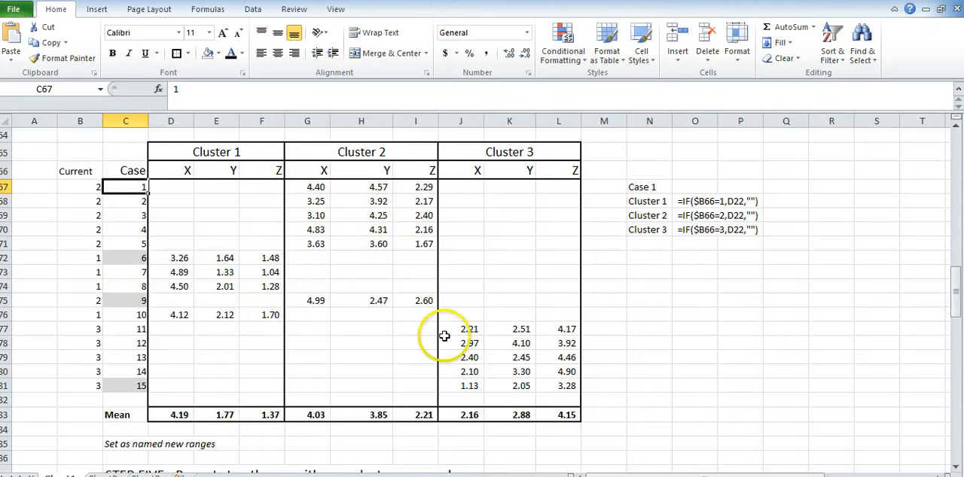
scroll(down, 3)
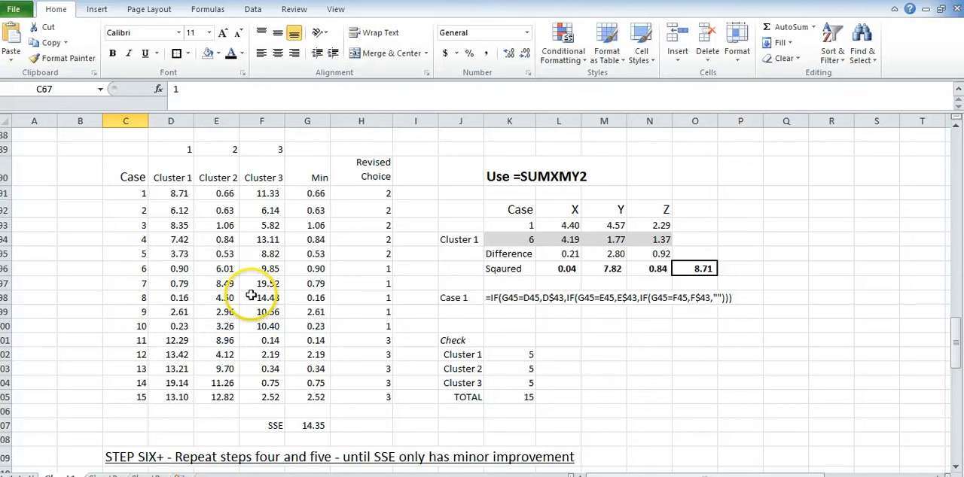
scroll(up, 3)
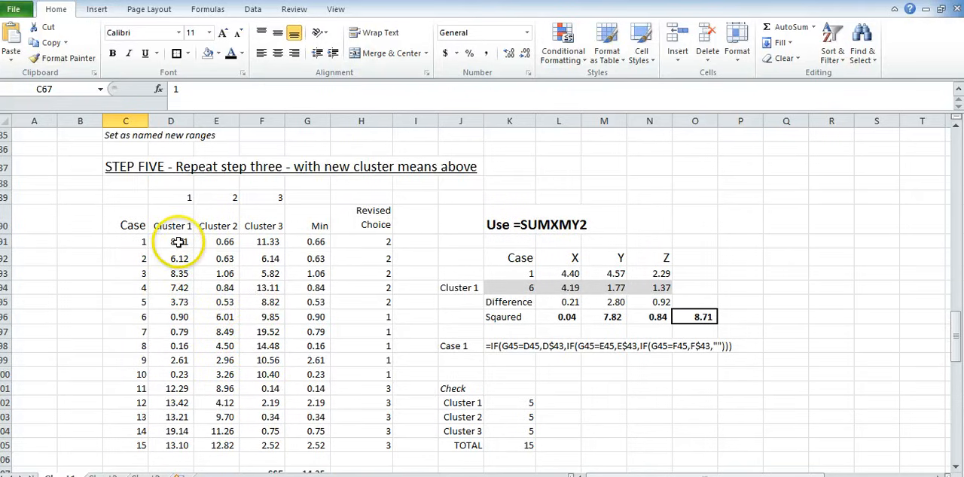
click(170, 241)
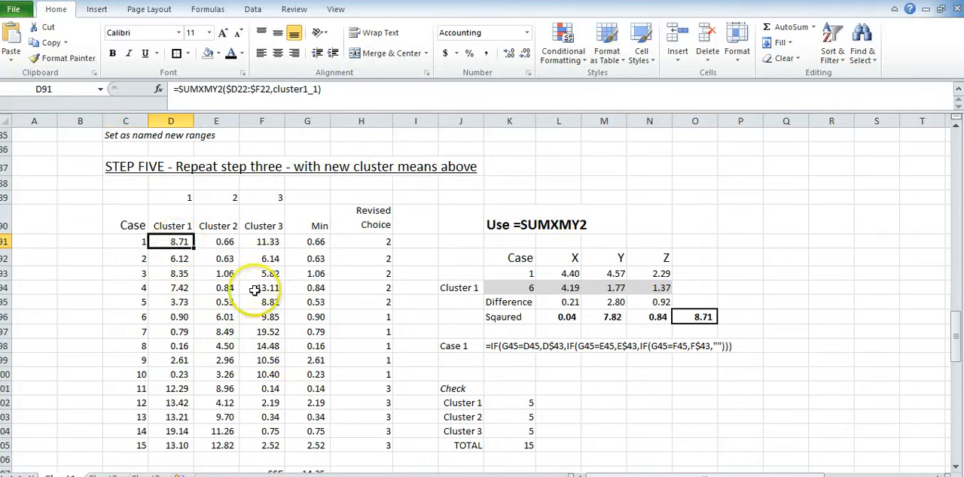
click(307, 241)
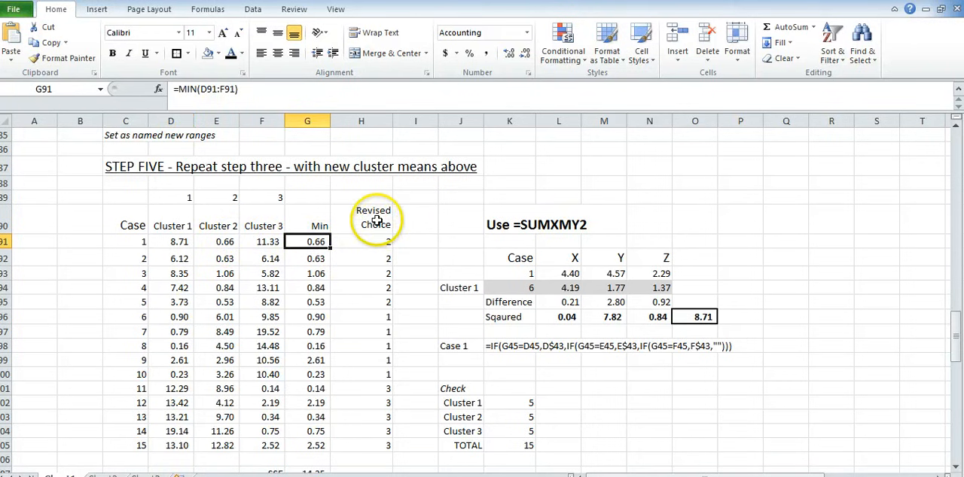
click(361, 241)
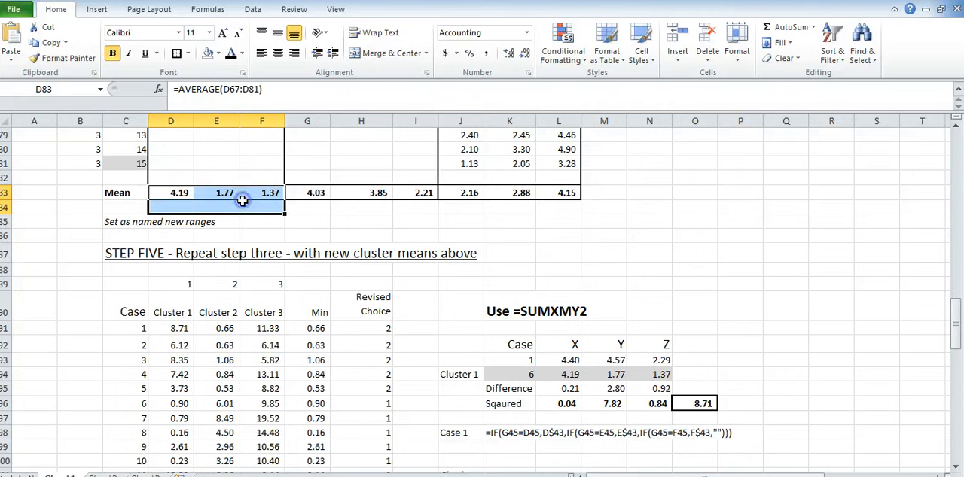
scroll(up, 3)
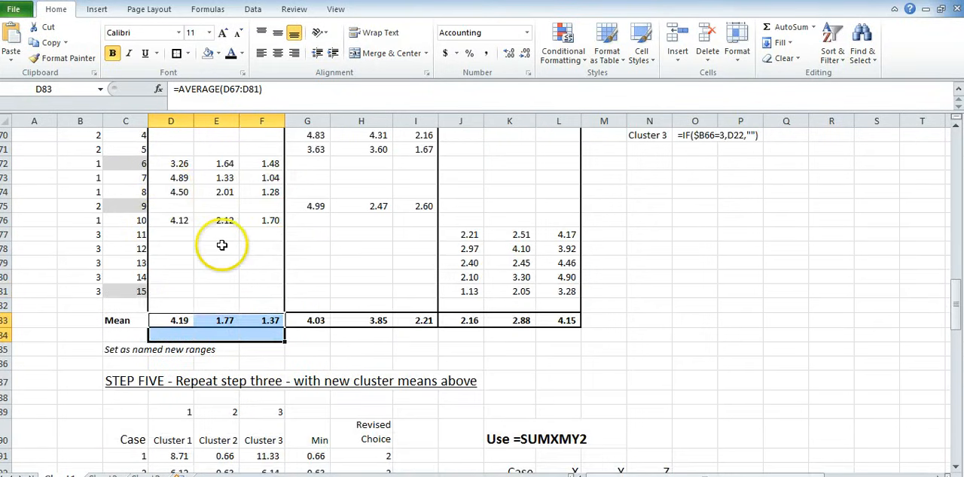
scroll(down, 3)
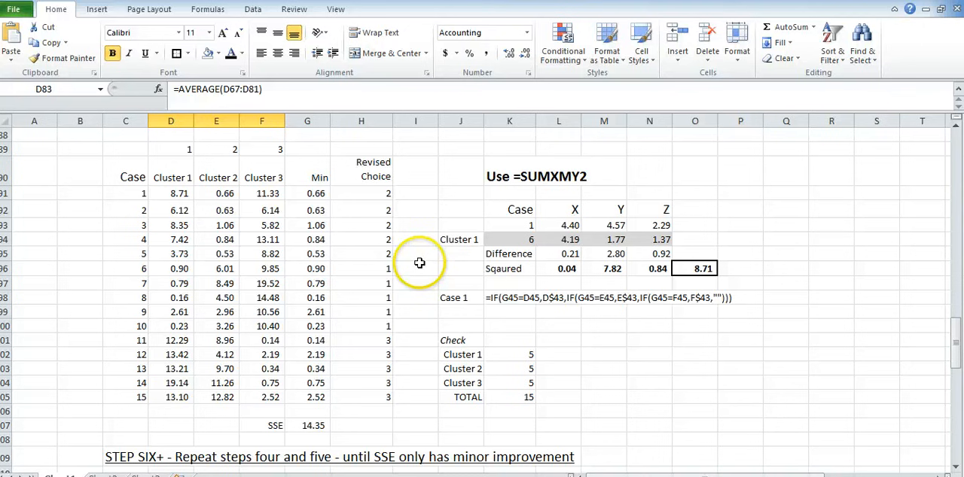
mouse_move(524, 360)
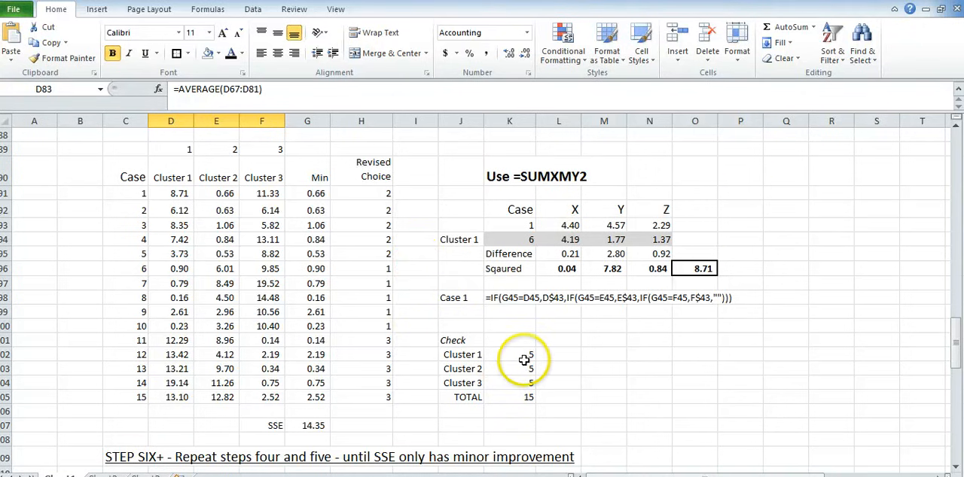
mouse_move(533, 374)
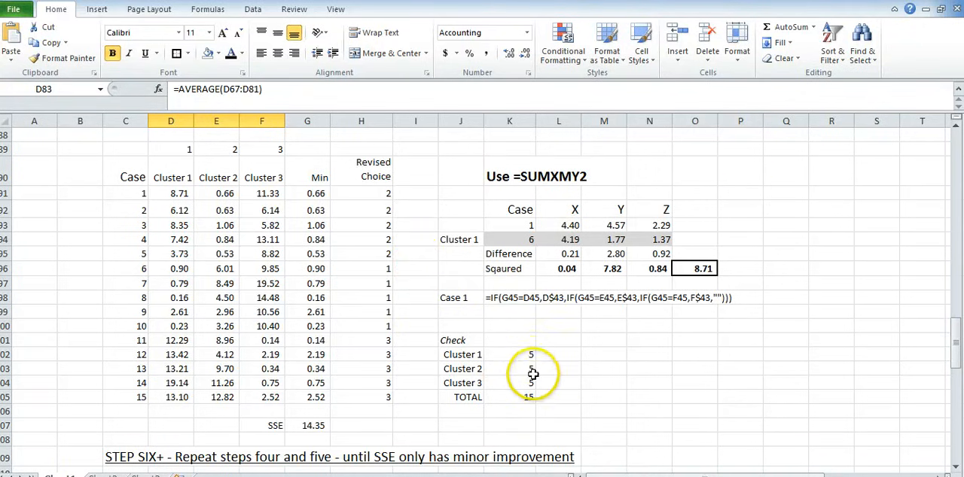
scroll(down, 3)
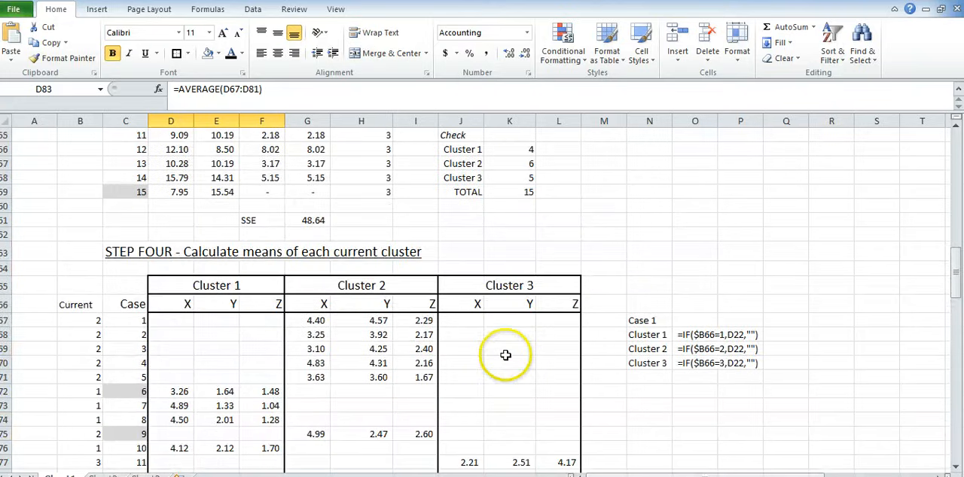
scroll(up, 3)
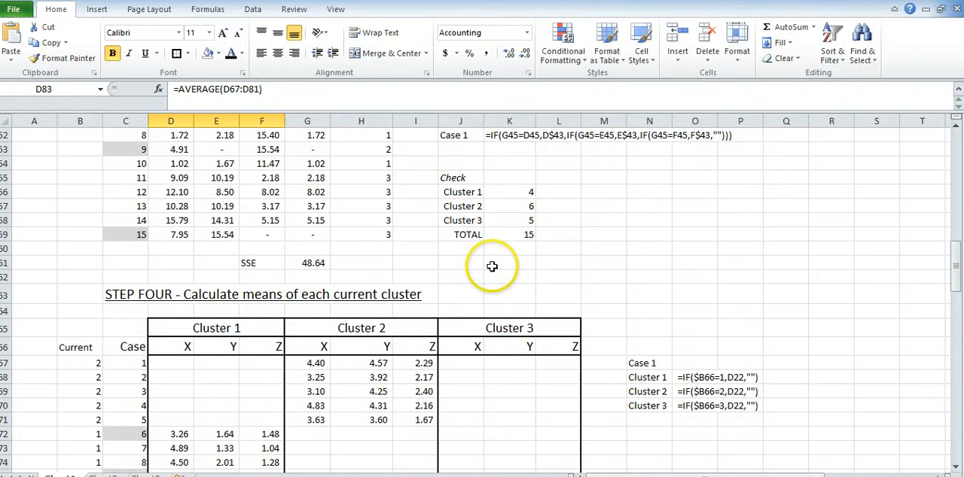
scroll(down, 3)
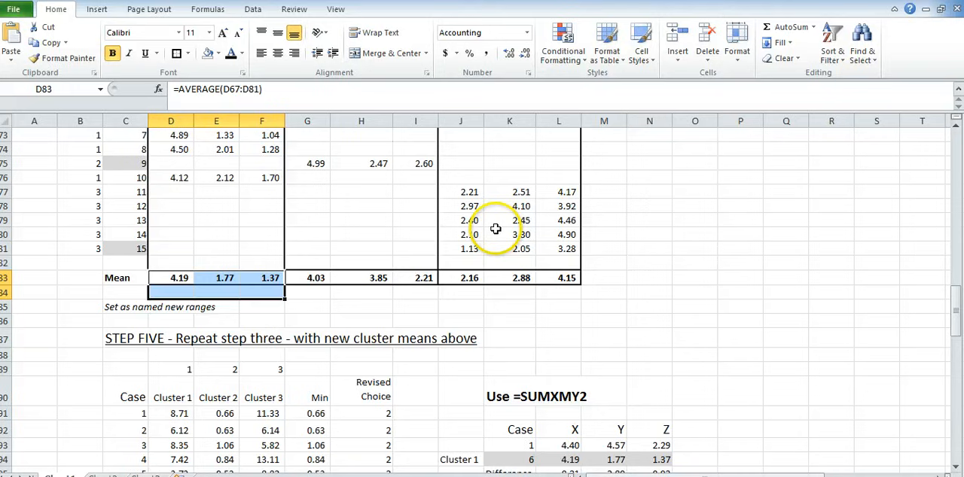
scroll(down, 3)
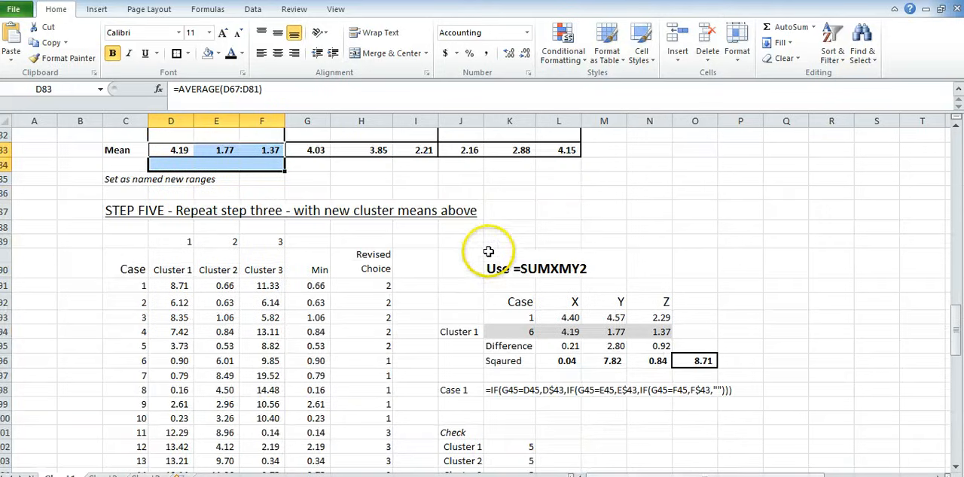
scroll(down, 3)
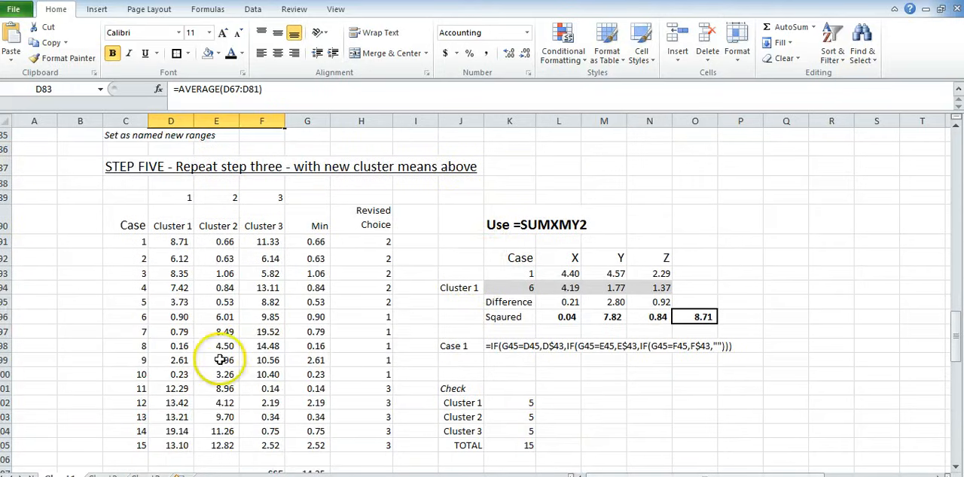
click(125, 360)
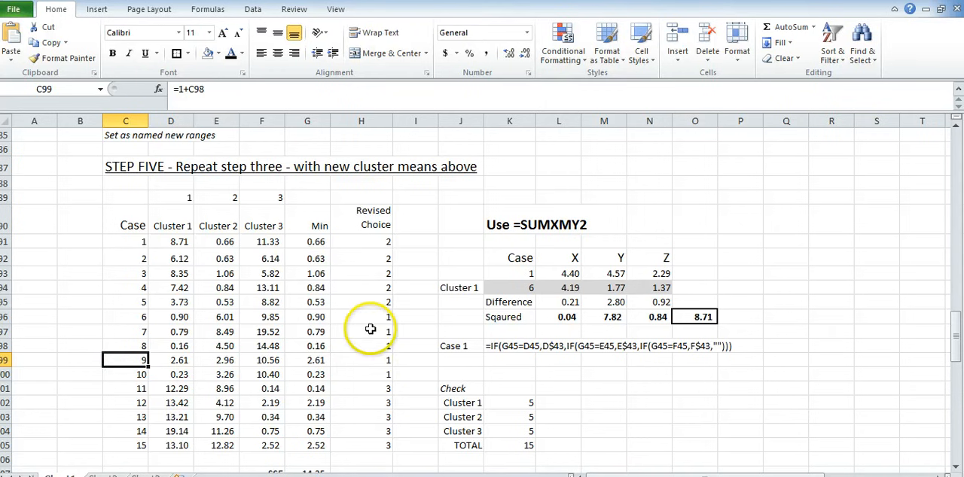
mouse_move(457, 331)
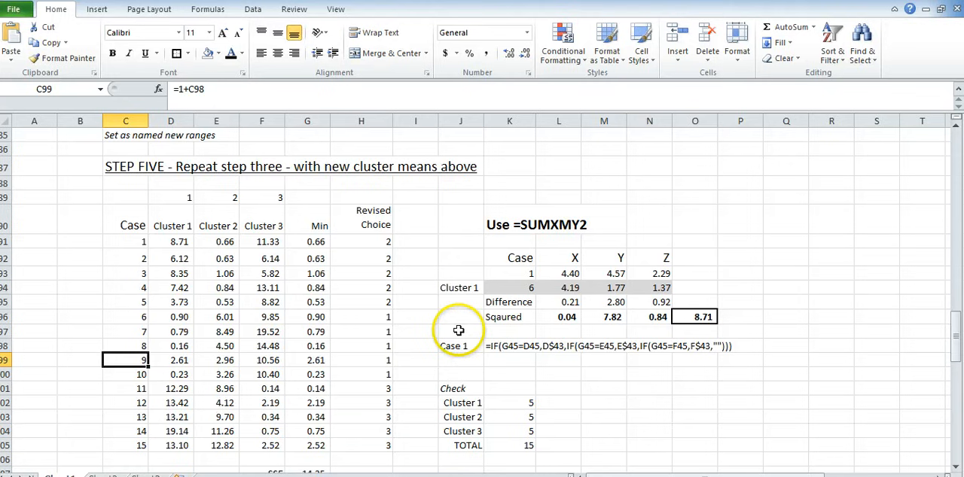
mouse_move(428, 363)
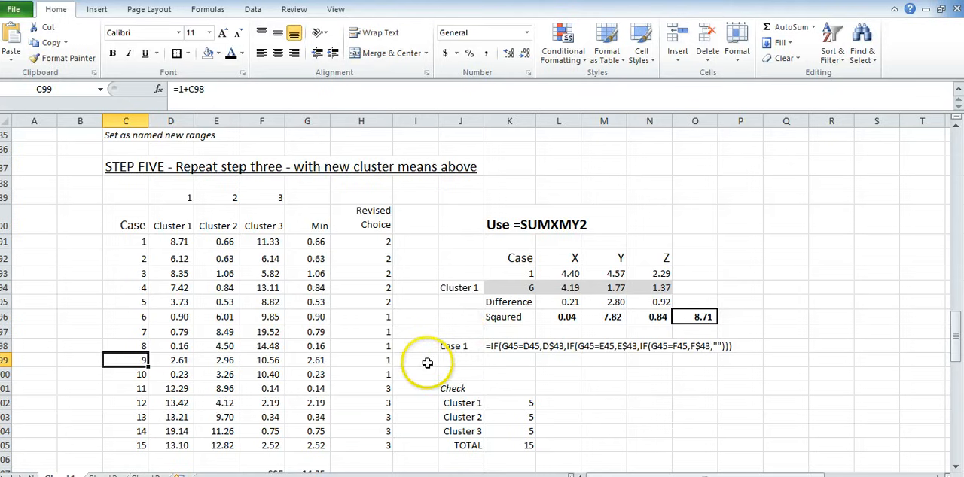
scroll(down, 3)
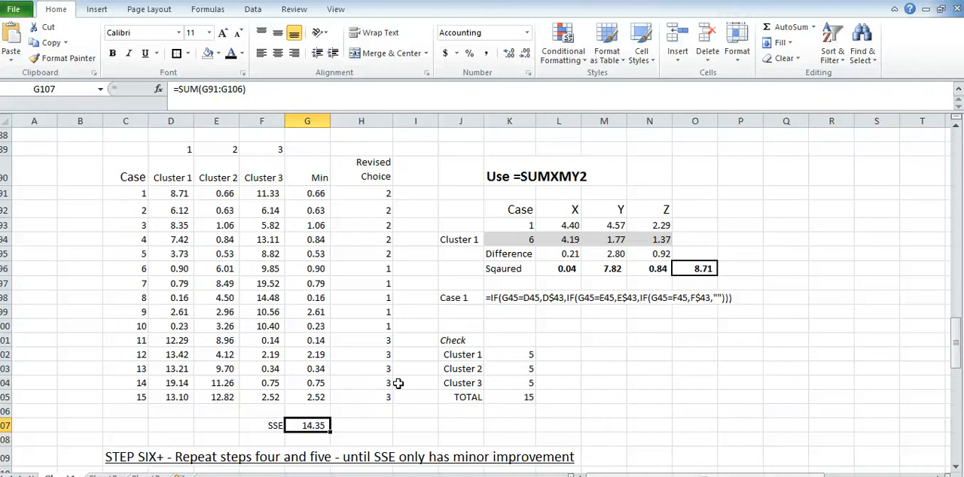
mouse_move(315, 304)
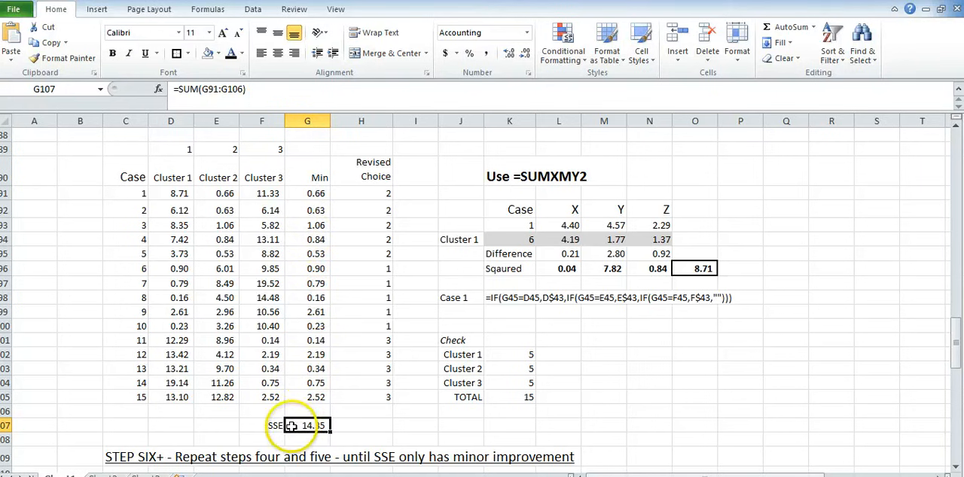
Highlight the Min values the SSE sums and compare with the earlier SSE of 48.64
drag(308, 192, 307, 283)
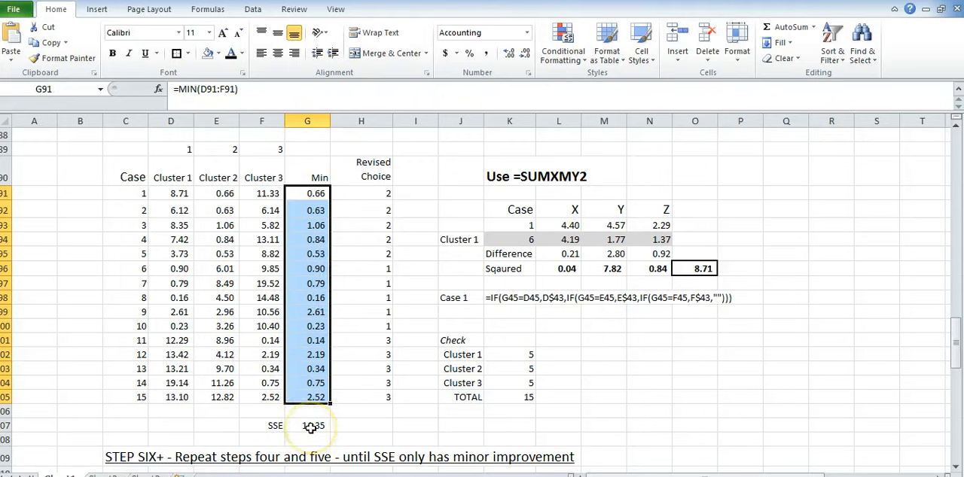
scroll(down, 3)
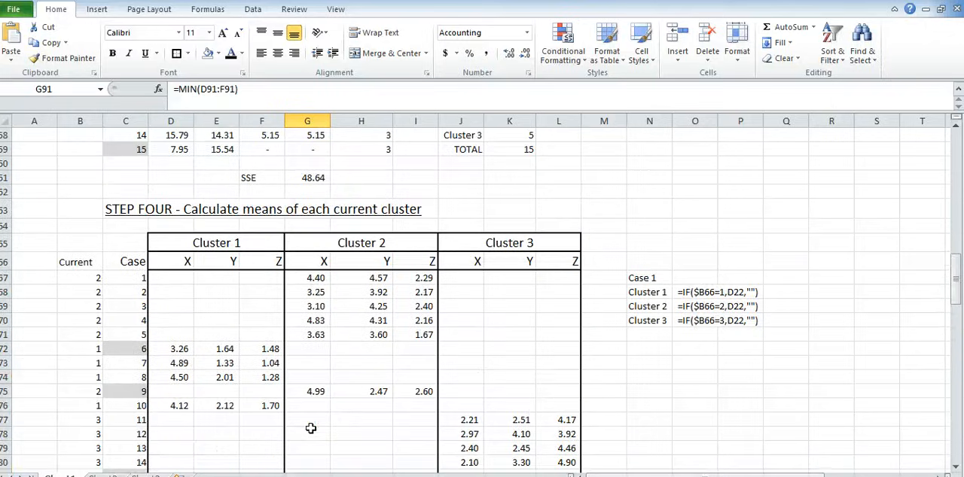
click(314, 353)
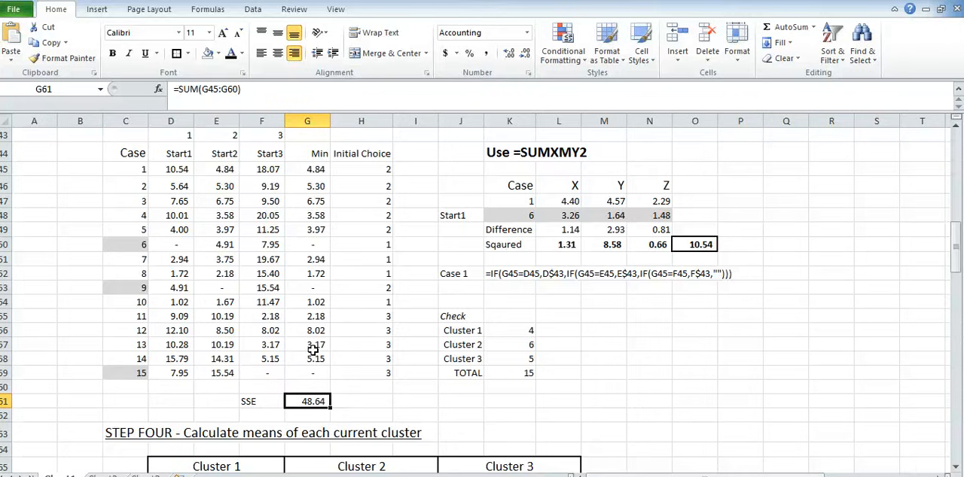
scroll(down, 3)
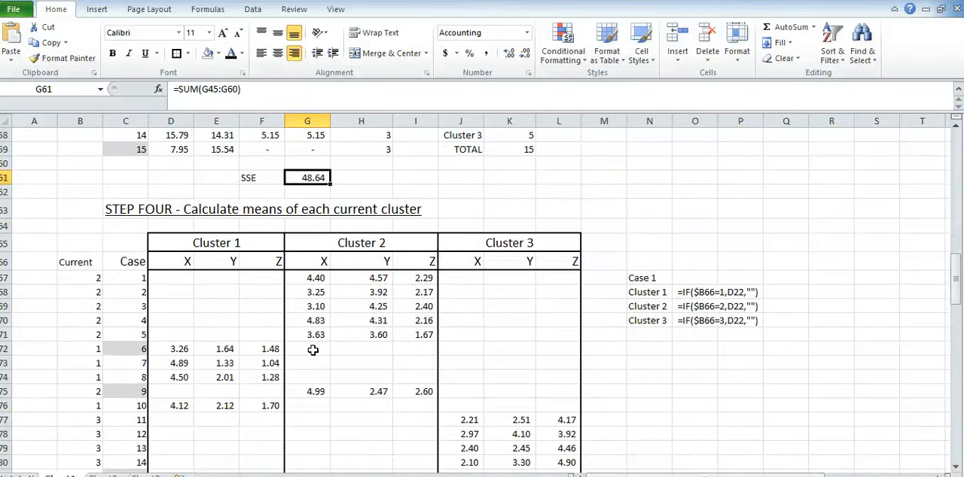
scroll(up, 3)
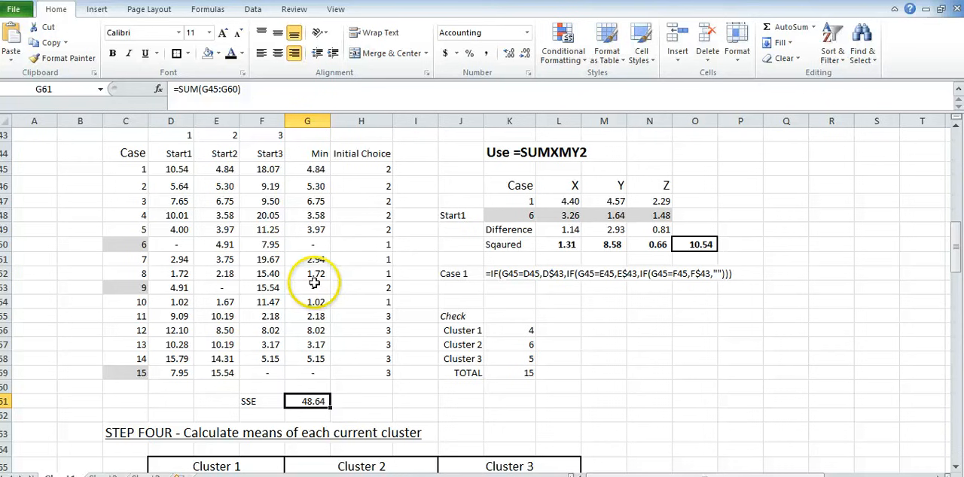
Inspect case 6's distance and minimum formulas, then confirm the SSE total of 14.35 in G107
click(170, 244)
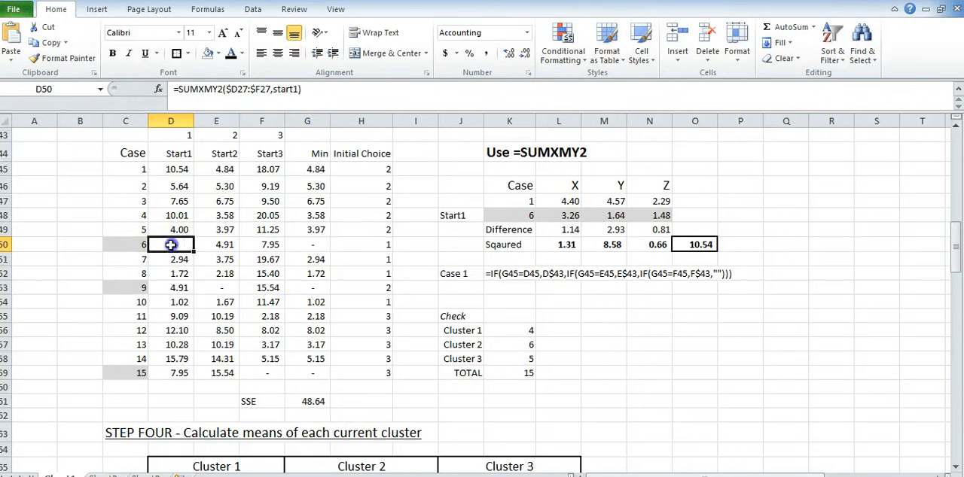
click(307, 244)
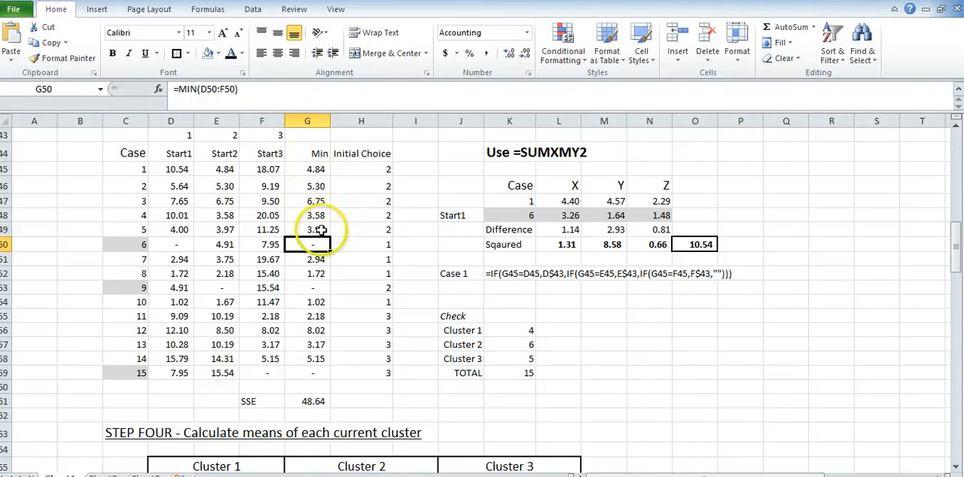
scroll(down, 3)
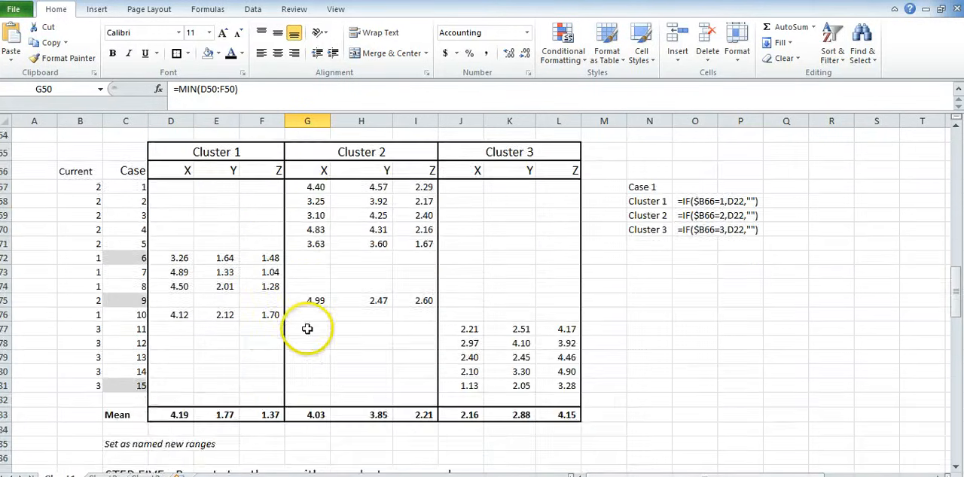
scroll(down, 3)
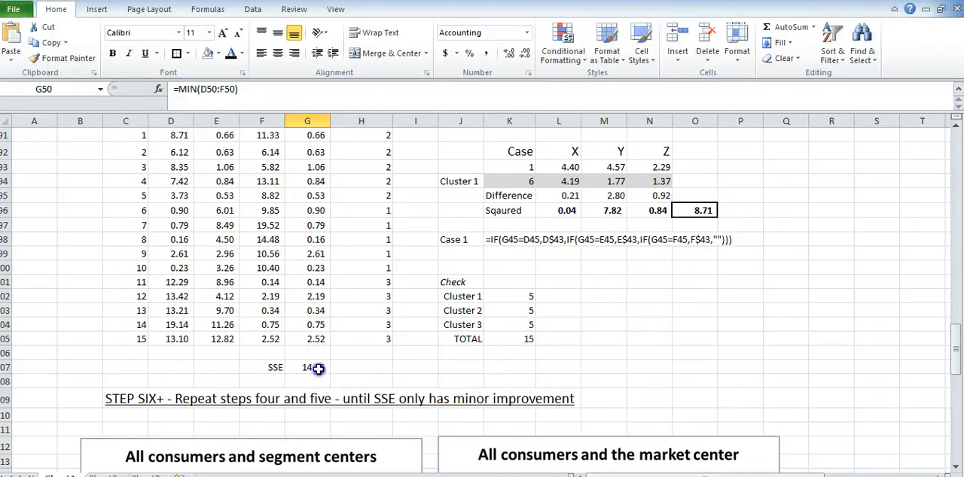
click(308, 368)
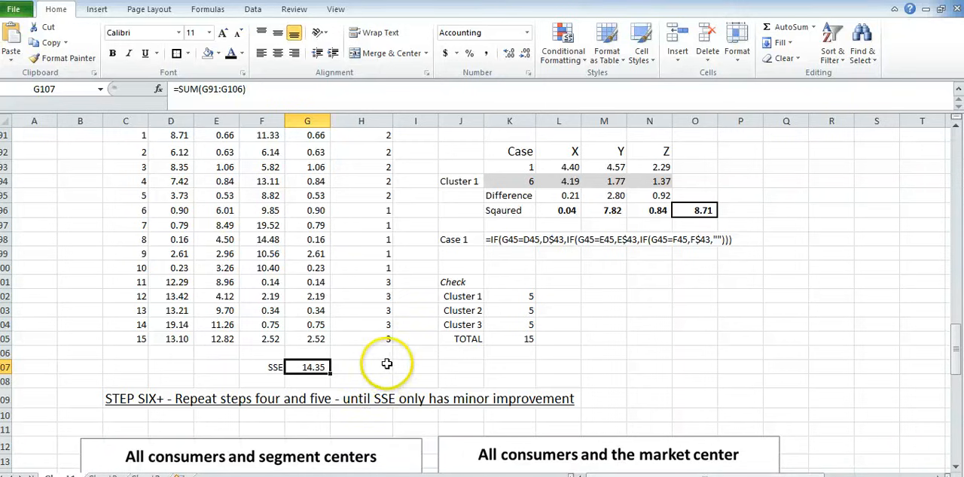
scroll(down, 3)
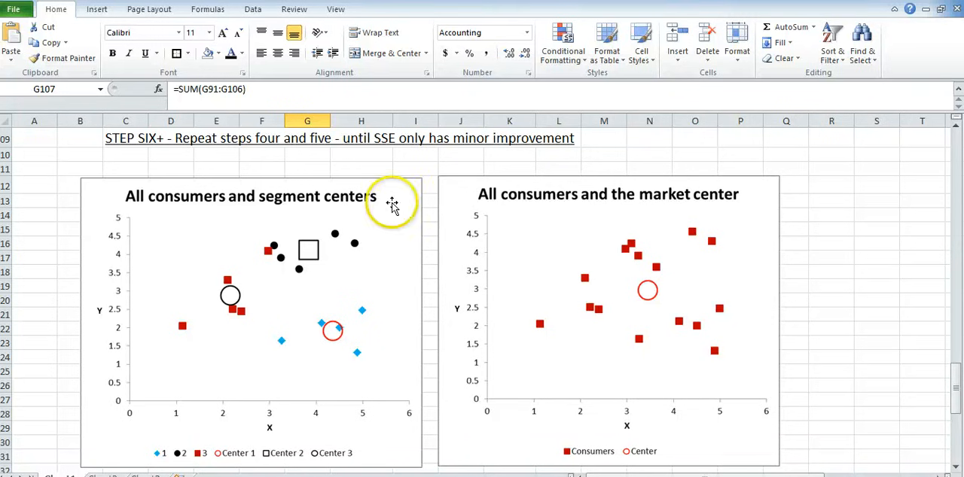
mouse_move(268, 158)
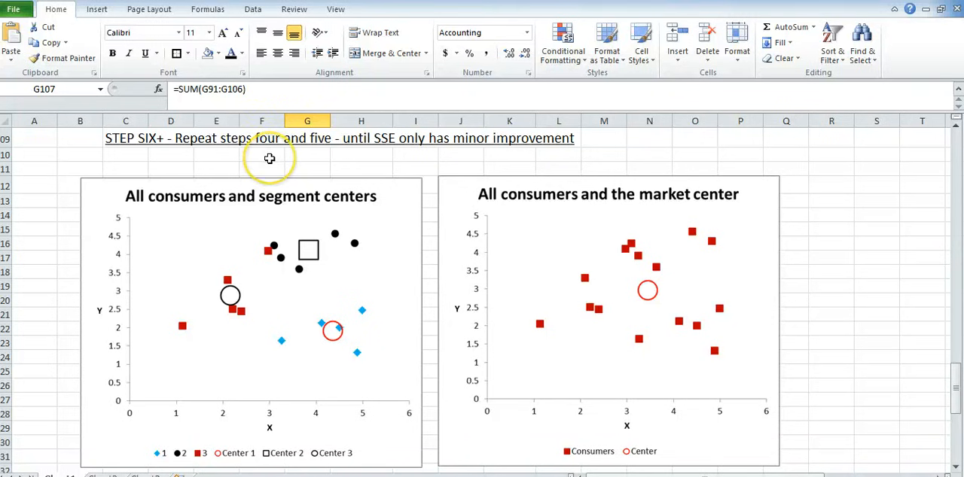
mouse_move(506, 253)
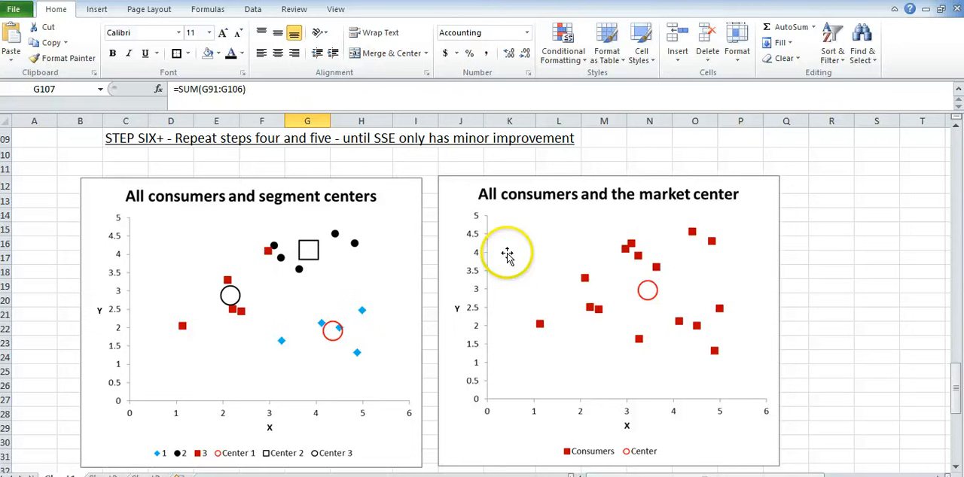
mouse_move(397, 266)
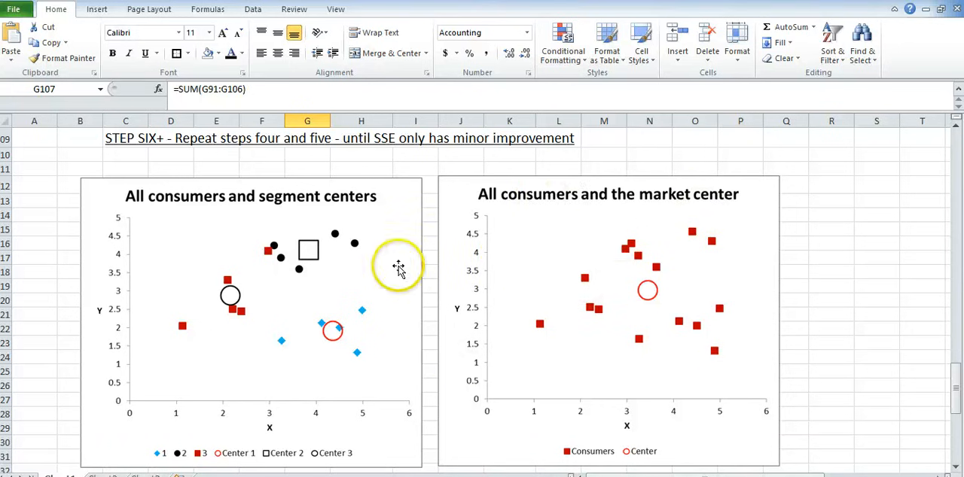
mouse_move(600, 224)
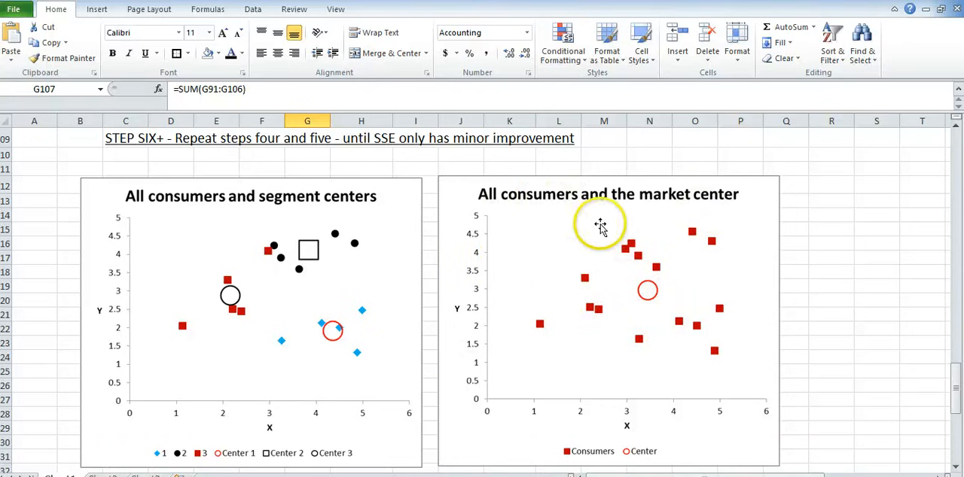
mouse_move(647, 292)
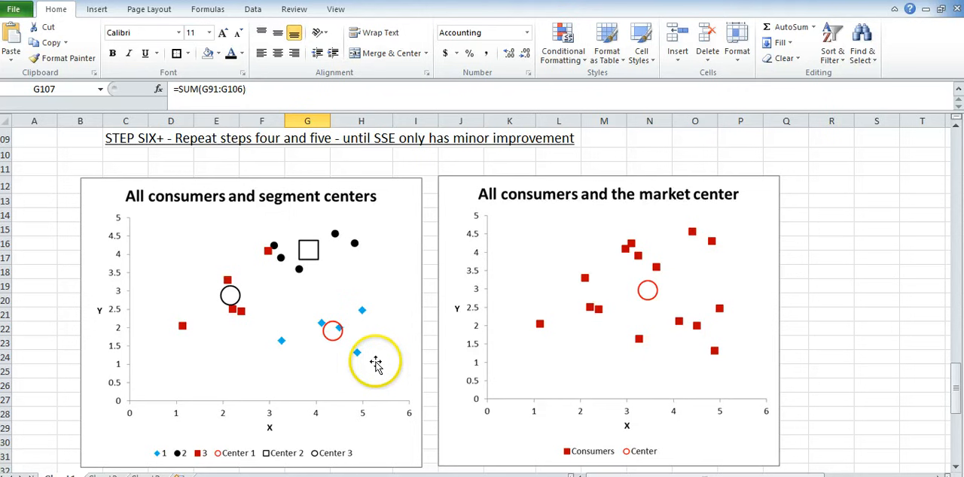
mouse_move(195, 295)
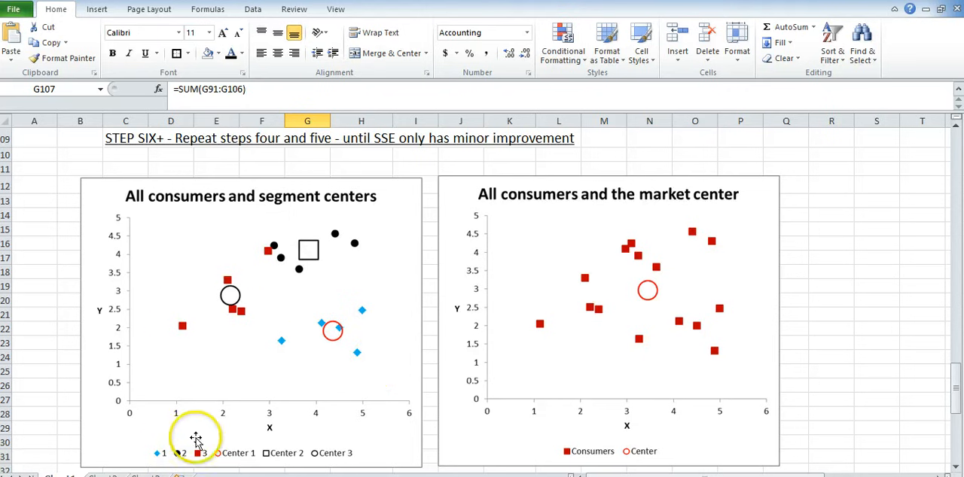
mouse_move(253, 240)
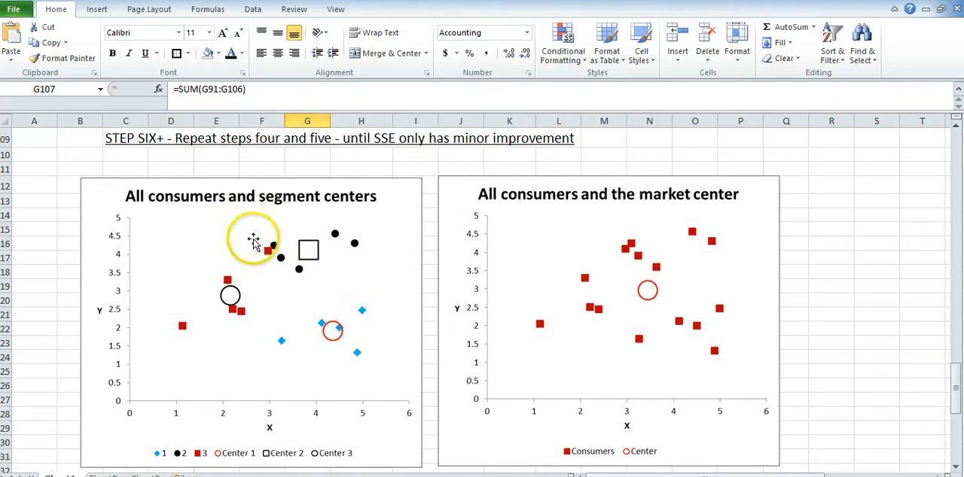
mouse_move(337, 339)
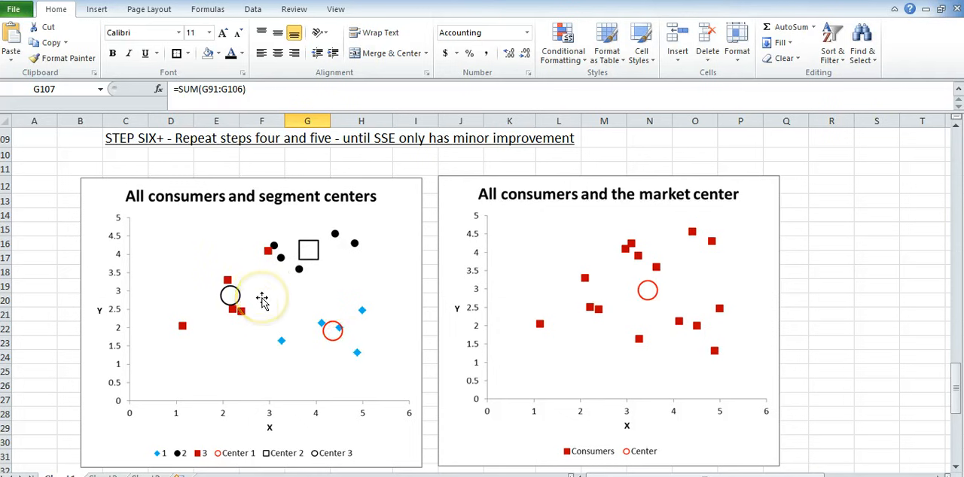
mouse_move(160, 200)
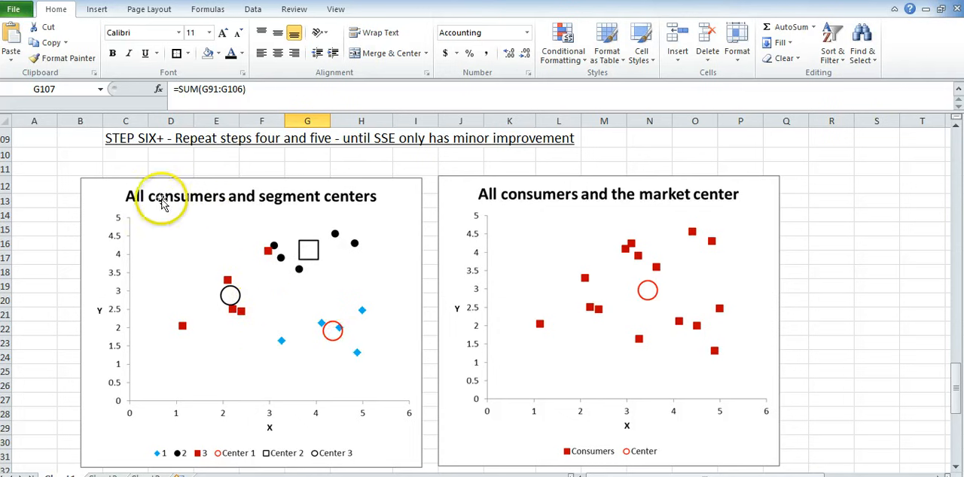
mouse_move(117, 279)
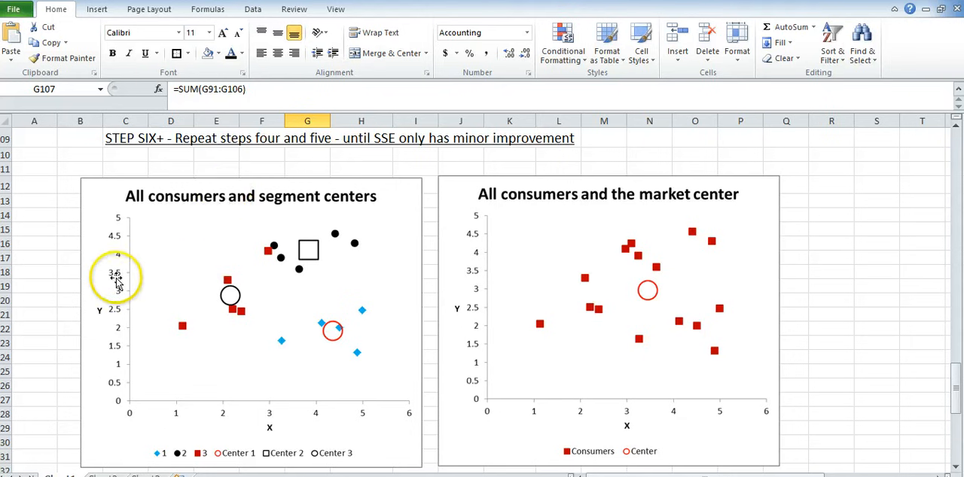
mouse_move(72, 283)
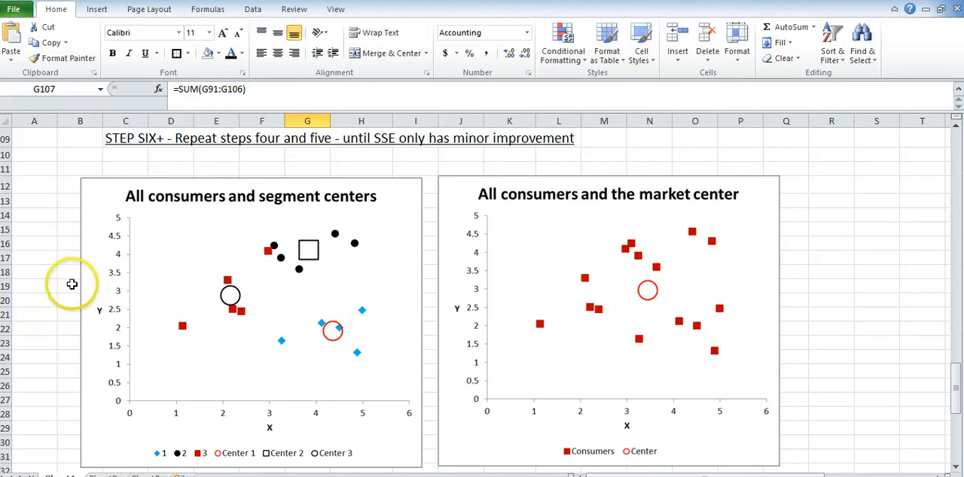
mouse_move(129, 339)
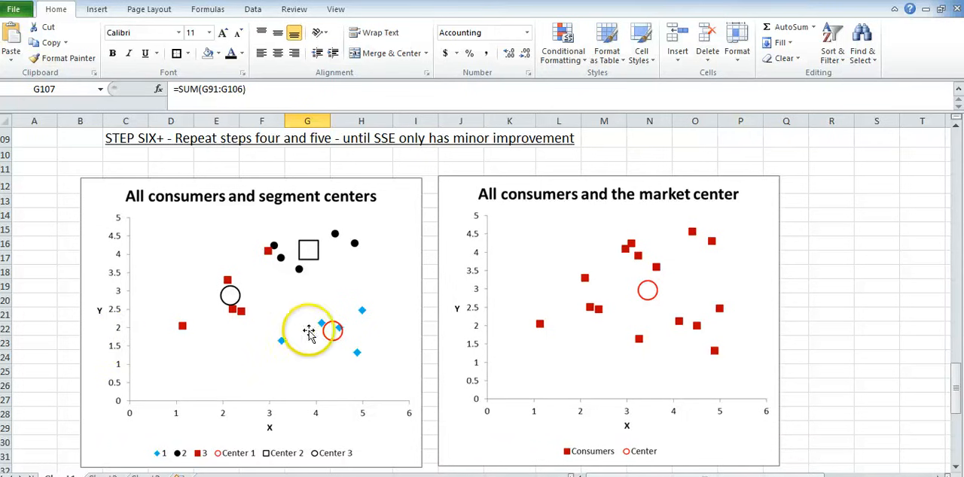
mouse_move(263, 238)
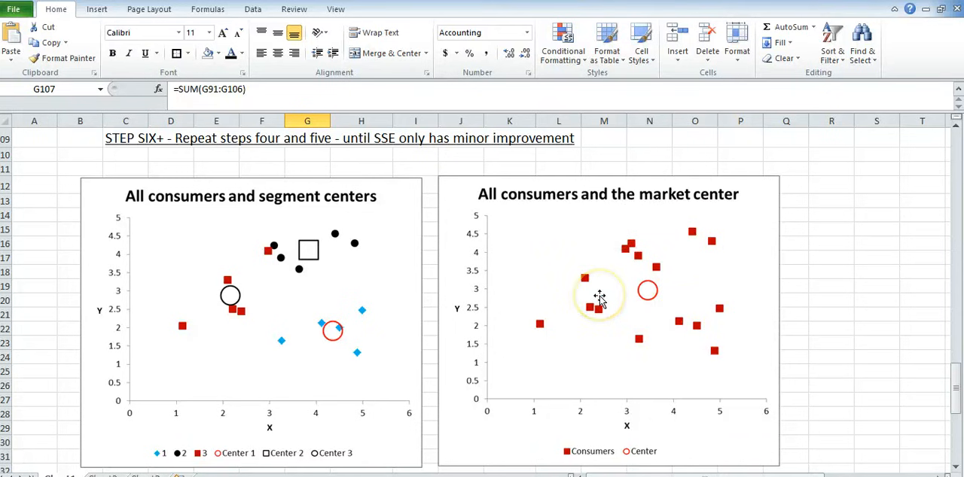
mouse_move(679, 251)
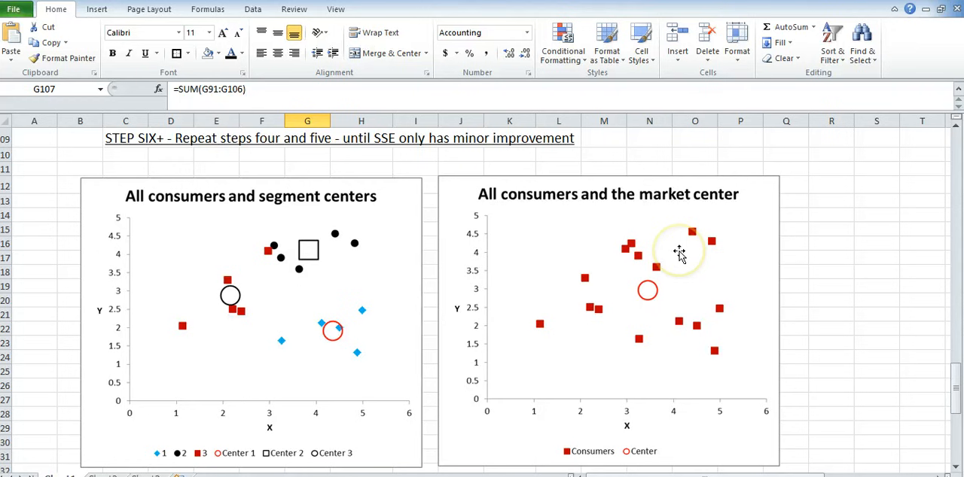
mouse_move(677, 250)
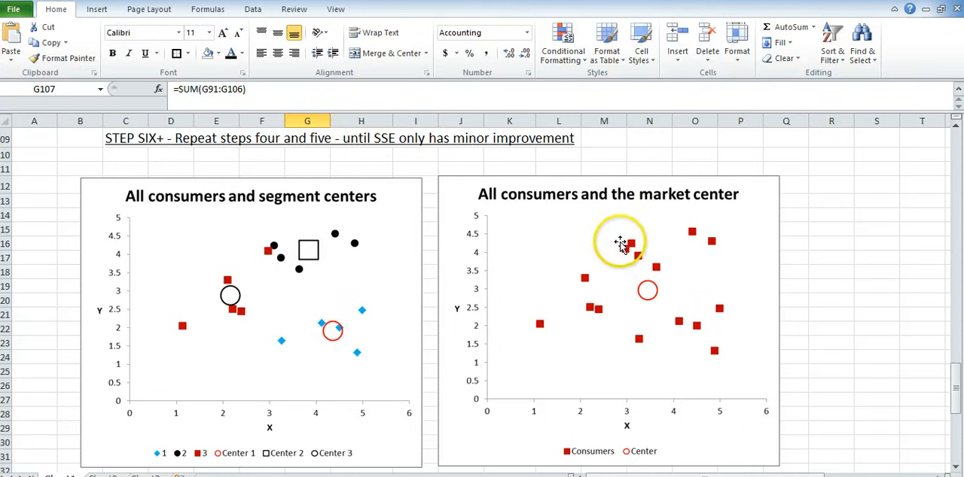
mouse_move(440, 270)
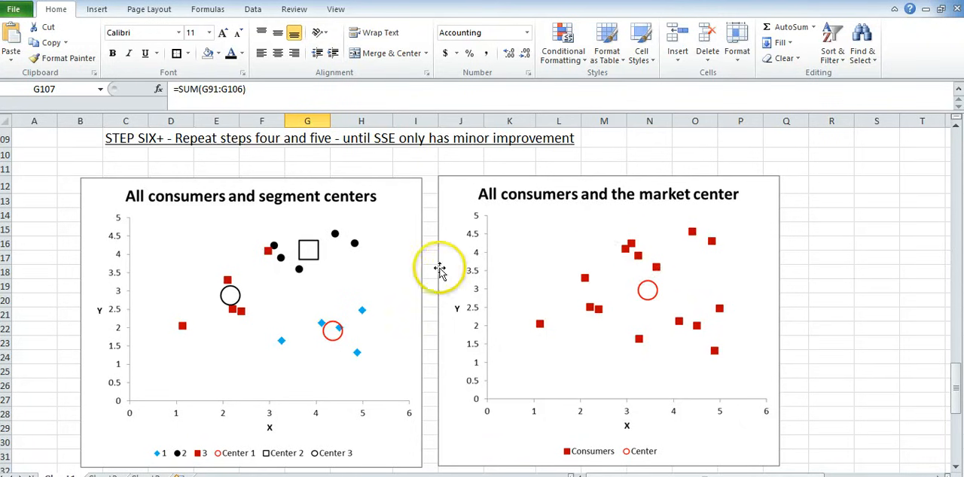
mouse_move(301, 250)
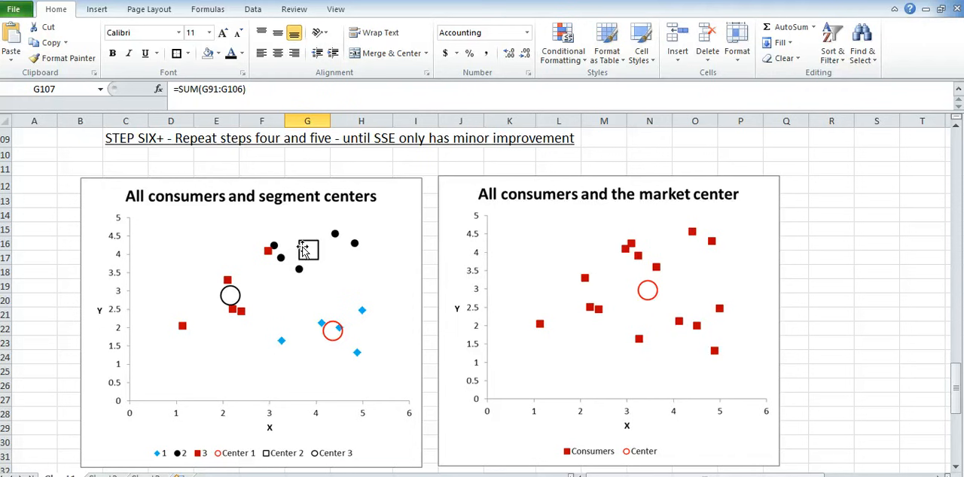
mouse_move(443, 348)
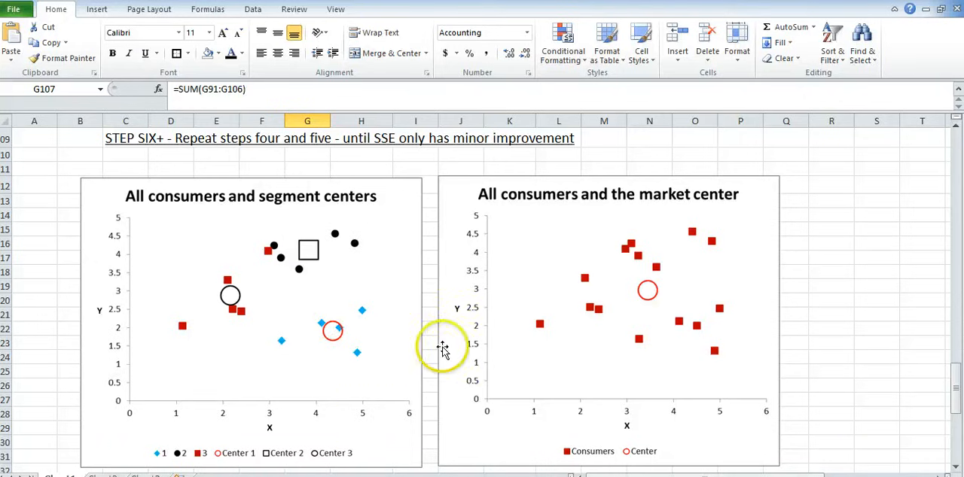
scroll(down, 3)
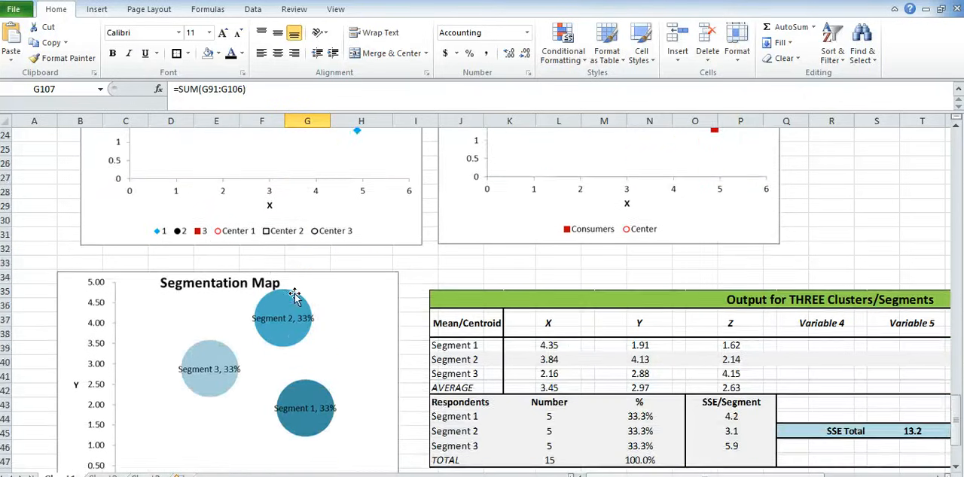
scroll(down, 3)
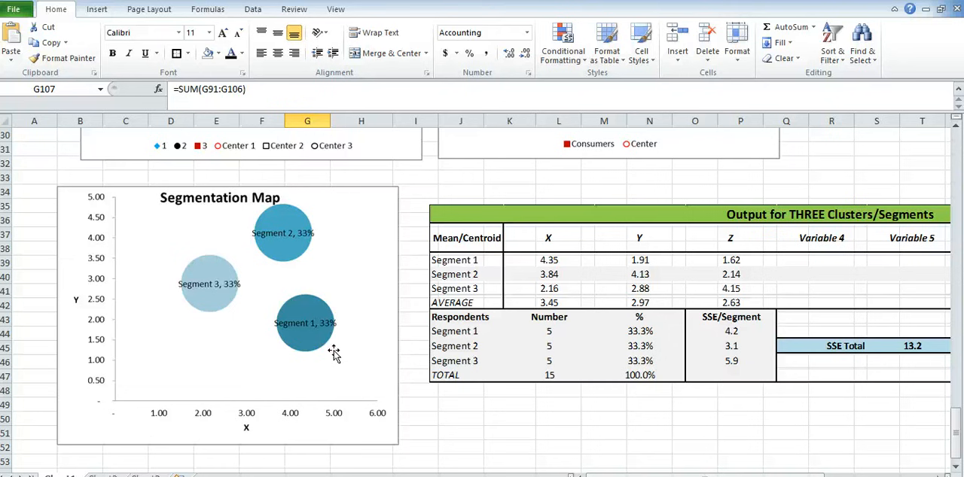
scroll(up, 3)
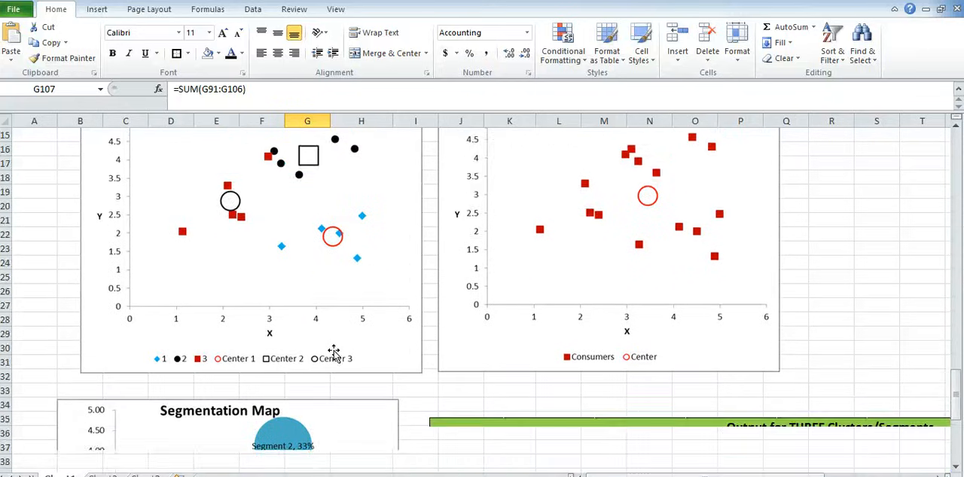
scroll(down, 3)
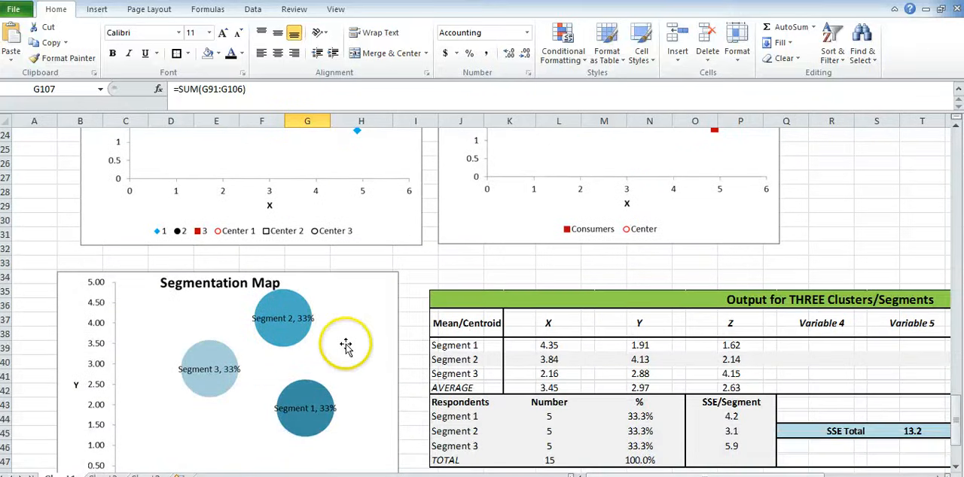
scroll(down, 3)
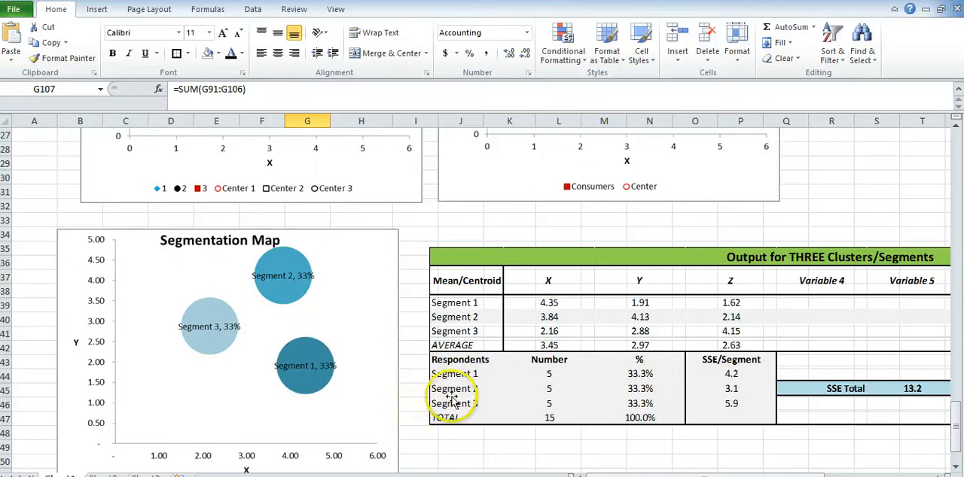
scroll(up, 3)
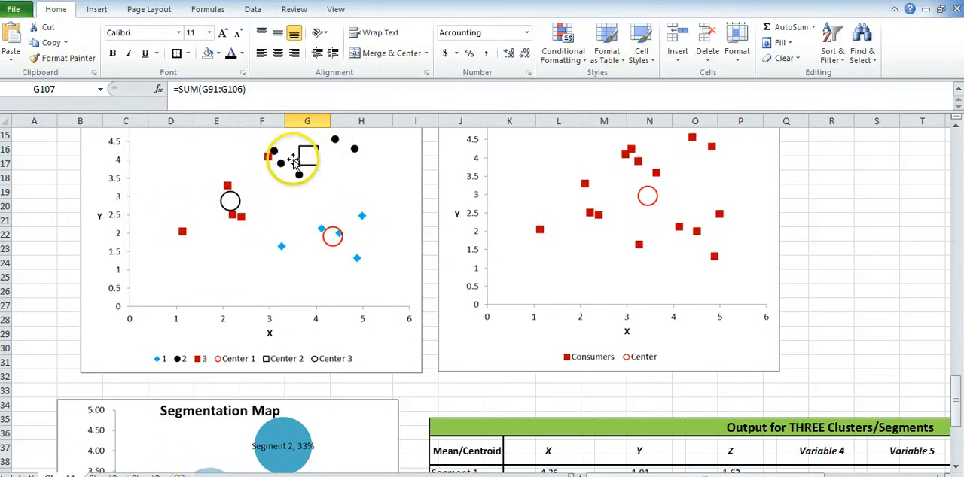
scroll(down, 3)
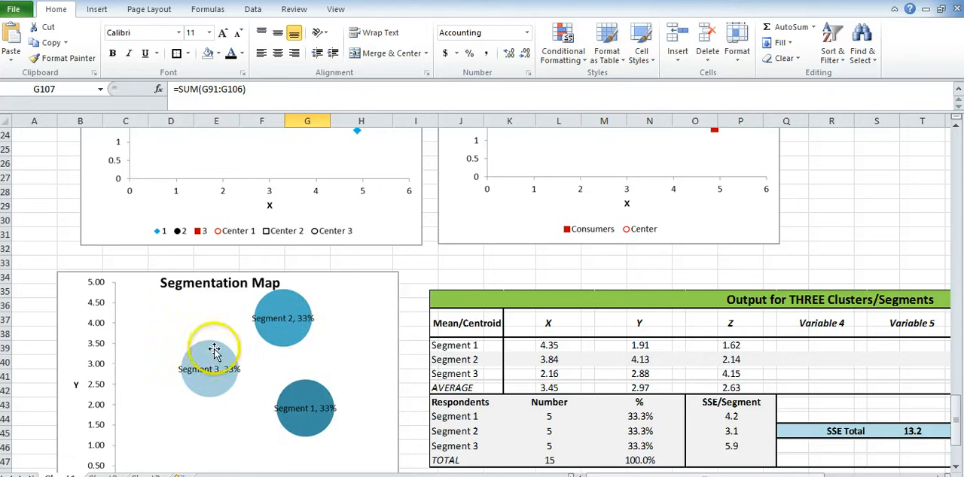
scroll(down, 3)
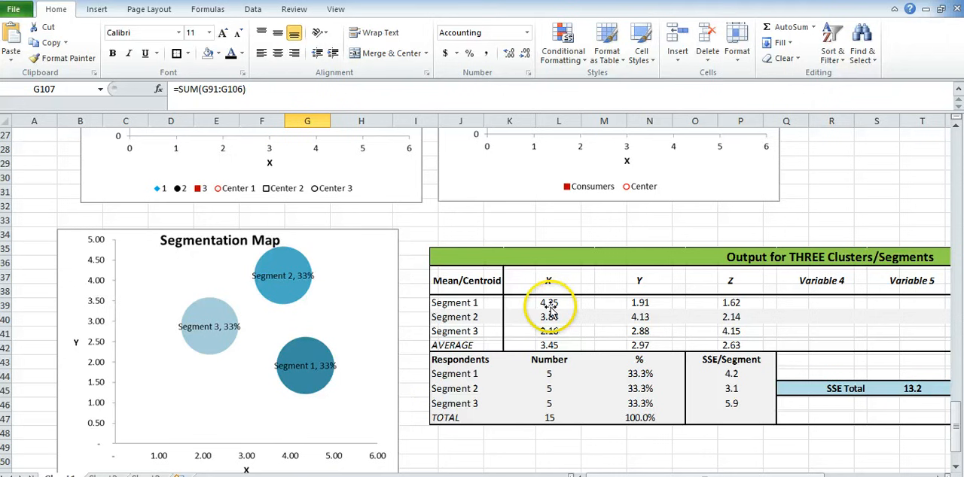
mouse_move(745, 327)
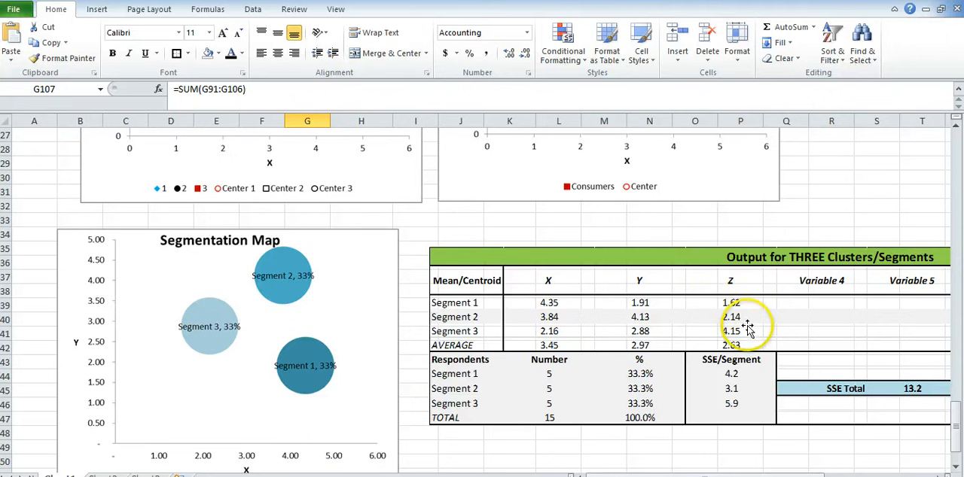